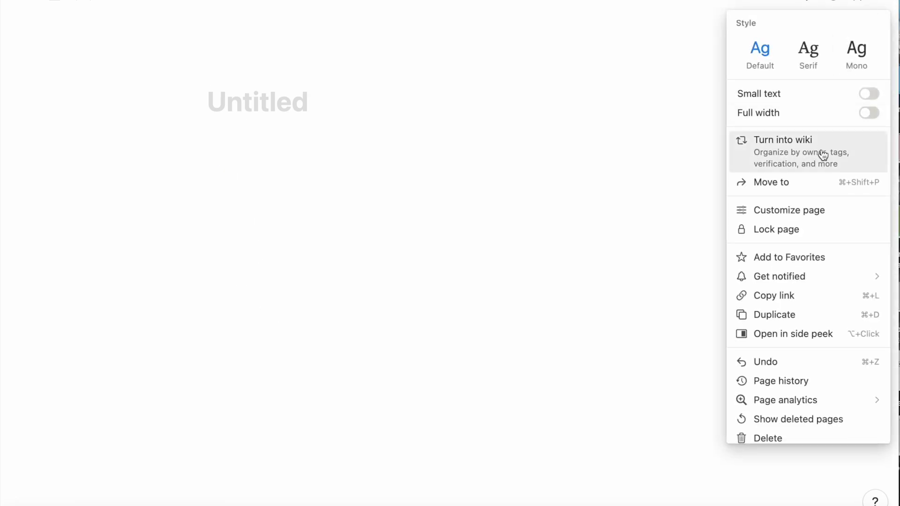
# Step: Title the new untitled page 'Teaching'
pyautogui.click(868, 112)
pyautogui.write('Teaching')
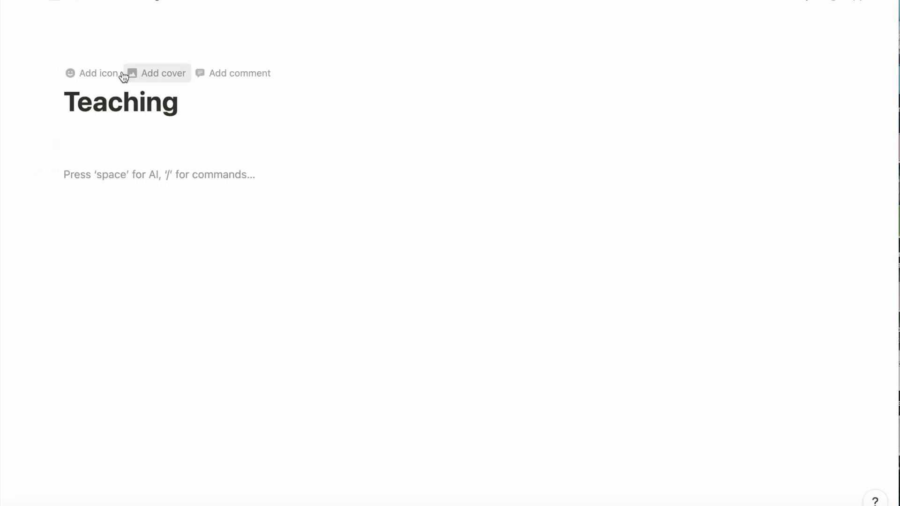
# Step: Set the page icon to the red apple, then swap it for the green apple emoji
pyautogui.click(97, 73)
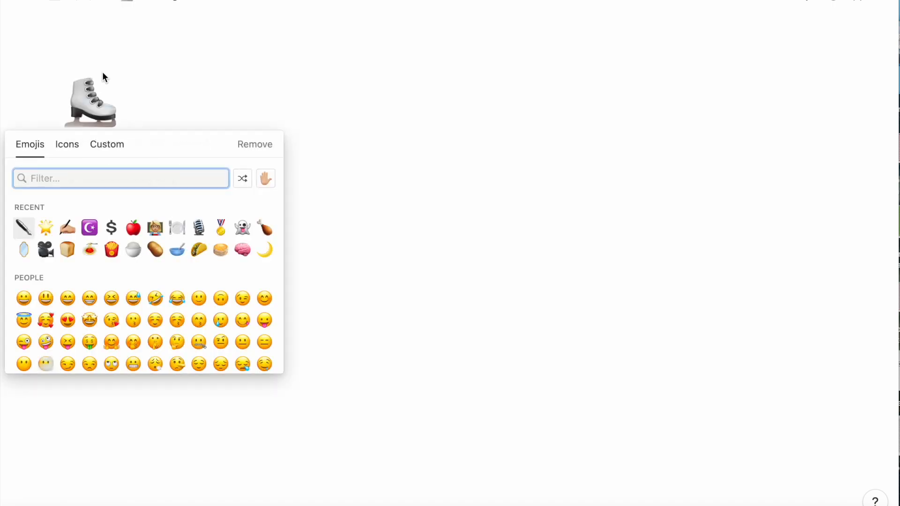
pyautogui.write('app')
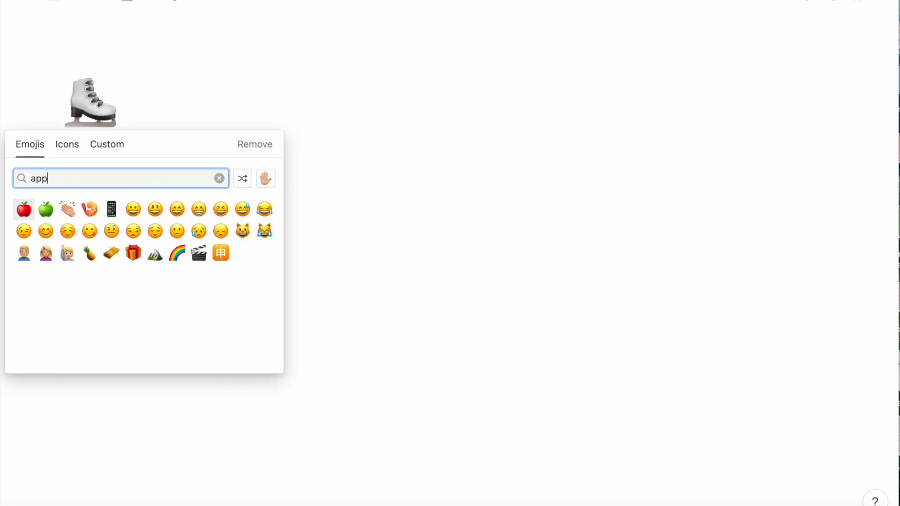
pyautogui.click(24, 209)
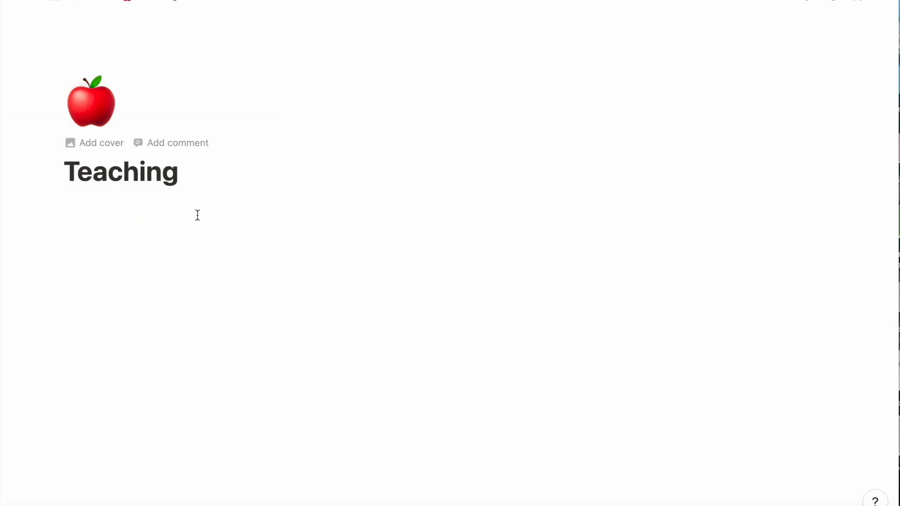
pyautogui.click(91, 103)
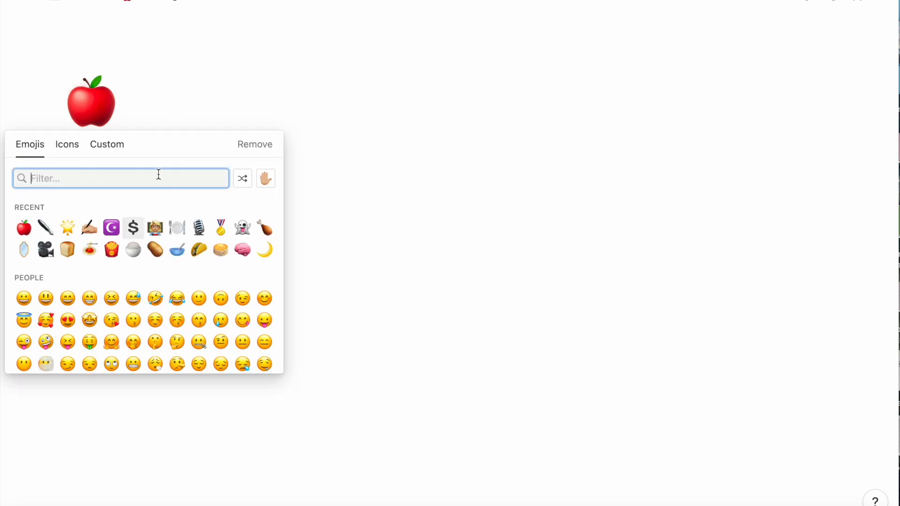
pyautogui.write('Green')
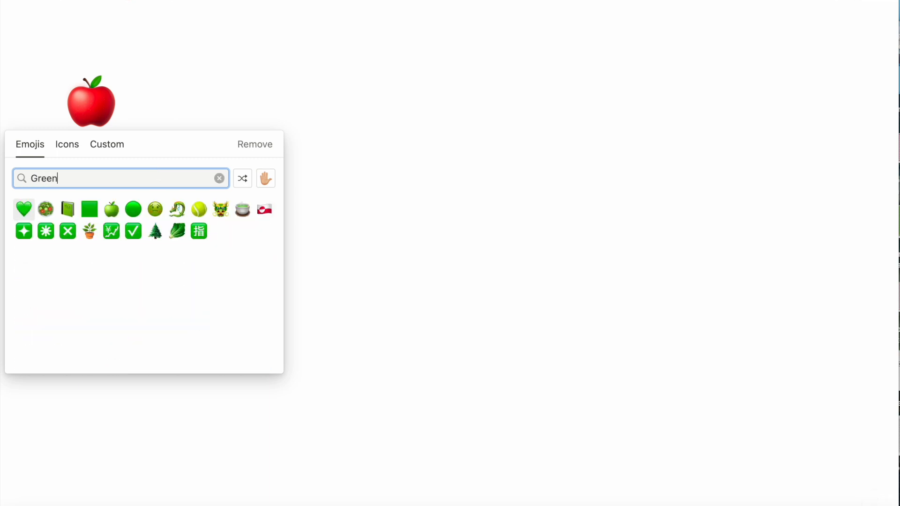
pyautogui.click(110, 209)
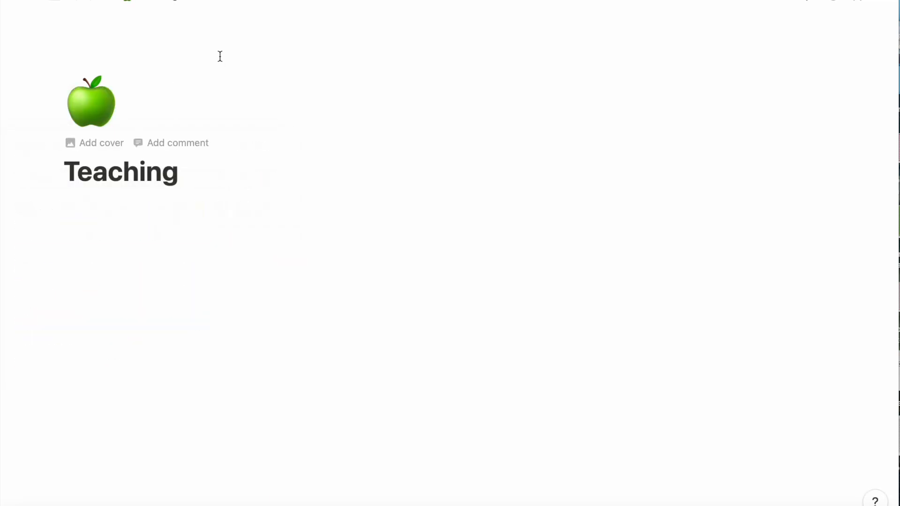
# Step: Add a to-do item reading 'Lesson Plan for the Week' via the slash menu
pyautogui.write('/')
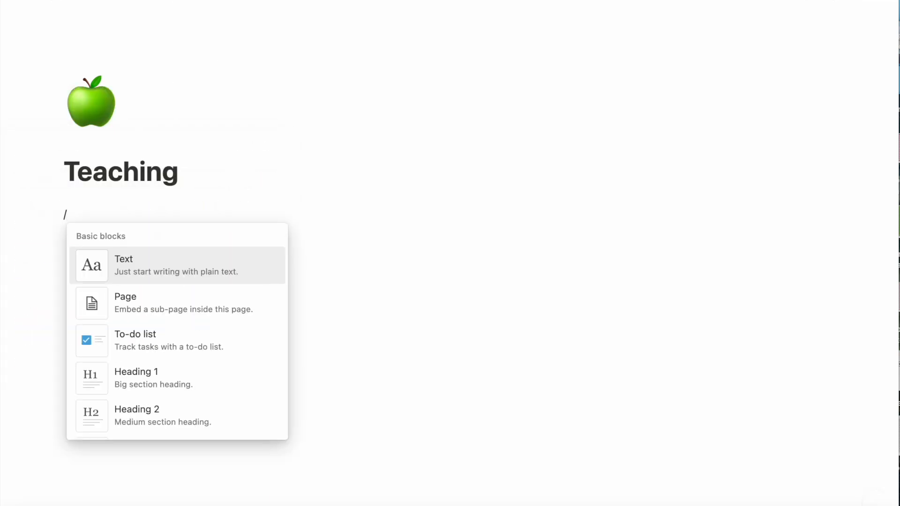
pyautogui.write('to')
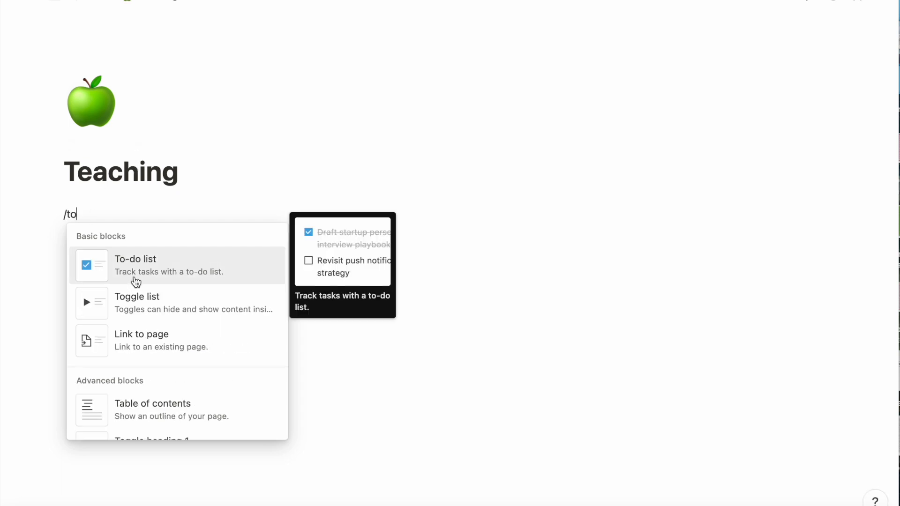
pyautogui.click(135, 264)
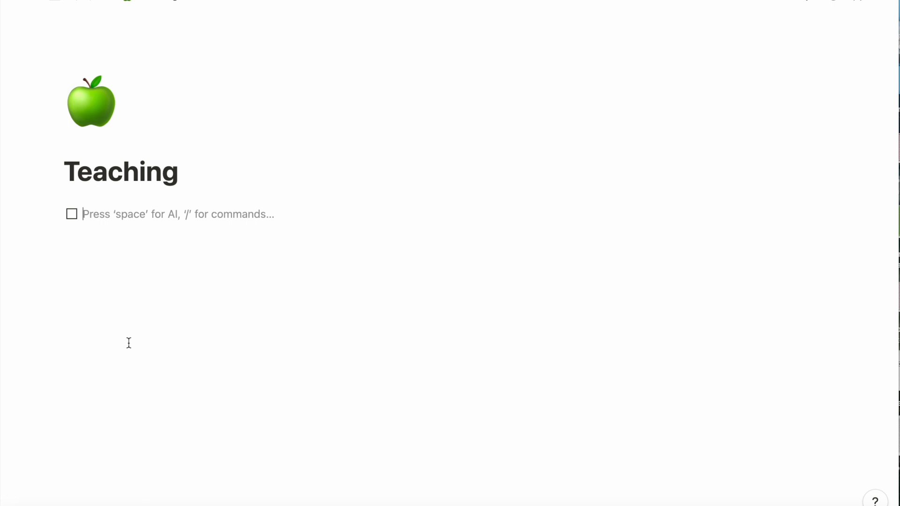
pyautogui.write('Lesson Plan')
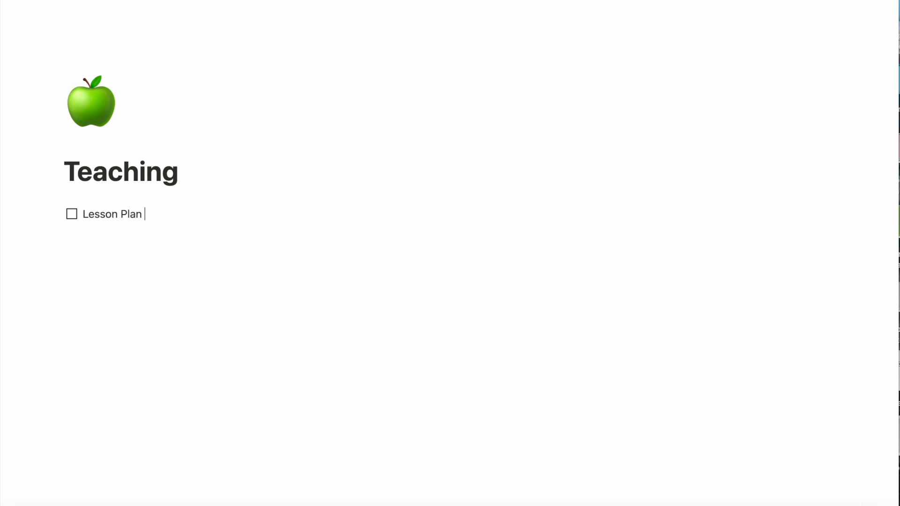
pyautogui.write('for the Week')
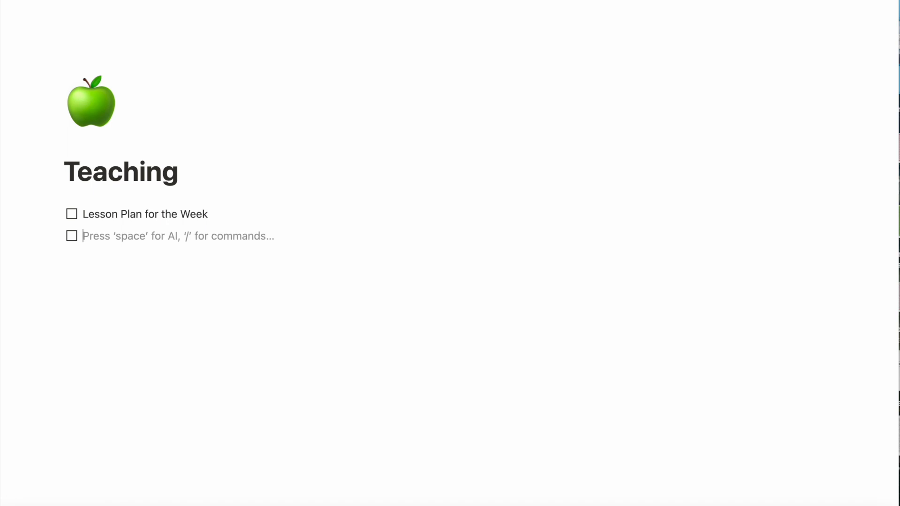
# Step: Start an image block below the to-do with /ima
pyautogui.write('/ima')
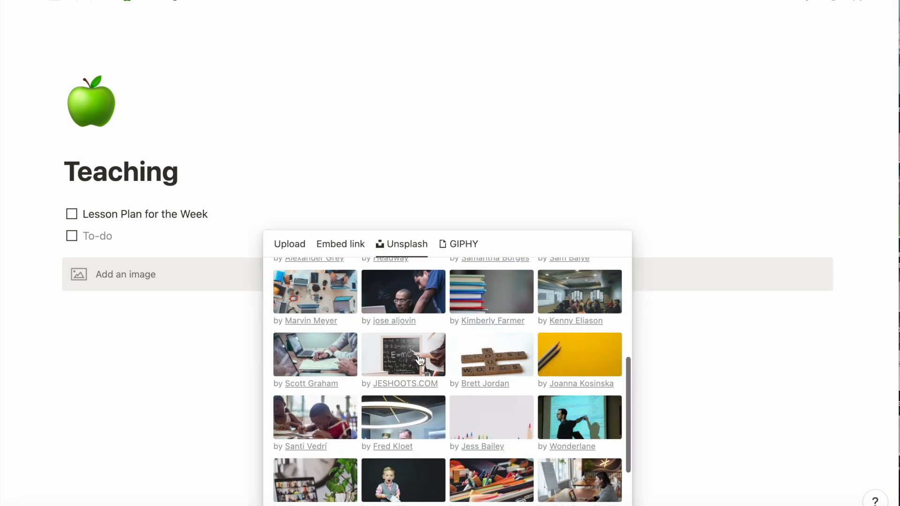
# Step: Search Unsplash for 'teaching' then 'inspire' and insert the coffee mug and plant photo
pyautogui.scroll(-3)
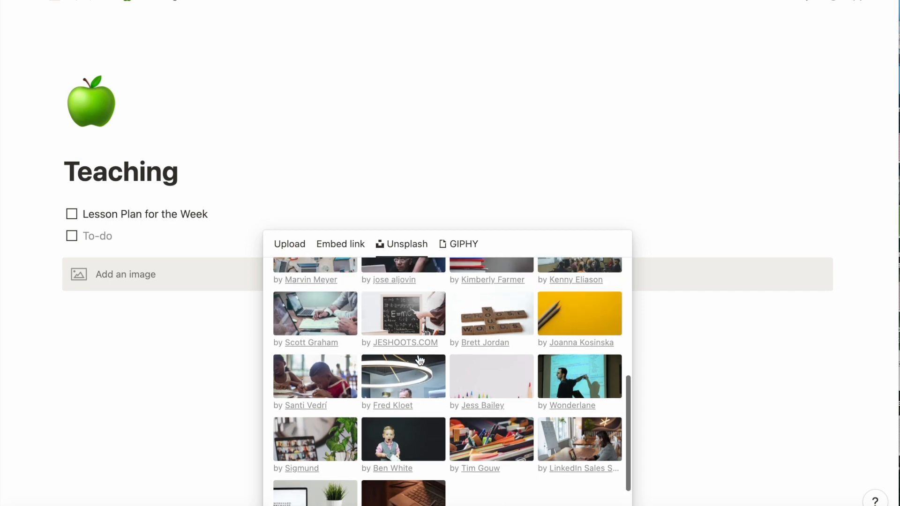
pyautogui.write('teaching')
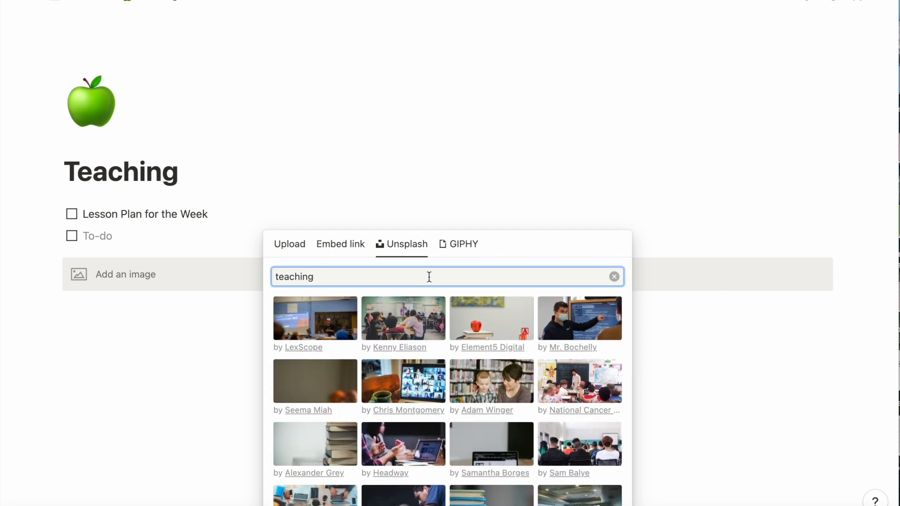
pyautogui.write('ins')
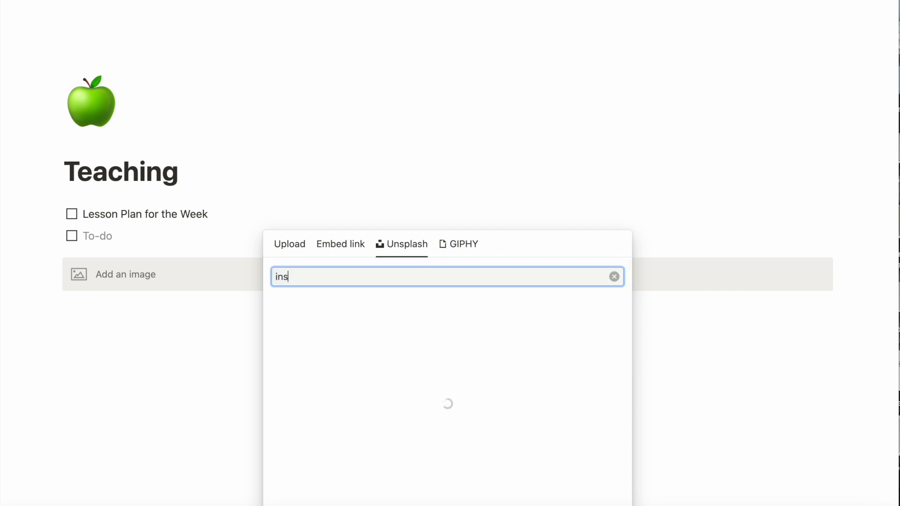
pyautogui.write('pire')
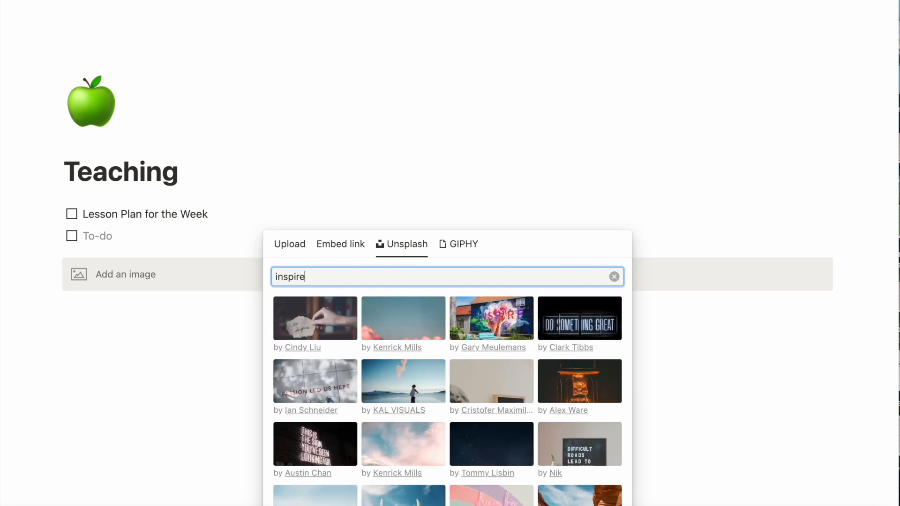
pyautogui.scroll(-3)
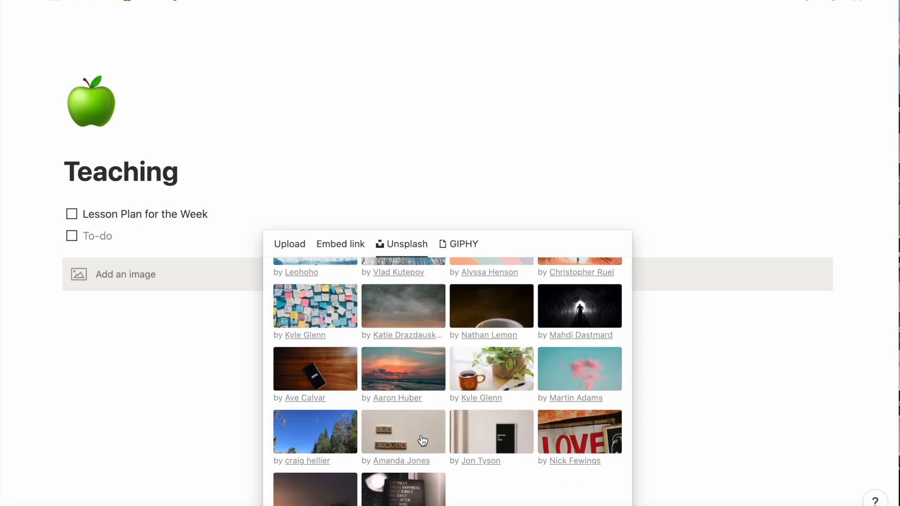
pyautogui.scroll(-3)
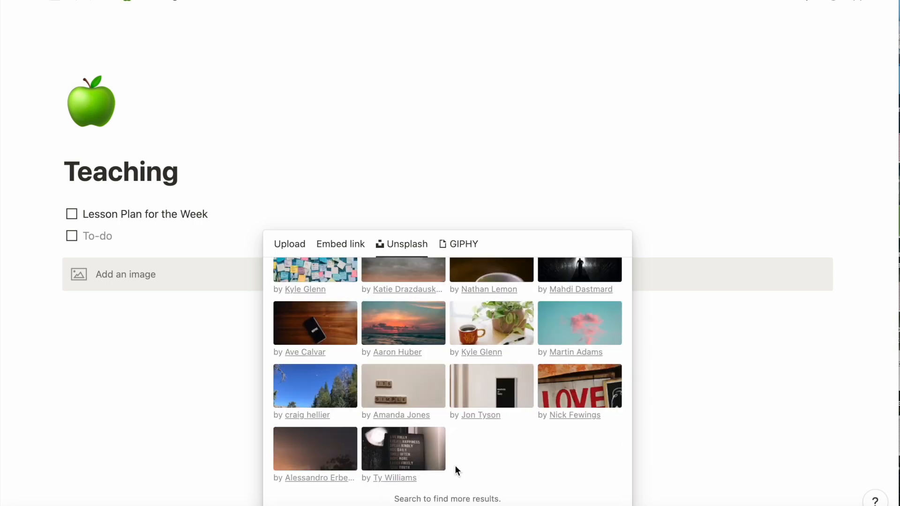
pyautogui.moveTo(495, 325)
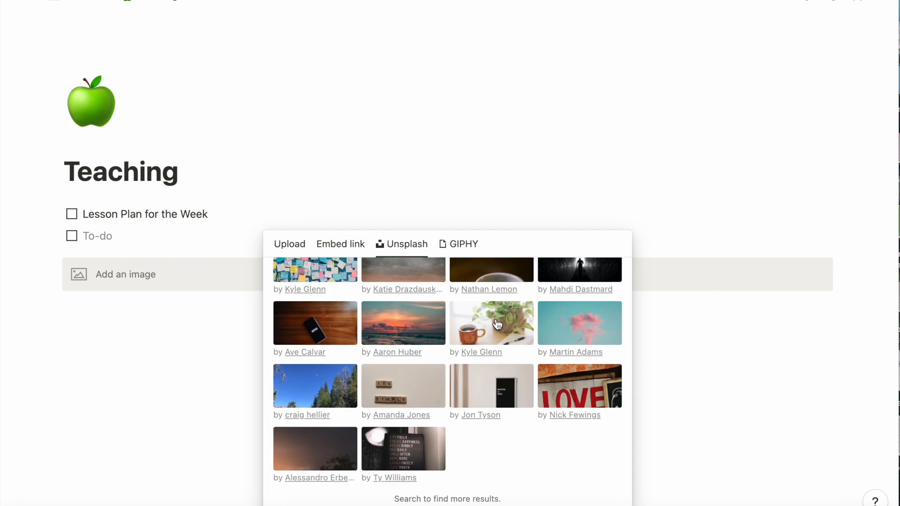
pyautogui.click(491, 322)
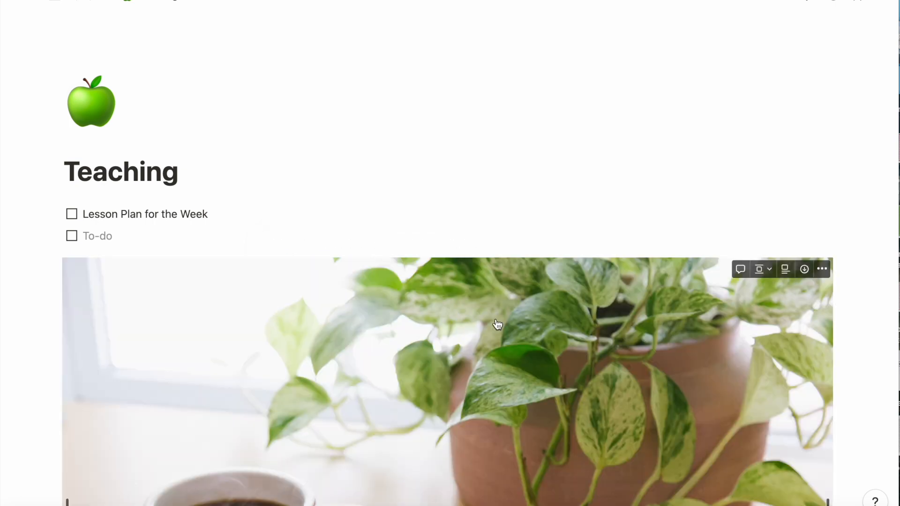
# Step: Resize the plant photo into a left column with an empty block beside it
pyautogui.scroll(-3)
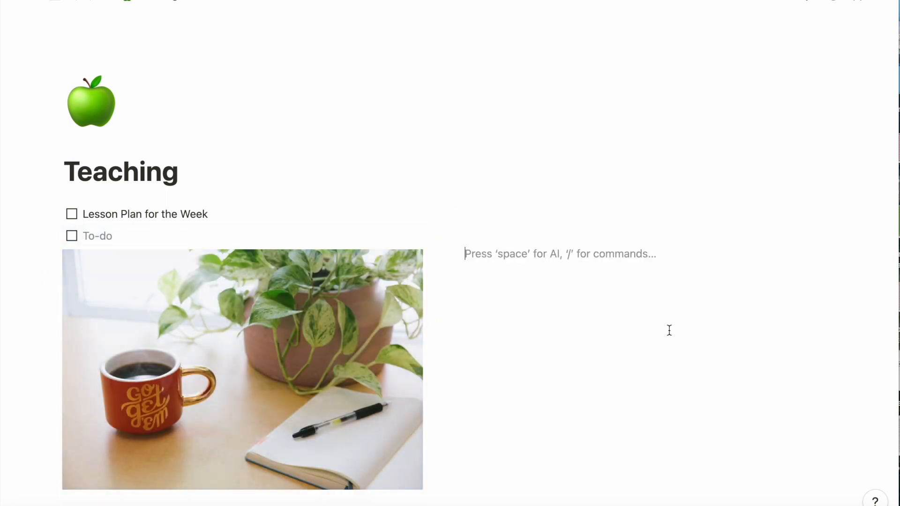
# Step: Insert a calendar view in the right column linked to the Lesson Plans database
pyautogui.write('/')
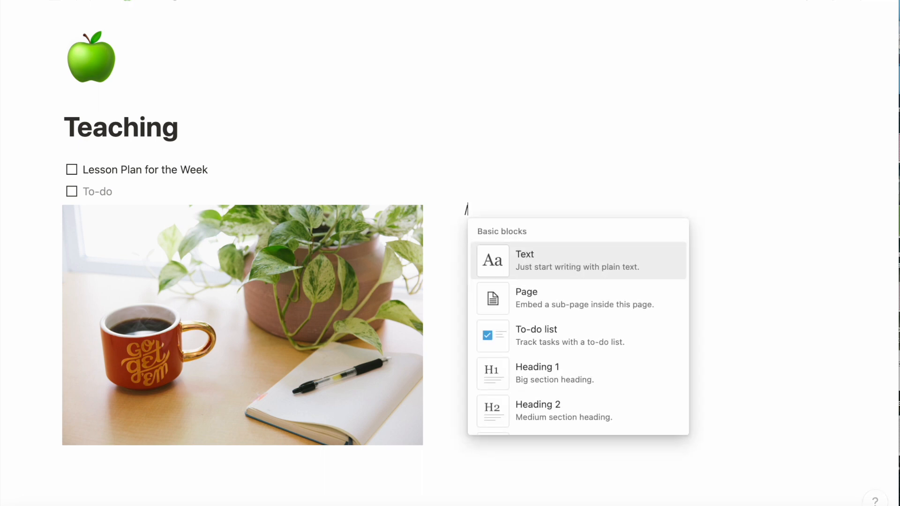
pyautogui.write('cal')
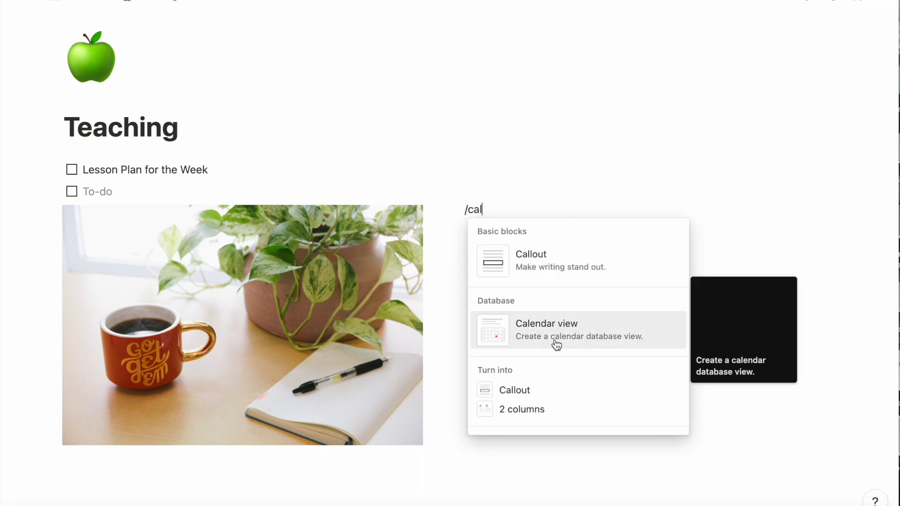
pyautogui.click(545, 330)
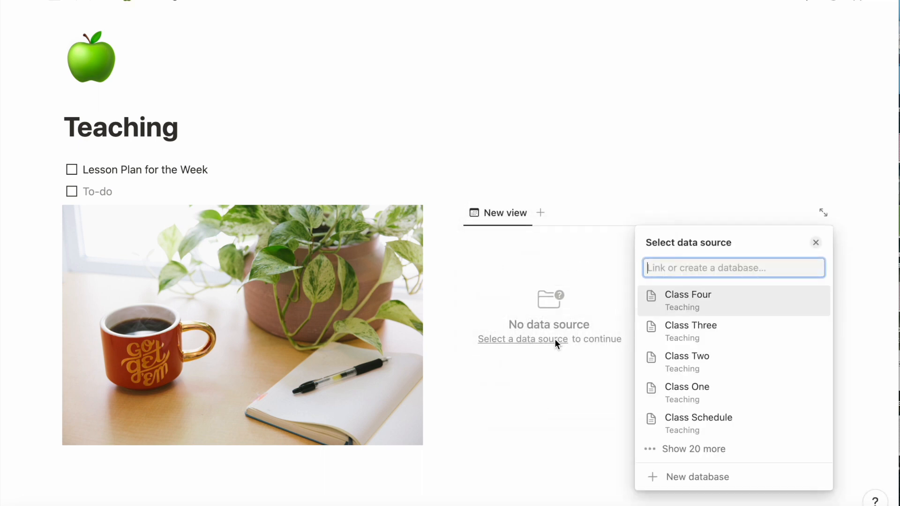
pyautogui.click(815, 241)
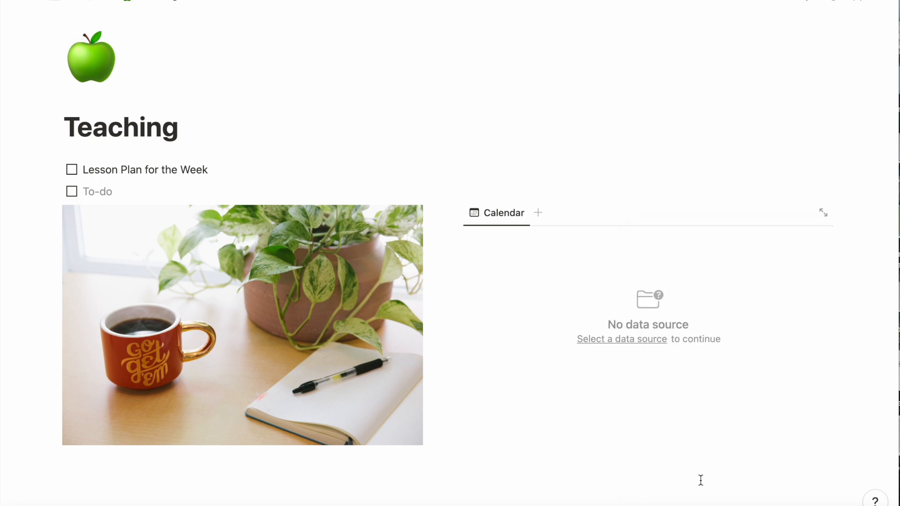
pyautogui.click(620, 339)
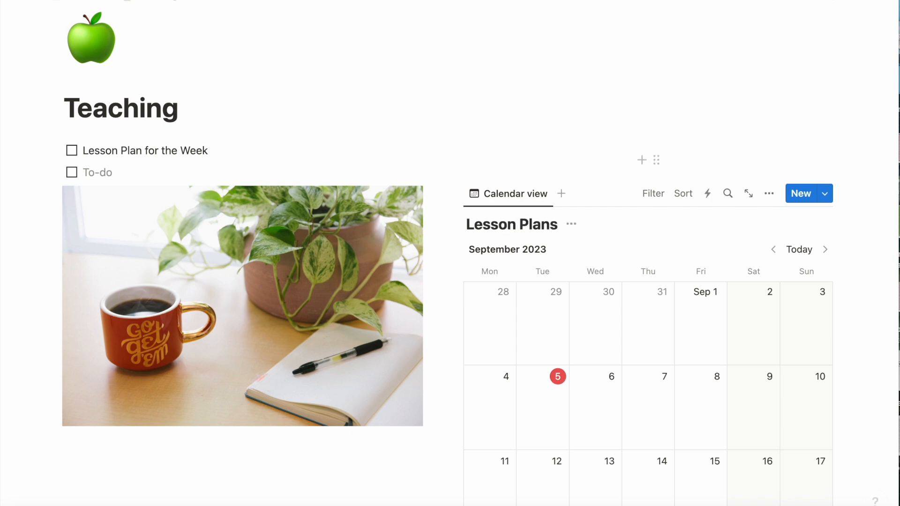
# Step: Dismiss the calendar filter choices and start an empty block beneath the photo
pyautogui.click(768, 193)
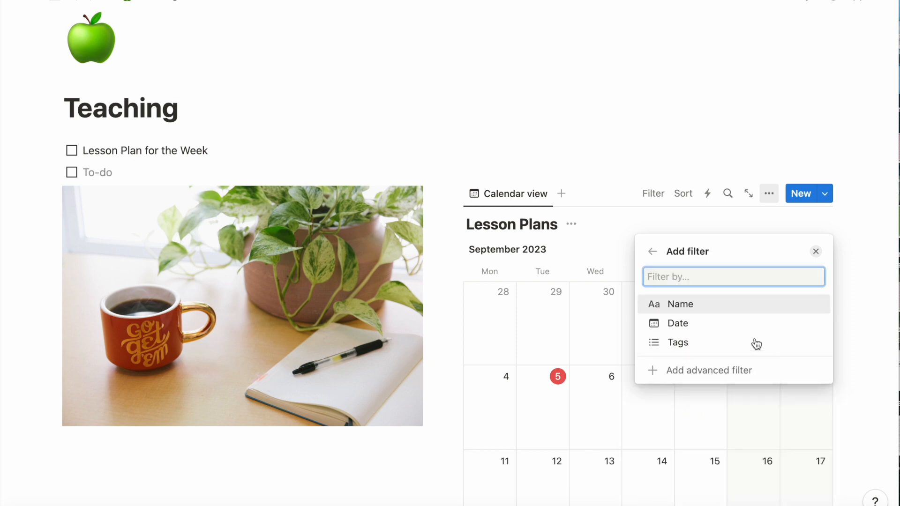
pyautogui.click(676, 322)
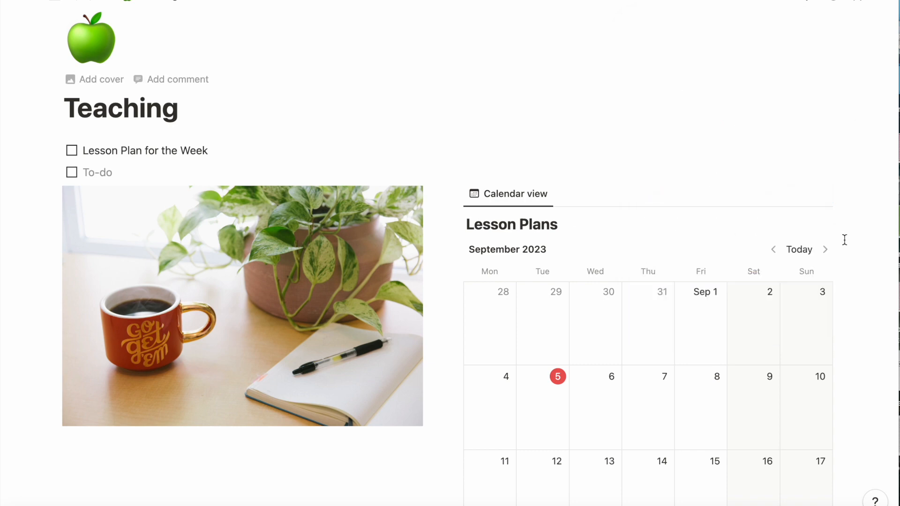
pyautogui.scroll(-3)
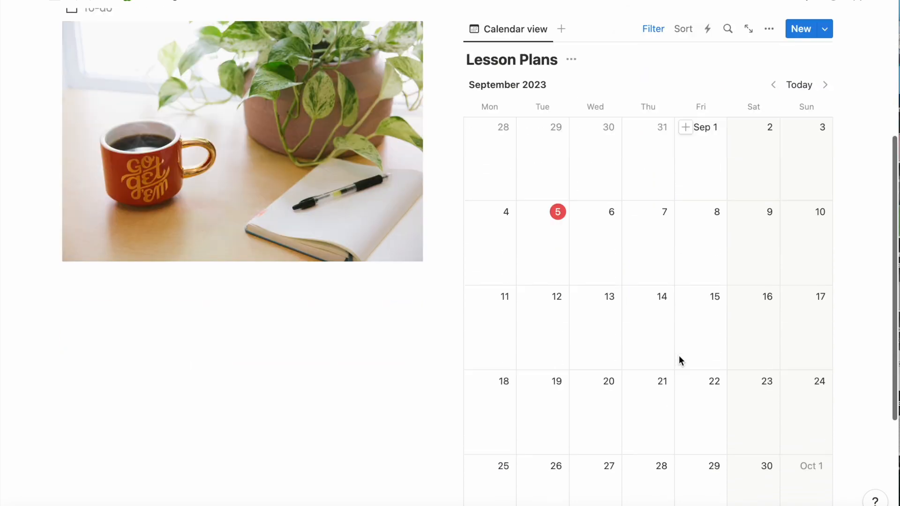
pyautogui.scroll(3)
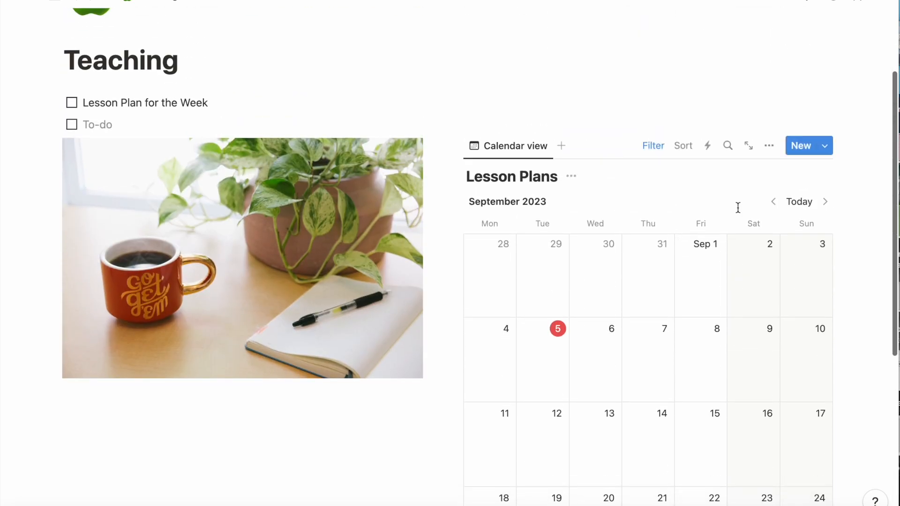
pyautogui.click(769, 145)
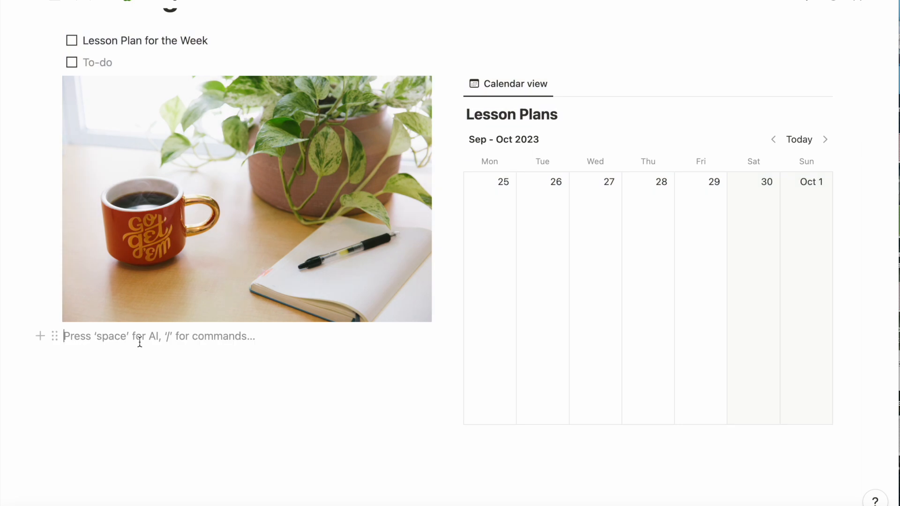
# Step: Create Toggle heading 2 blocks named Engagement, Survival, General House Keeping and General Teaching Tips
pyautogui.write('/toggl')
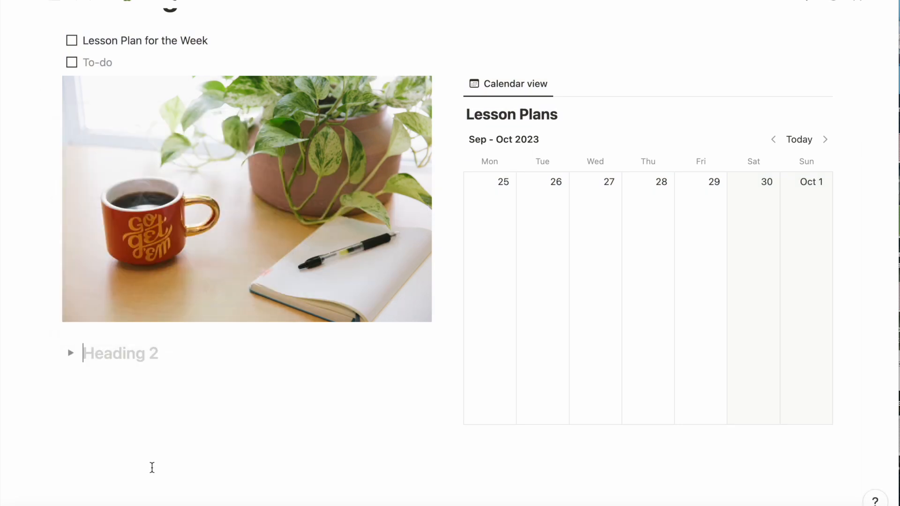
pyautogui.write('Engagement Tips')
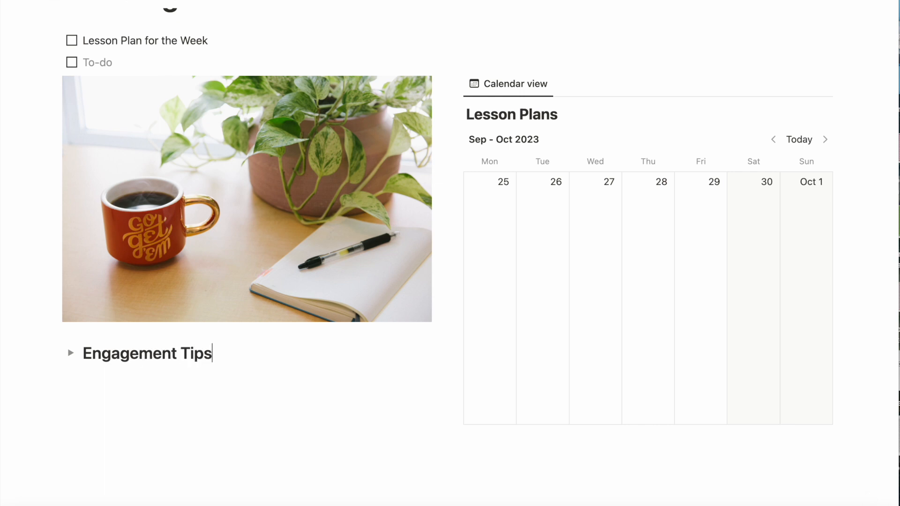
pyautogui.write('/togg')
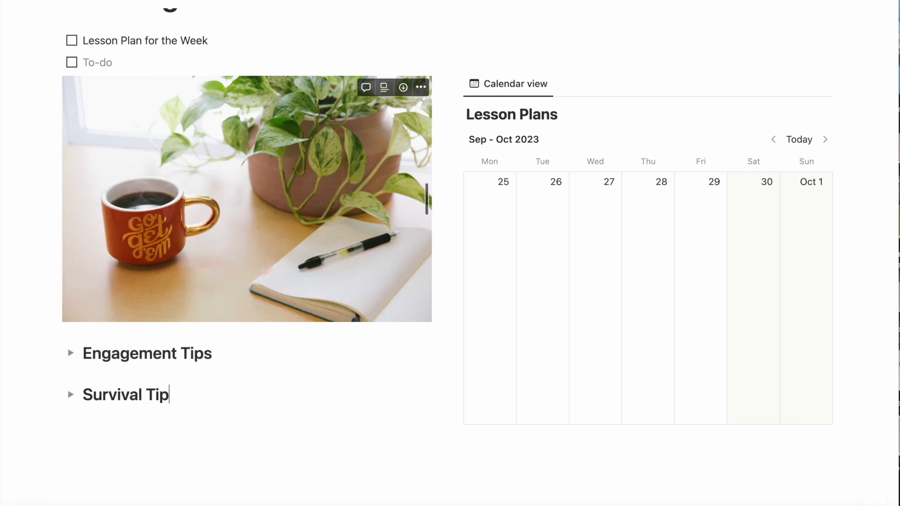
pyautogui.write('/')
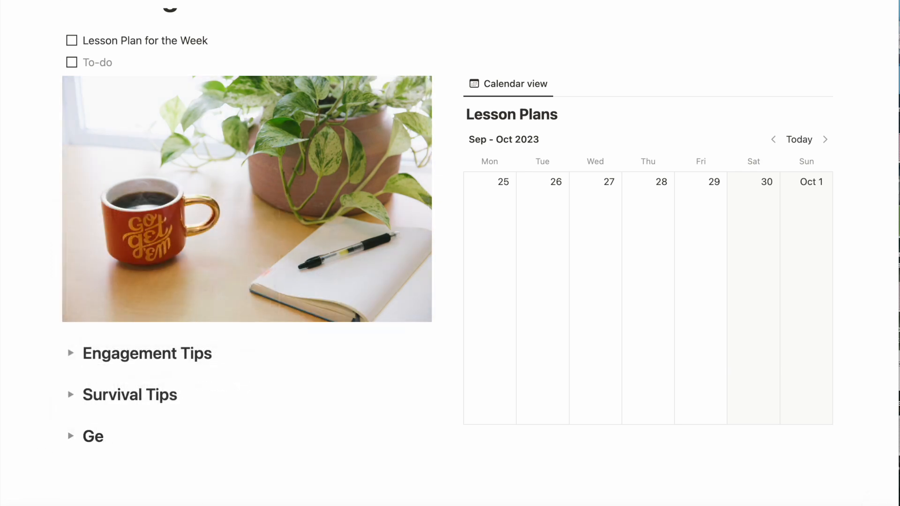
pyautogui.write('neral House Keeping')
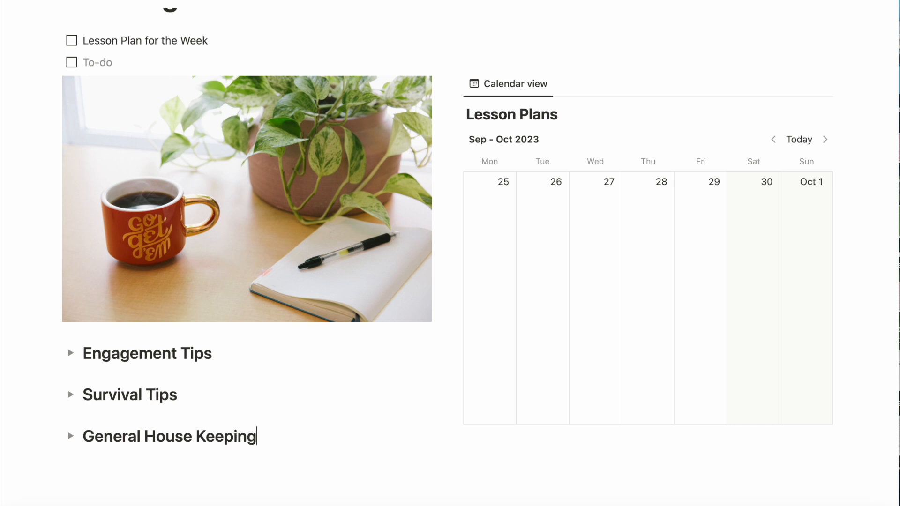
pyautogui.write('/togg')
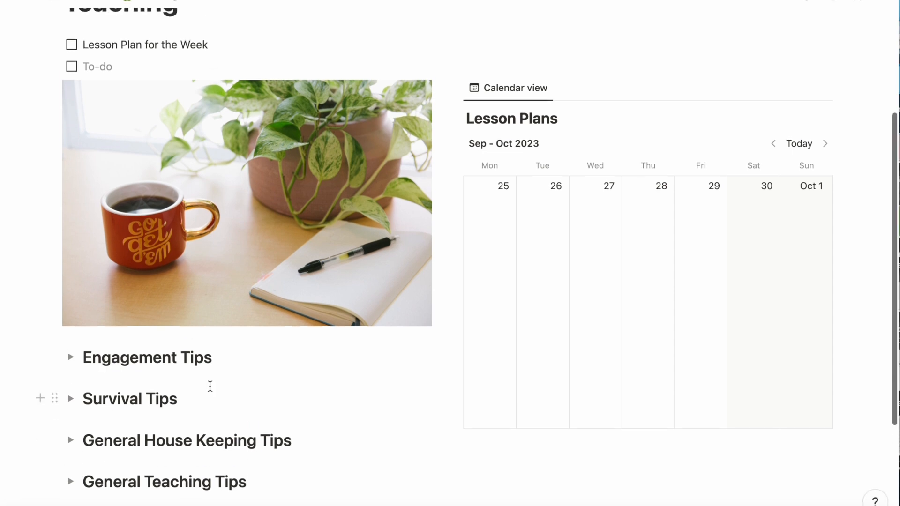
# Step: Add a Heading 2 'Weekly To-Do List for Each Class' above the to-do items
pyautogui.scroll(3)
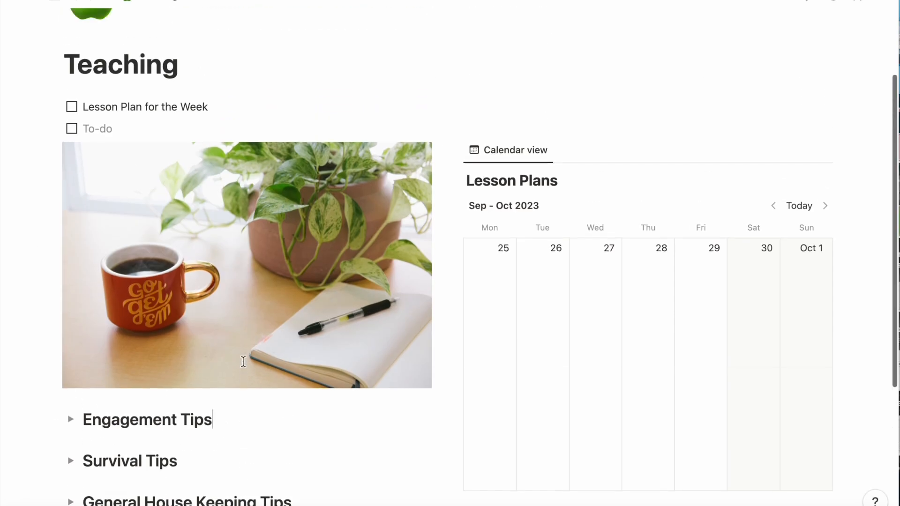
pyautogui.scroll(3)
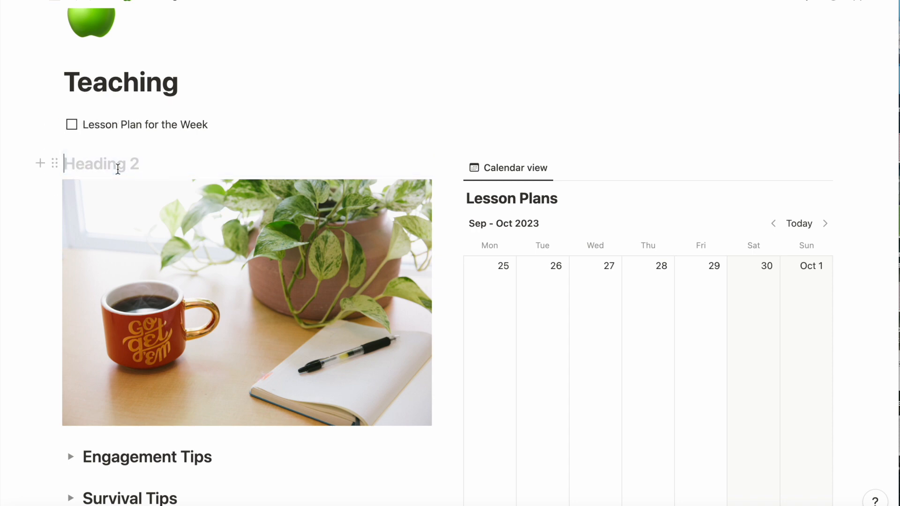
pyautogui.write('Weekly To-Do List')
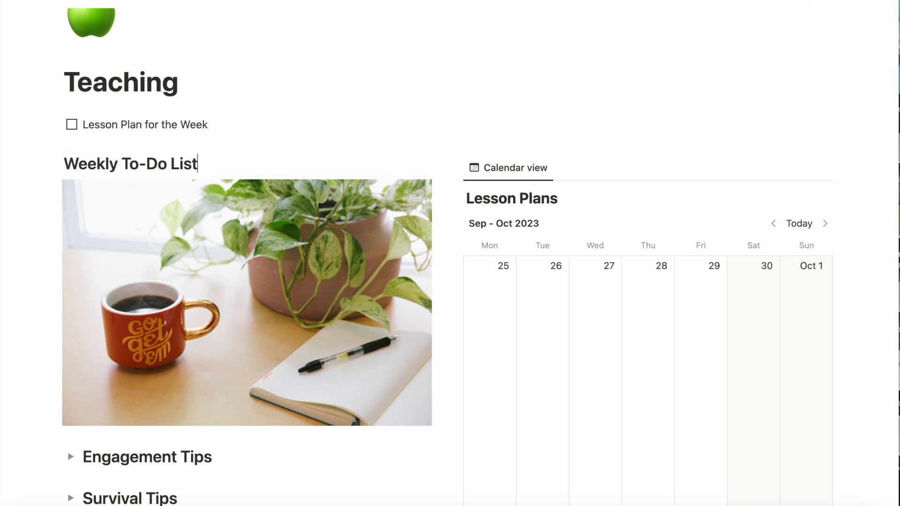
pyautogui.write('for Each Class')
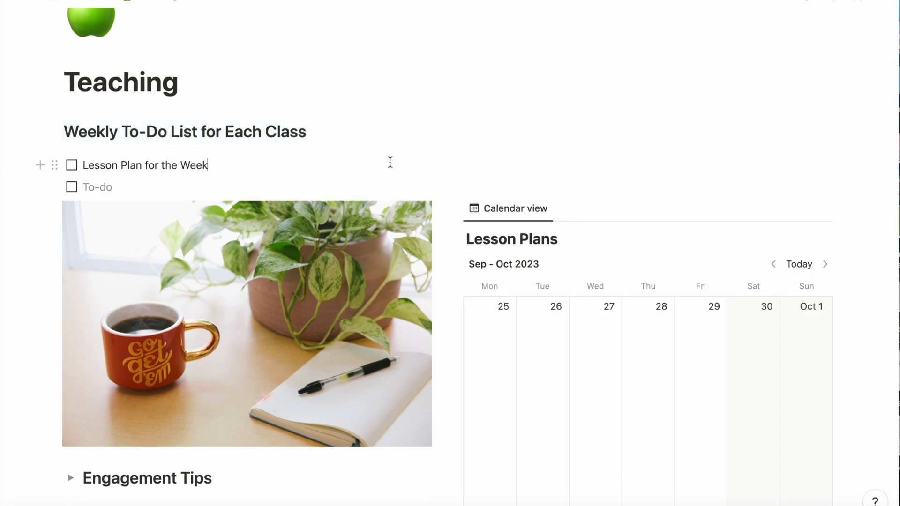
# Step: Select the tip toggles and open their block options
pyautogui.scroll(-3)
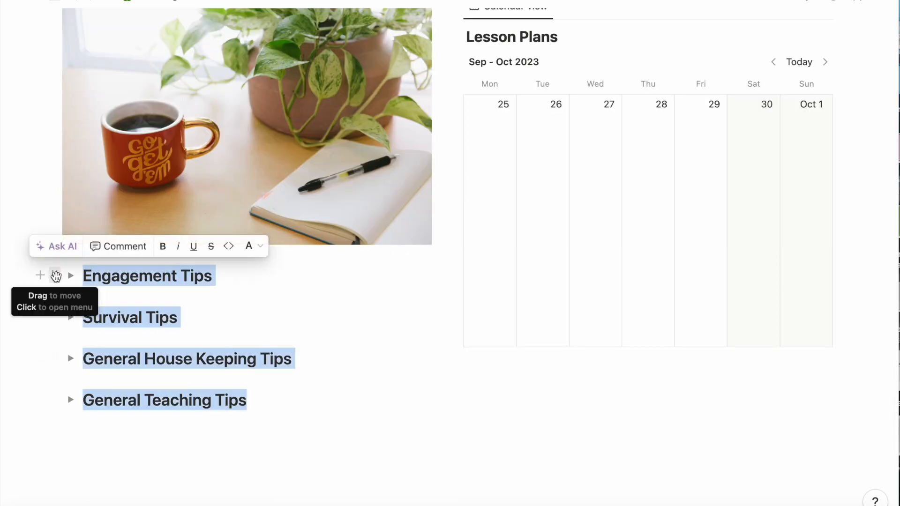
pyautogui.click(251, 245)
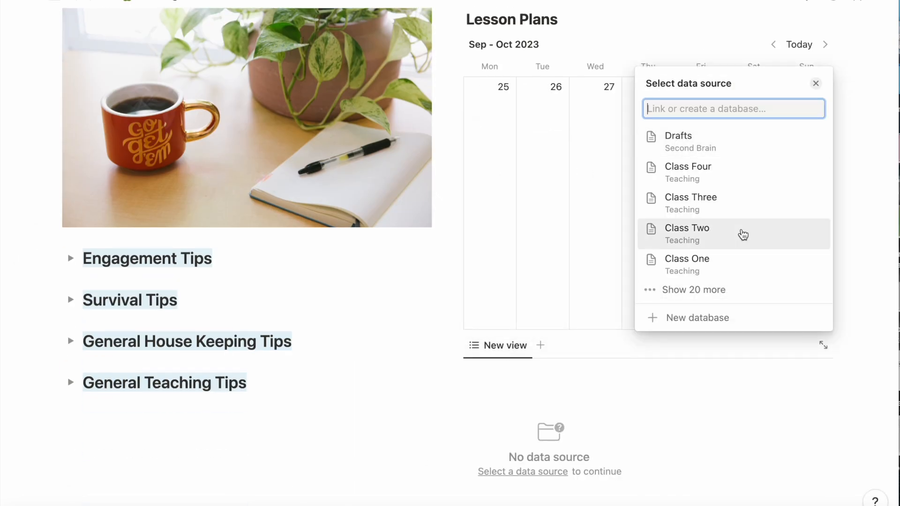
# Step: Link the new view to Lesson Plans and set it as a List grouped by Date
pyautogui.scroll(-3)
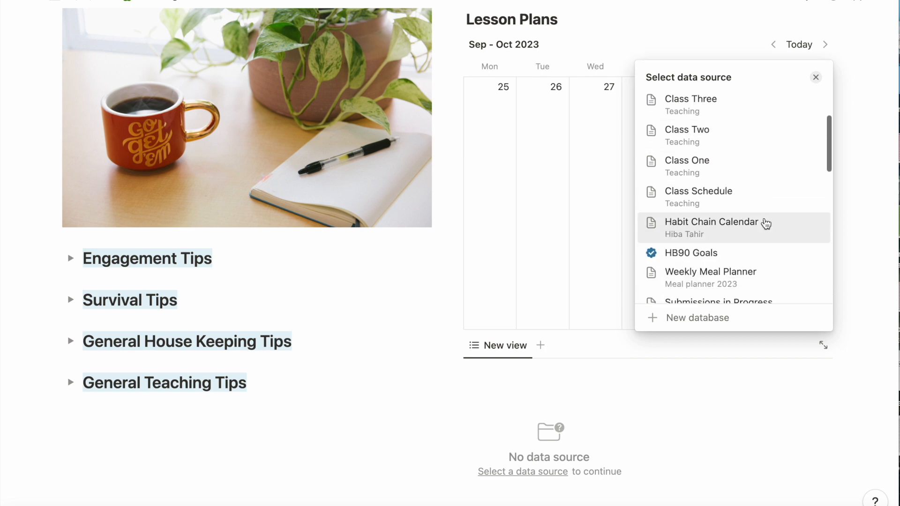
pyautogui.scroll(3)
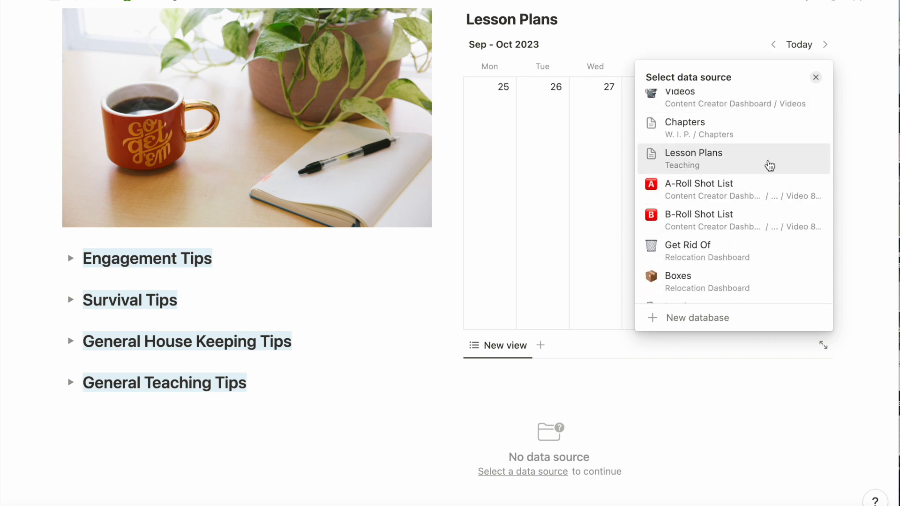
pyautogui.click(693, 153)
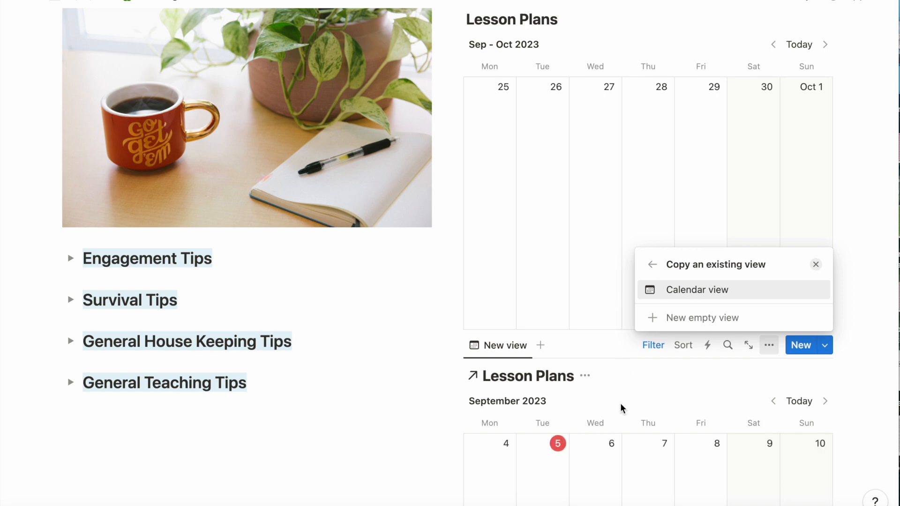
pyautogui.moveTo(680, 389)
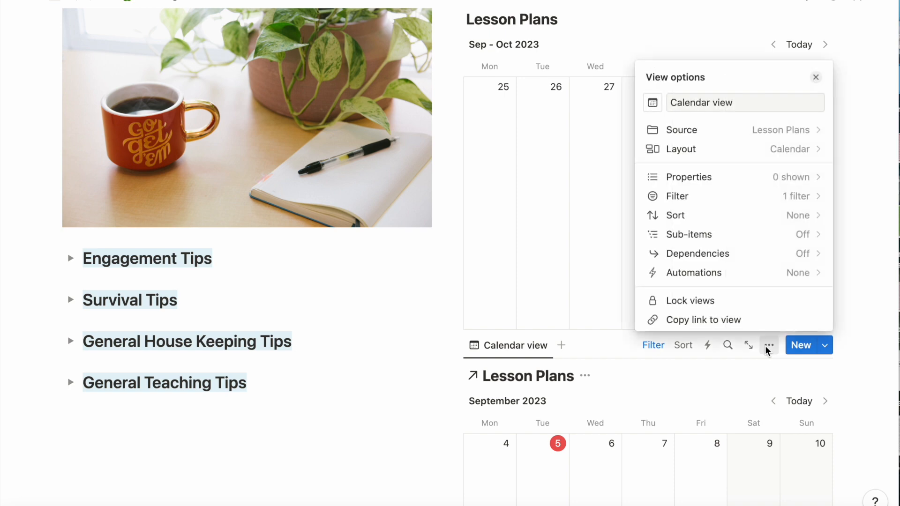
pyautogui.moveTo(746, 149)
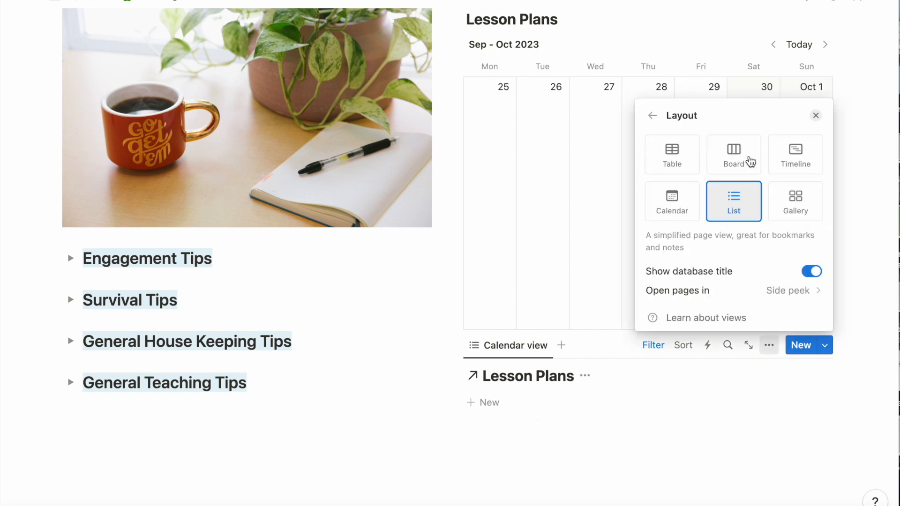
pyautogui.click(653, 115)
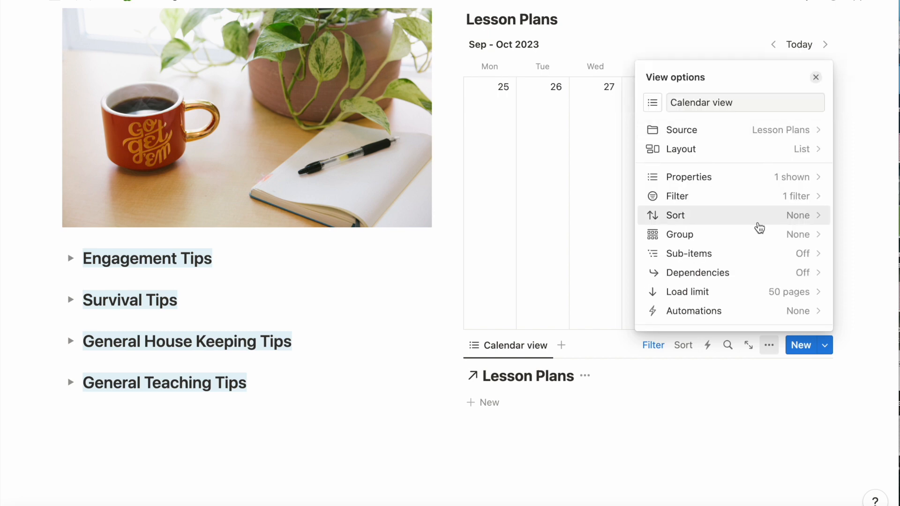
pyautogui.click(679, 235)
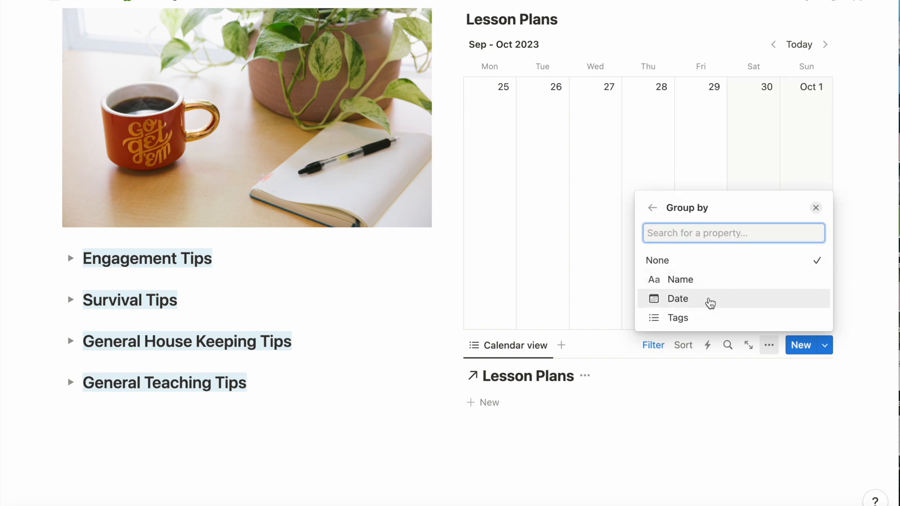
pyautogui.click(678, 298)
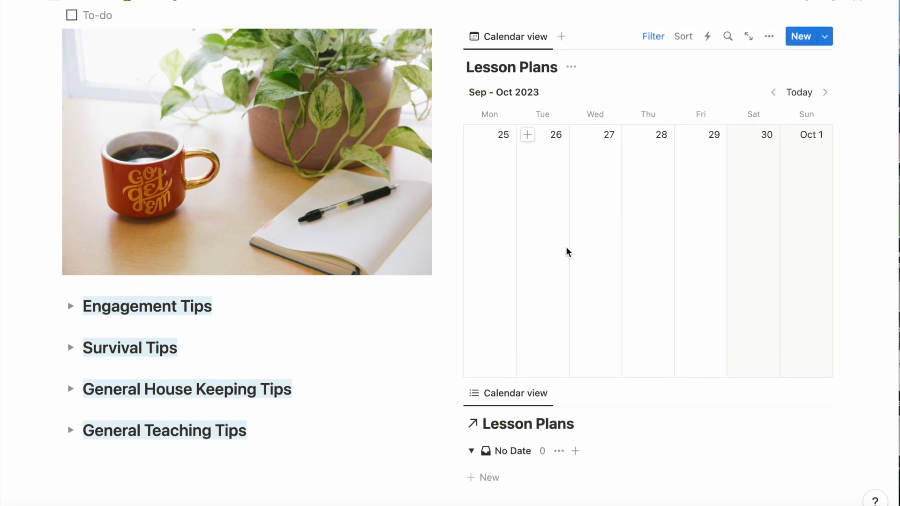
pyautogui.moveTo(504, 149)
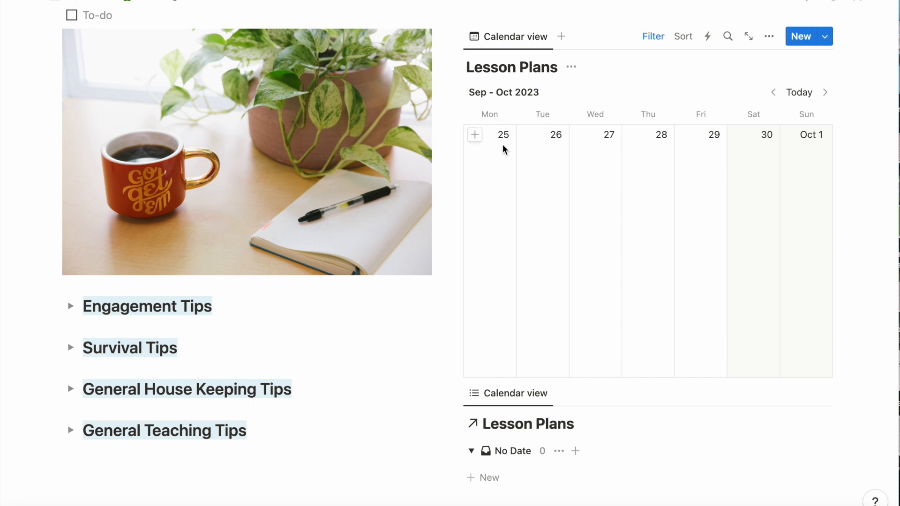
# Step: Add a lesson plan on September 25 titled Lecture on Citation Style
pyautogui.click(474, 134)
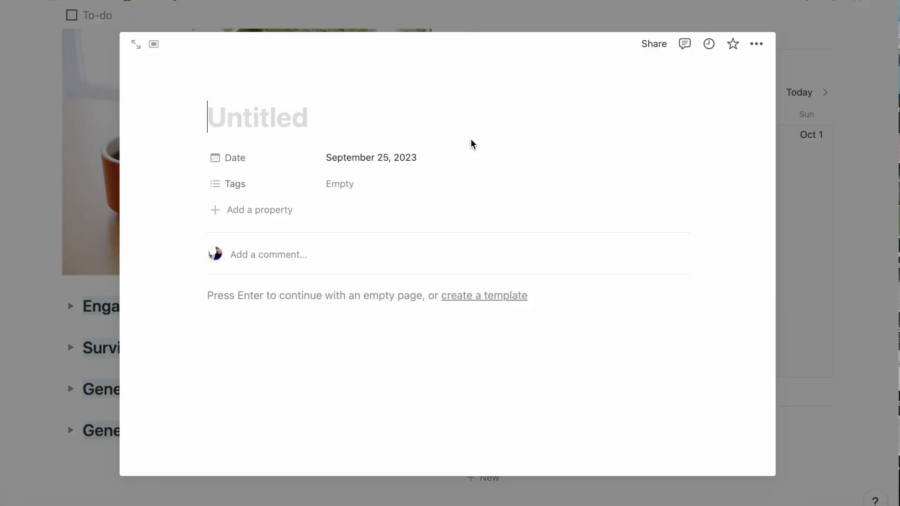
pyautogui.write('Lec')
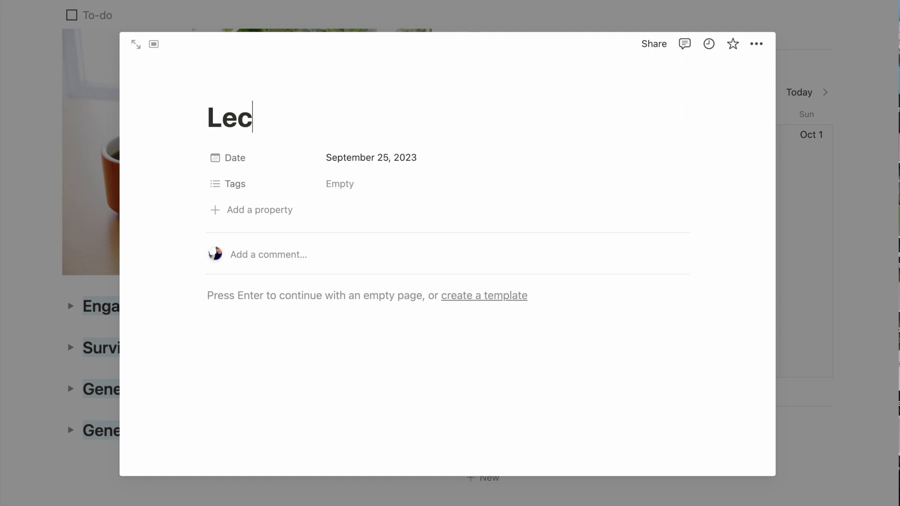
pyautogui.write('ture on Citation Style')
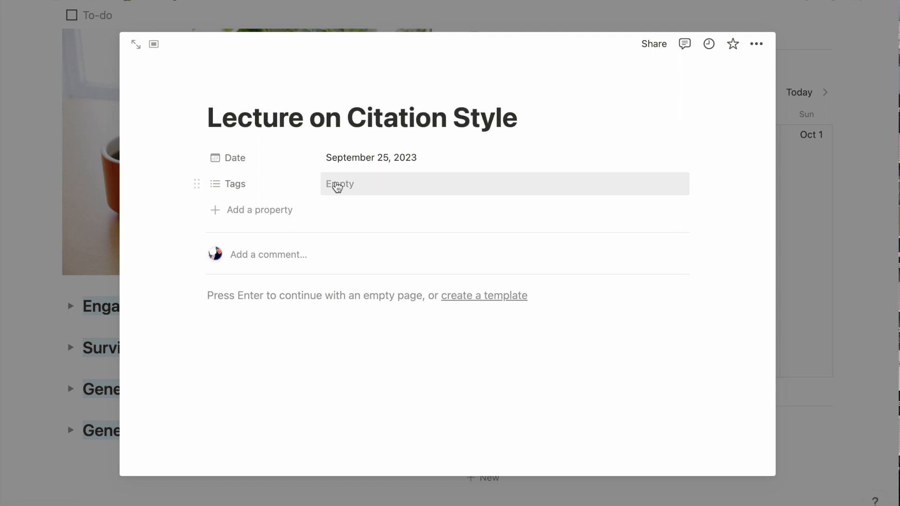
# Step: Create the Lecture, Group Work, Discussion and Writing tag options
pyautogui.write('Lecture')
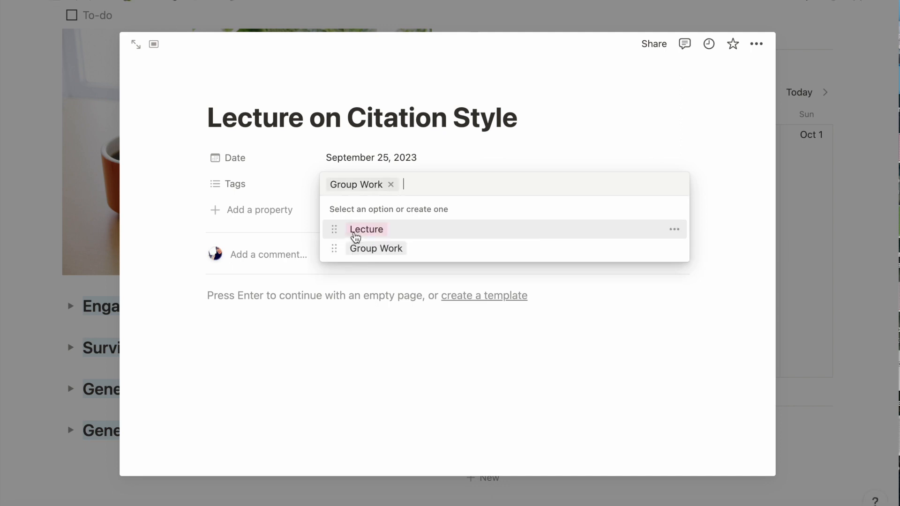
pyautogui.write('Discussion')
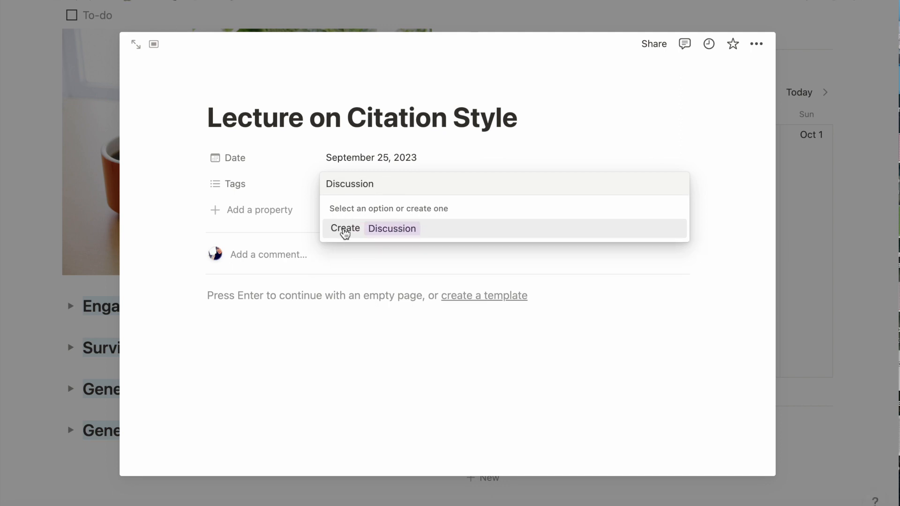
pyautogui.write('Writing')
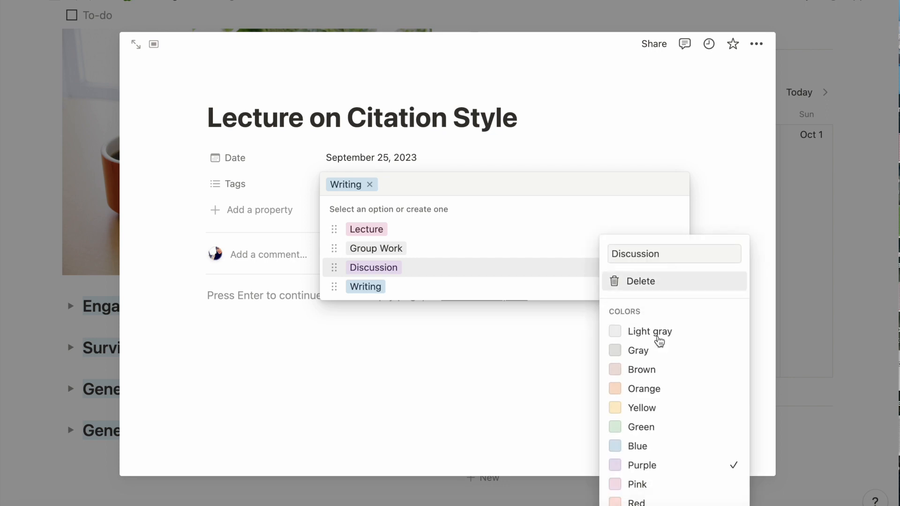
# Step: Colour-code the tags, making Discussion orange and recolouring Group Work
pyautogui.click(644, 388)
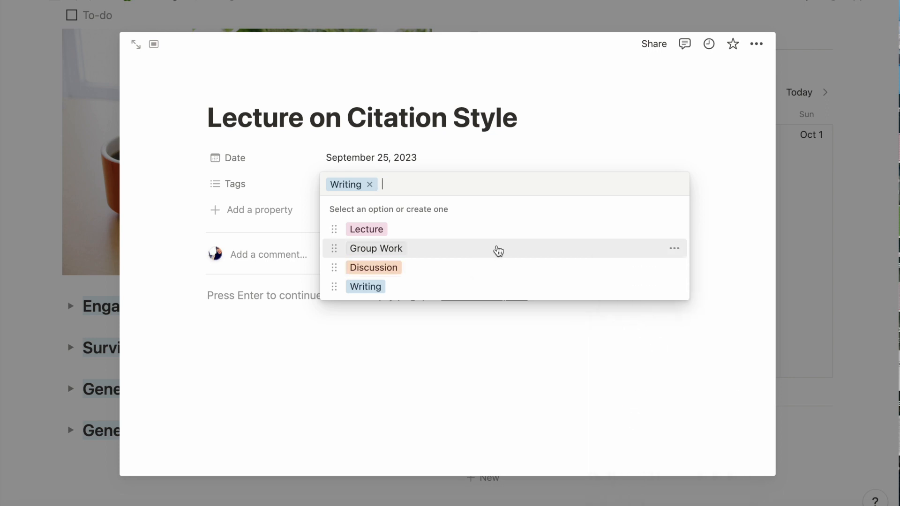
pyautogui.click(674, 247)
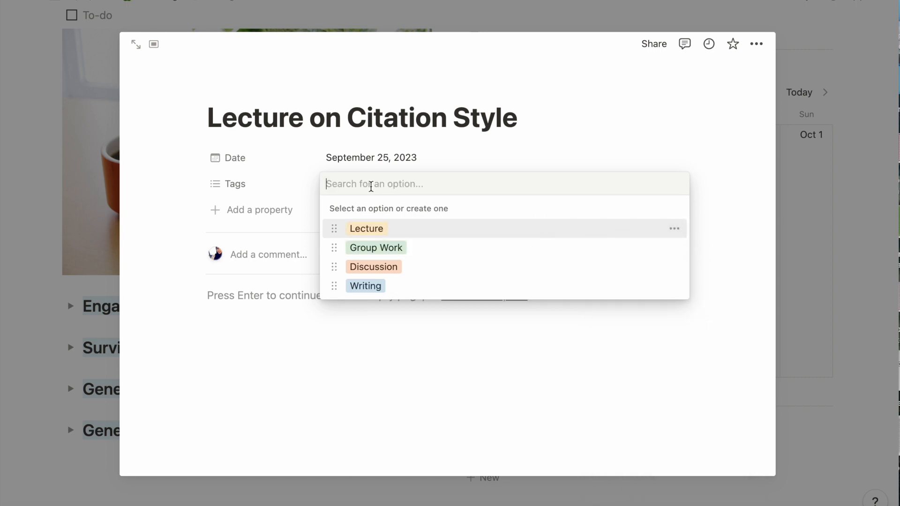
pyautogui.click(366, 229)
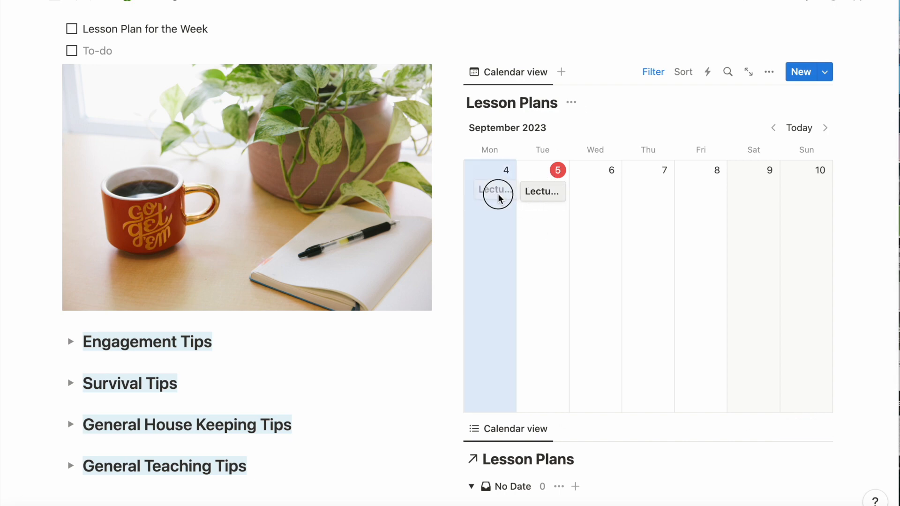
# Step: Show the Tags property on calendar cards and hide empty date groups in the list view
pyautogui.scroll(-3)
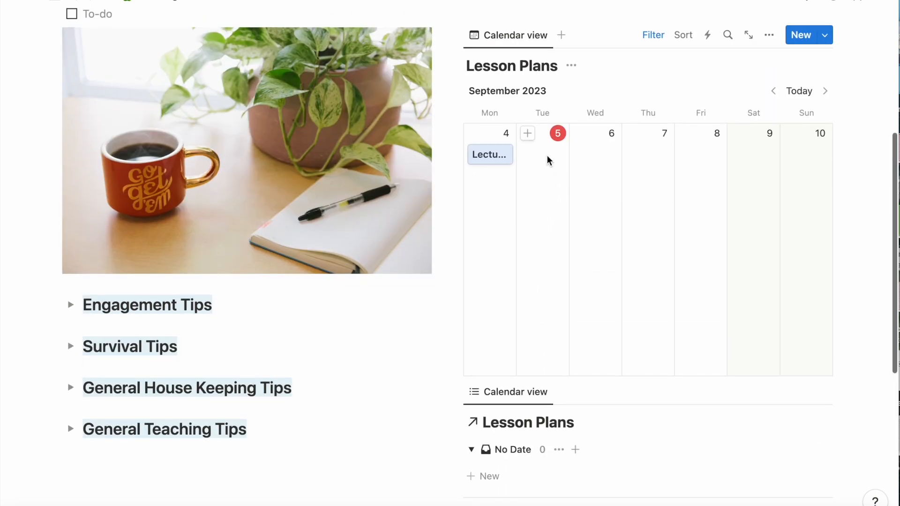
pyautogui.moveTo(768, 34)
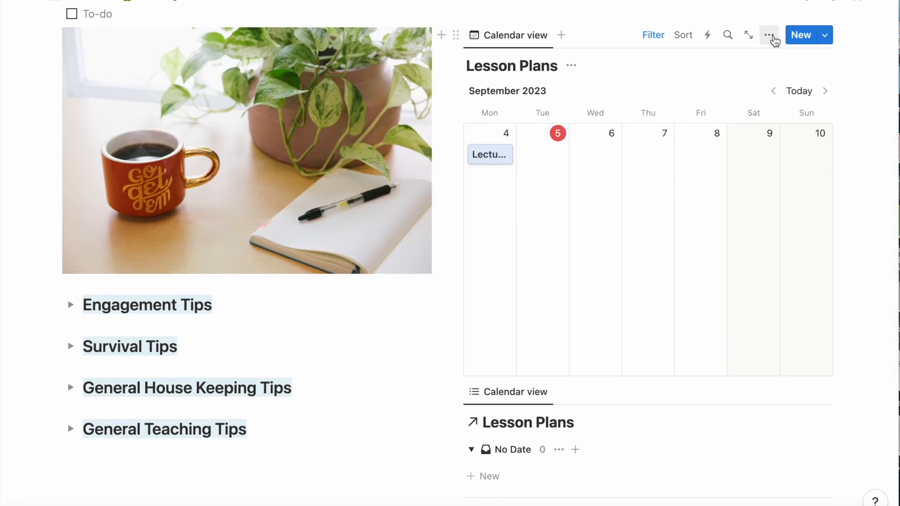
pyautogui.click(652, 34)
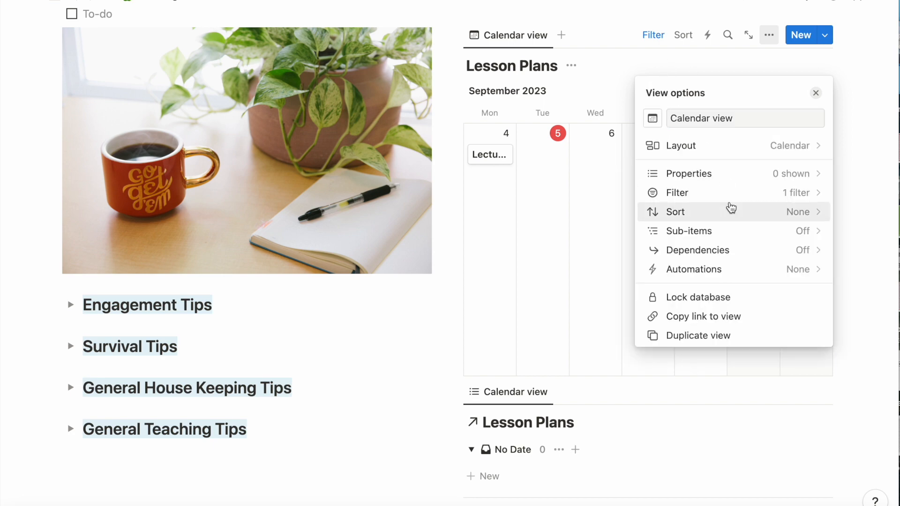
pyautogui.click(686, 174)
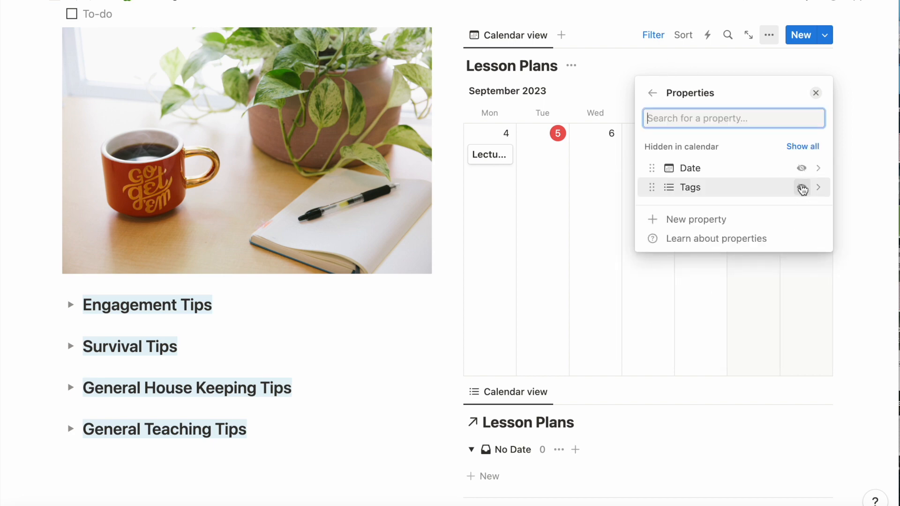
pyautogui.click(802, 187)
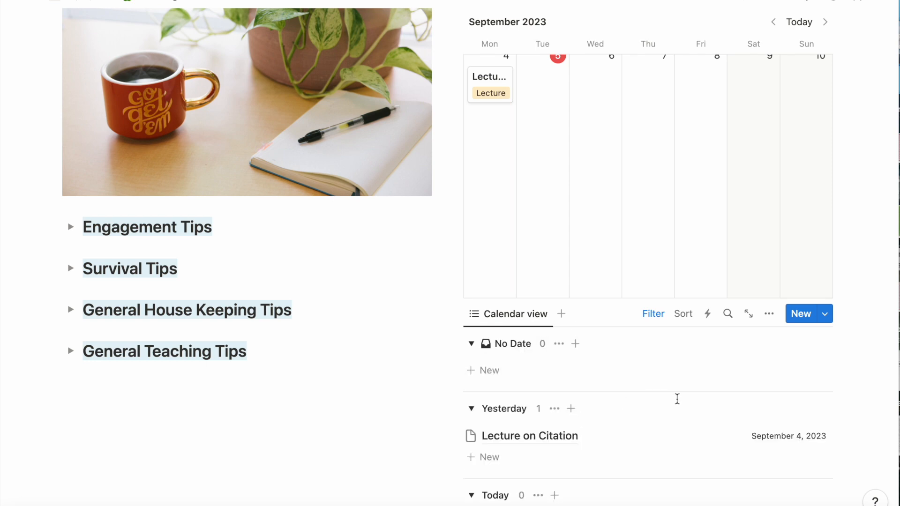
pyautogui.click(768, 313)
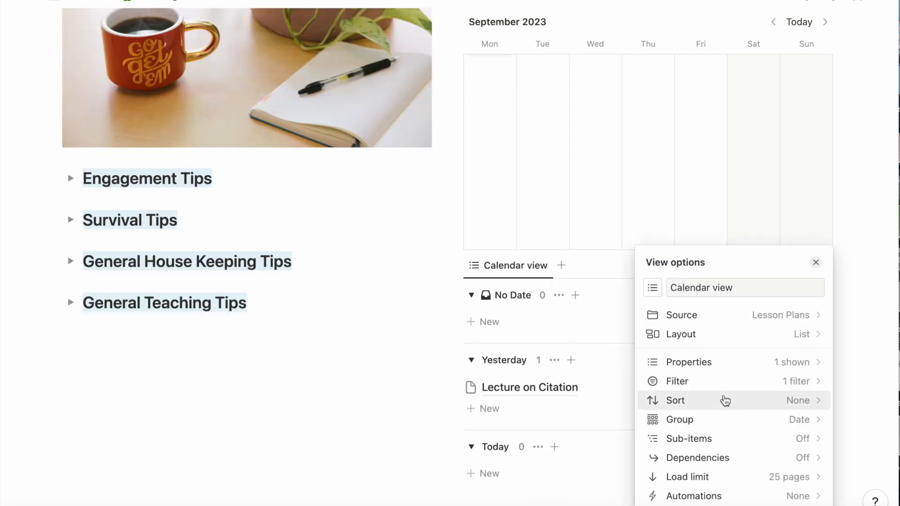
pyautogui.click(679, 420)
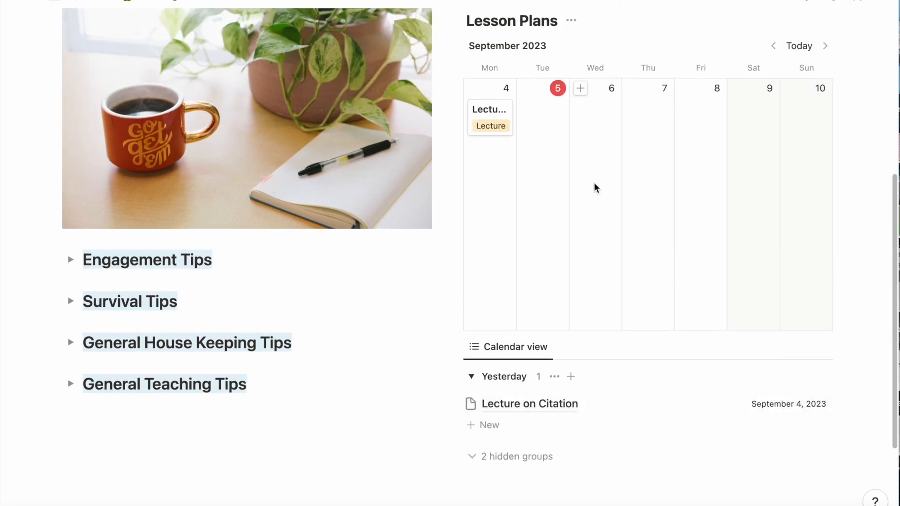
# Step: Schedule Students Work on Citations on September 6 tagged Writing
pyautogui.click(579, 88)
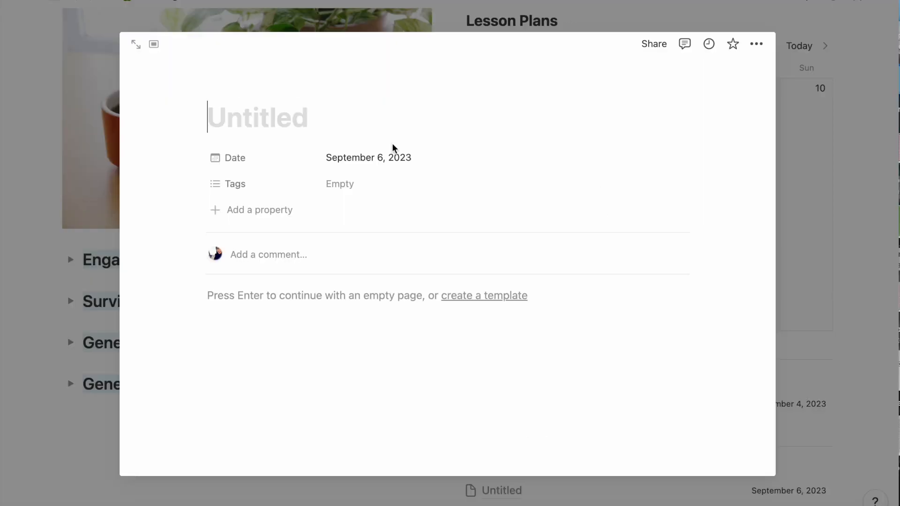
pyautogui.write('Students Work on Cita')
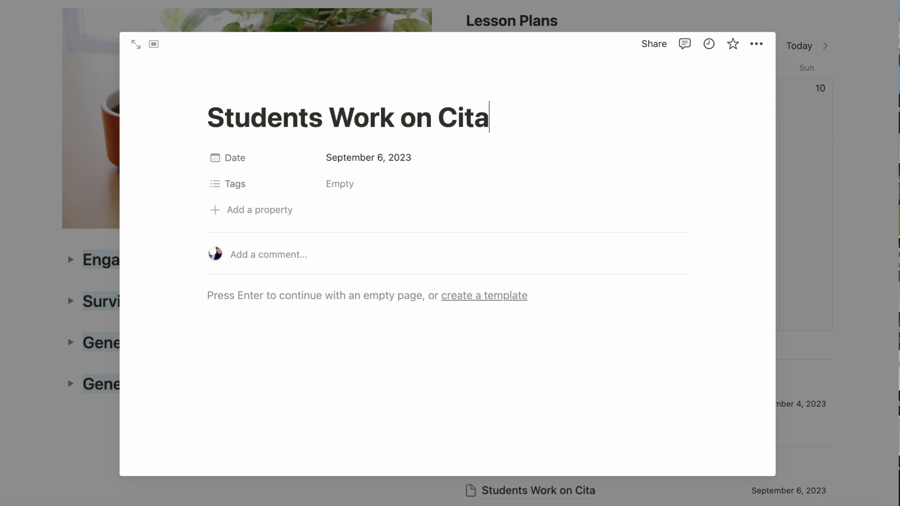
pyautogui.click(339, 183)
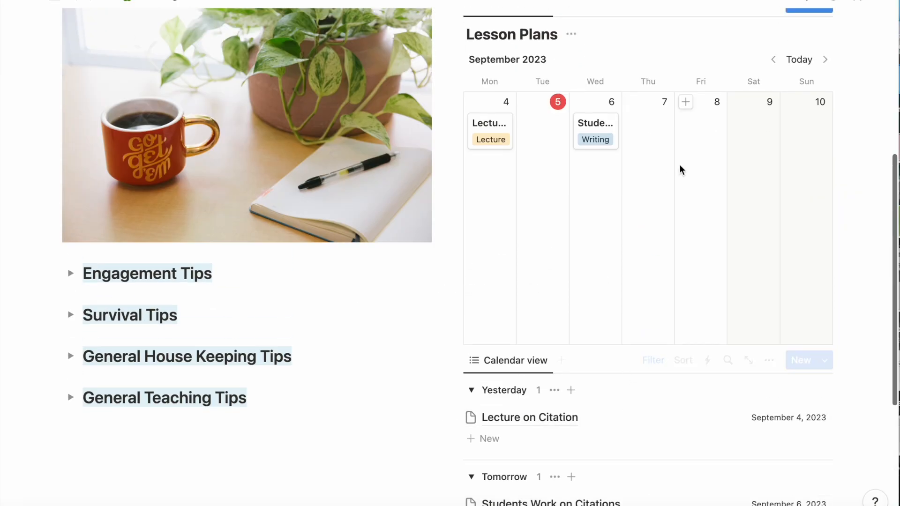
# Step: Schedule Students Submit Rough Drafts on September 8 and expand General House Keeping Tips
pyautogui.click(685, 101)
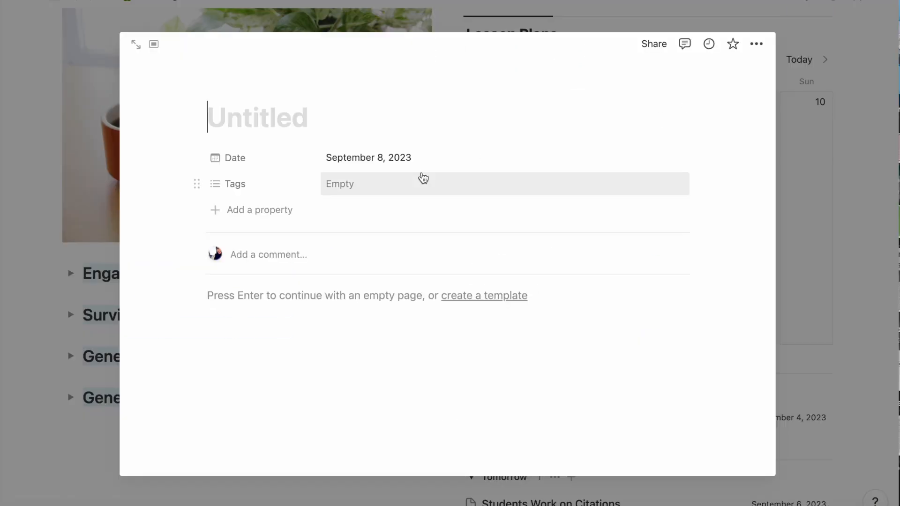
pyautogui.write('Students Submit Rou')
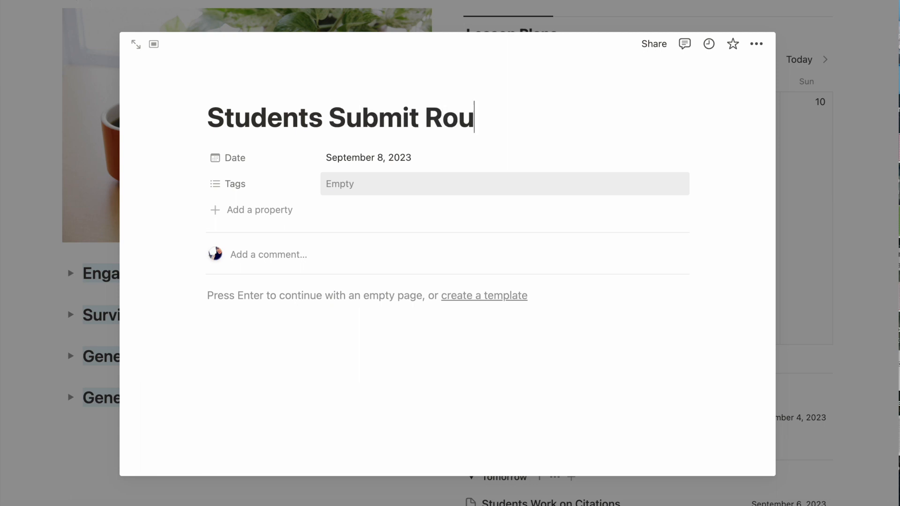
pyautogui.click(505, 184)
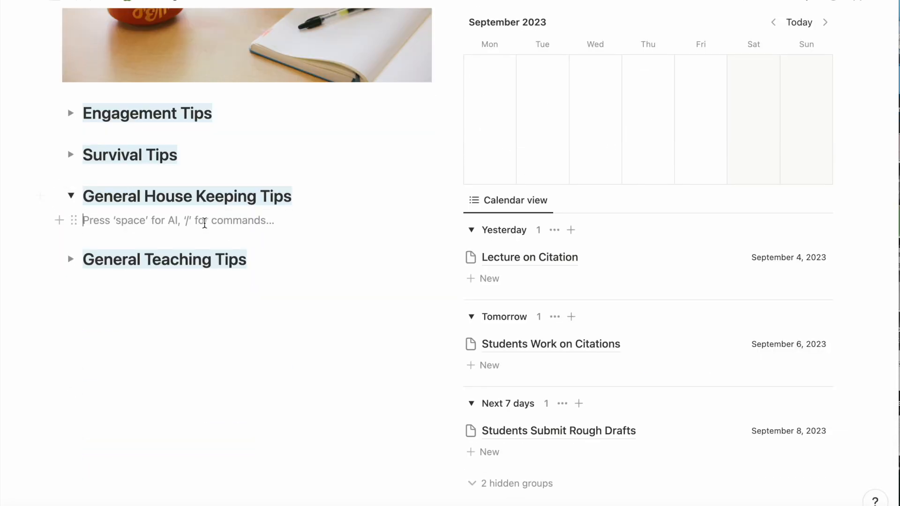
# Step: Add to-dos: submit syllabus by end of Week 2, enter 0 in Blackboard for missing assignments, stick to due-date schedule
pyautogui.write('/to')
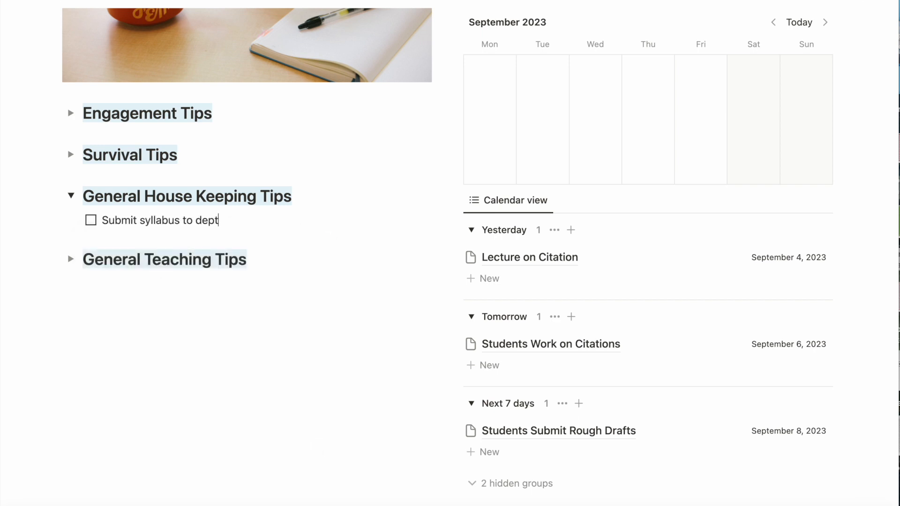
pyautogui.write('by the end of Week 2')
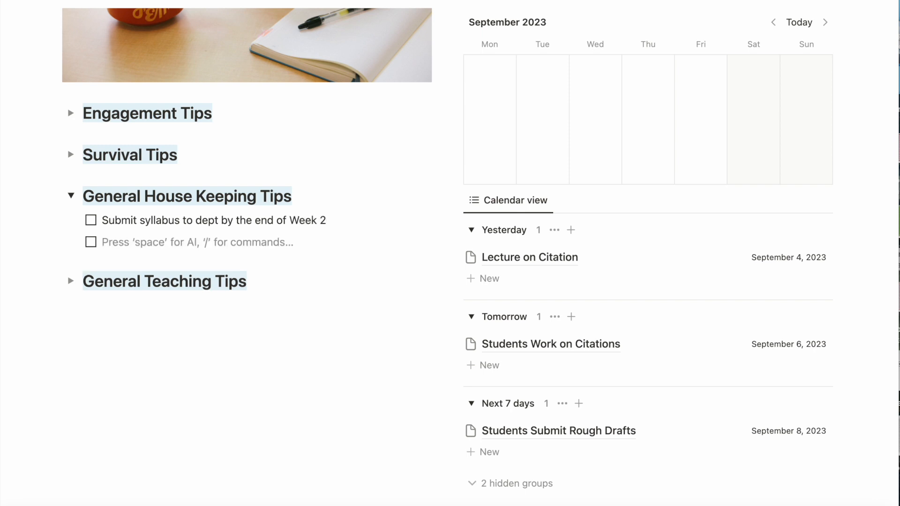
pyautogui.write('Enter "0" in Black')
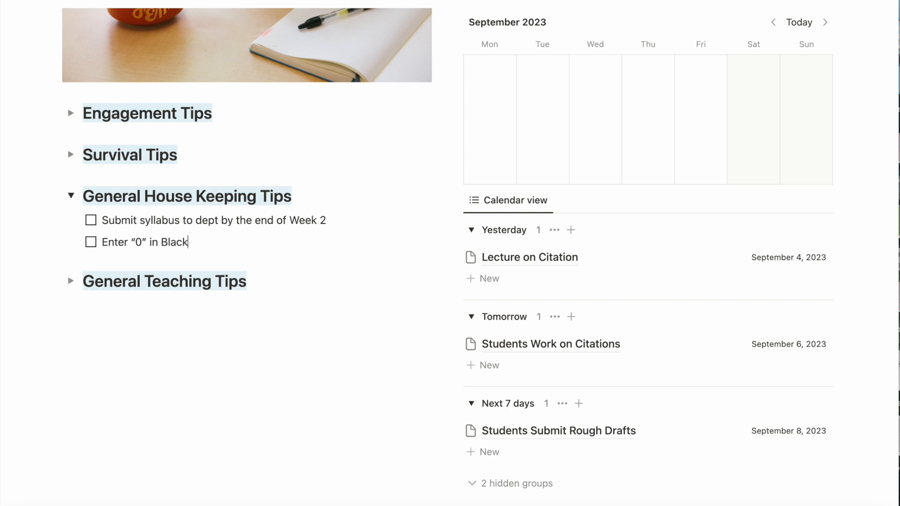
pyautogui.write('board when stud')
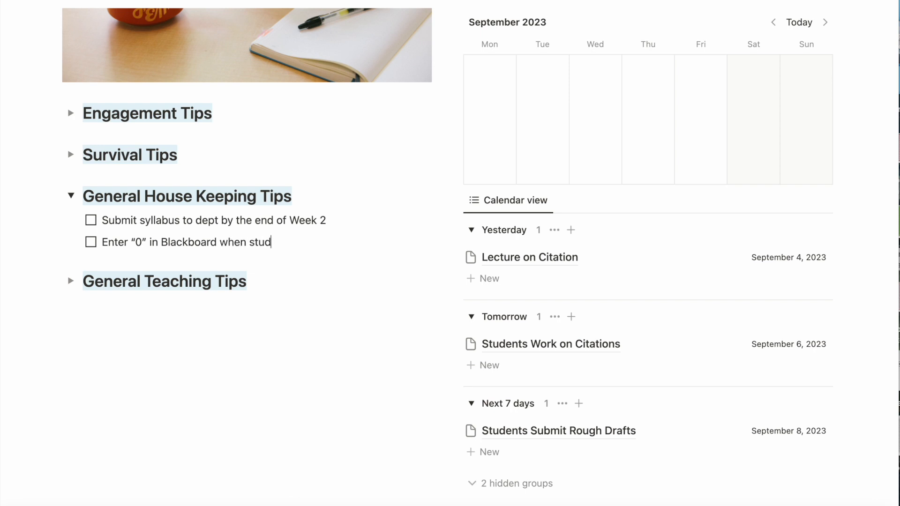
pyautogui.write('ents are missing assignments')
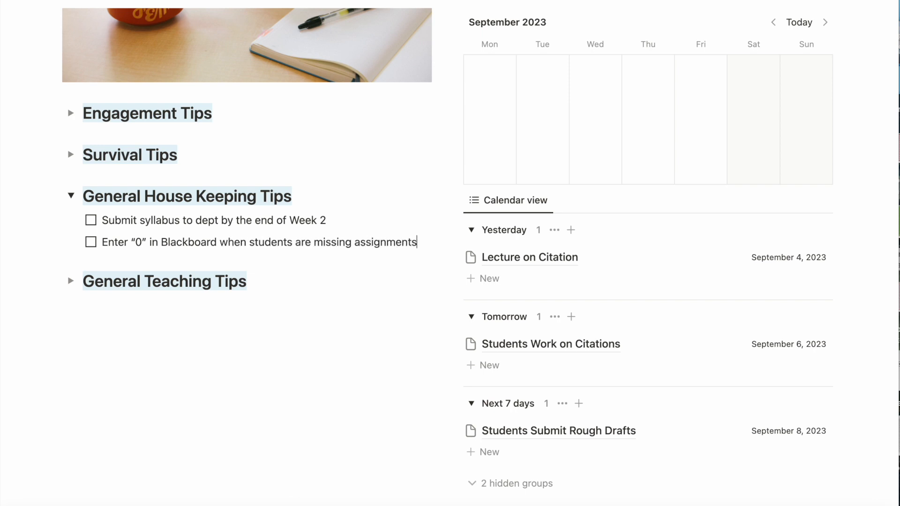
pyautogui.write('Stic')
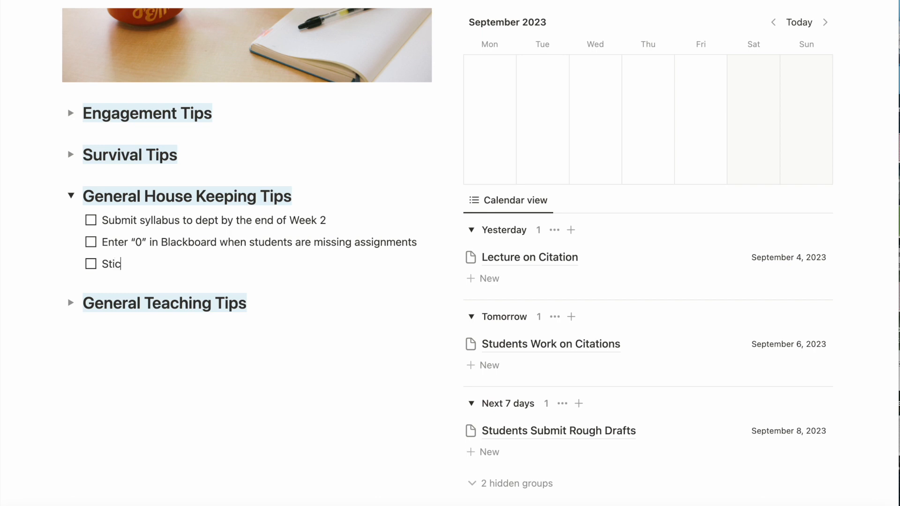
pyautogui.write('k as close to due da')
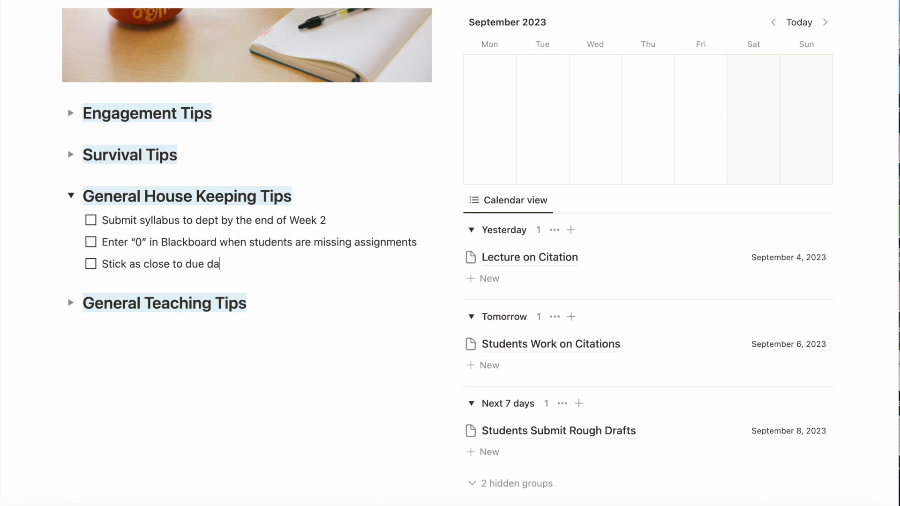
pyautogui.write('te schedule as possible')
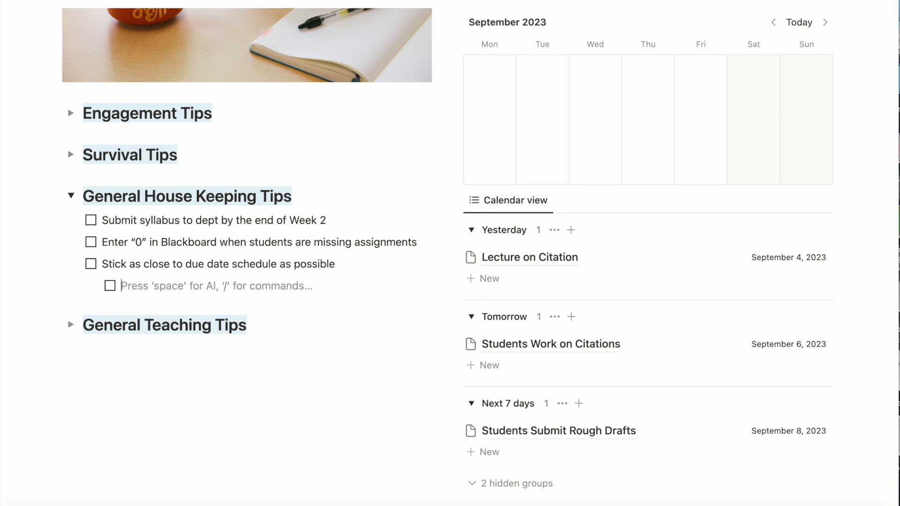
# Step: Nest Assignment One and Two due-date items, add Submit grade roster when grades are due (date), then collapse the toggle
pyautogui.write('Assi')
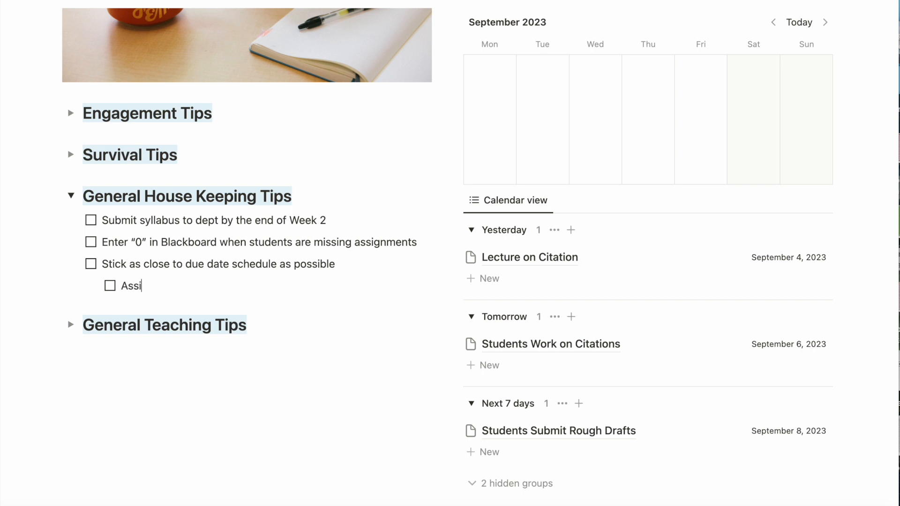
pyautogui.write('gnment One Due Date:')
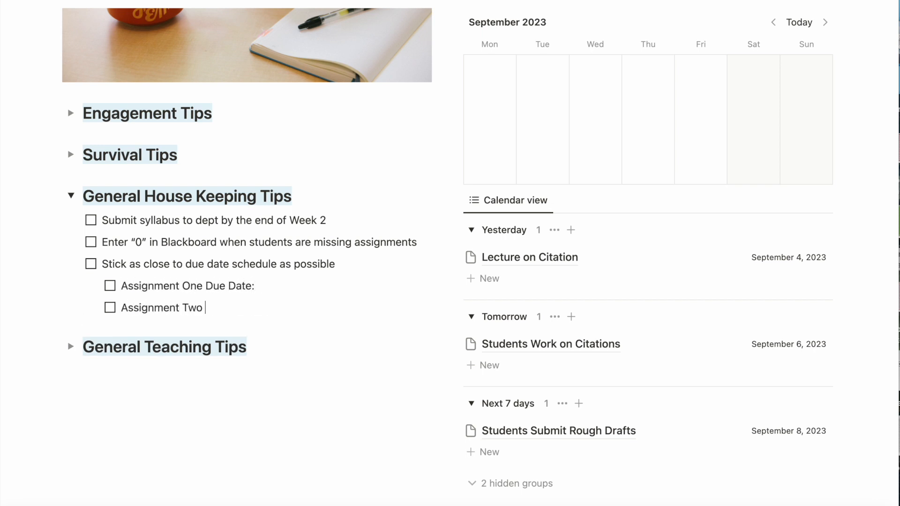
pyautogui.write('Due Date:')
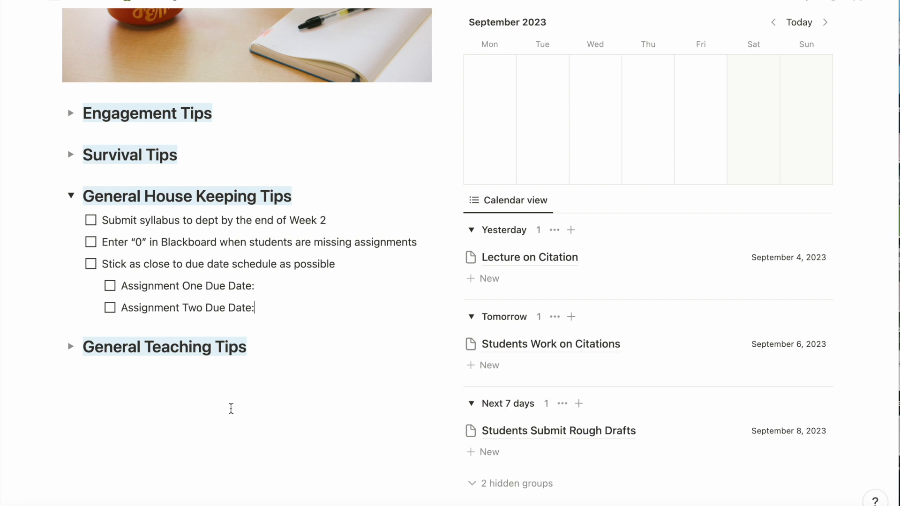
pyautogui.press('enter')
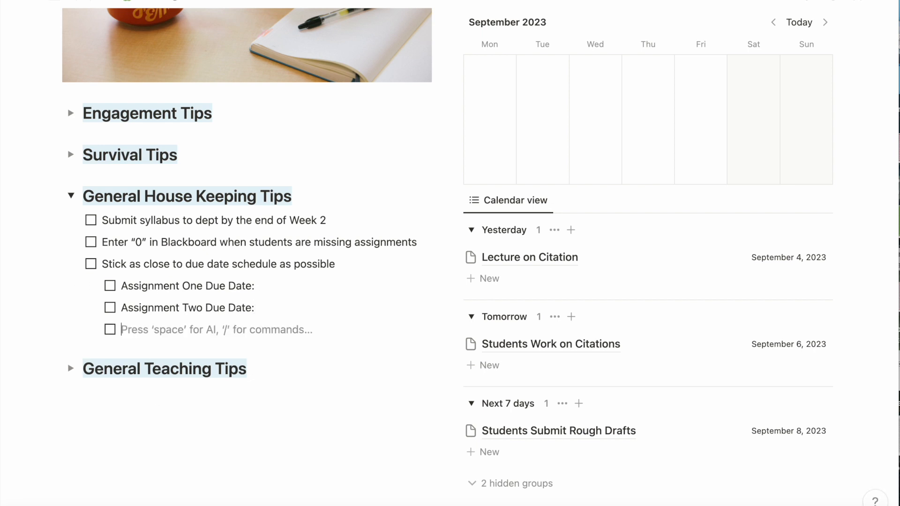
pyautogui.write('Submit grade ros')
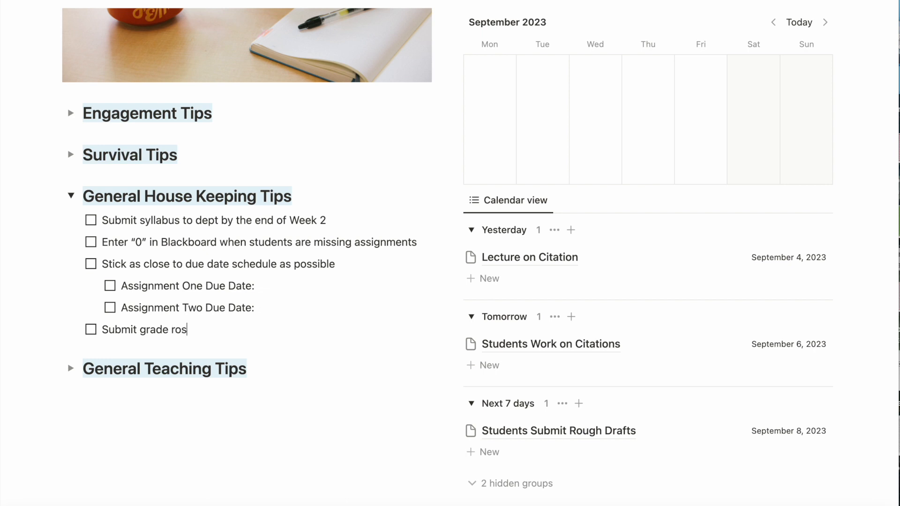
pyautogui.write('ter when')
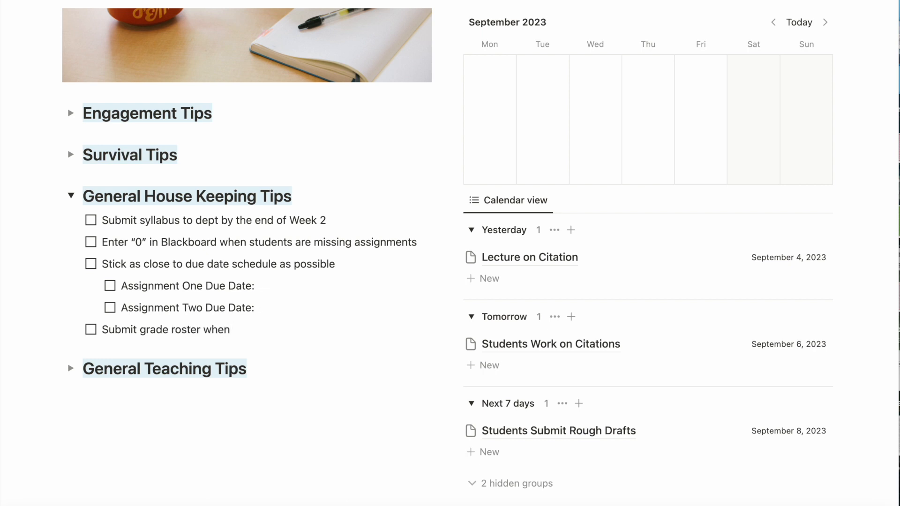
pyautogui.write('grades are due')
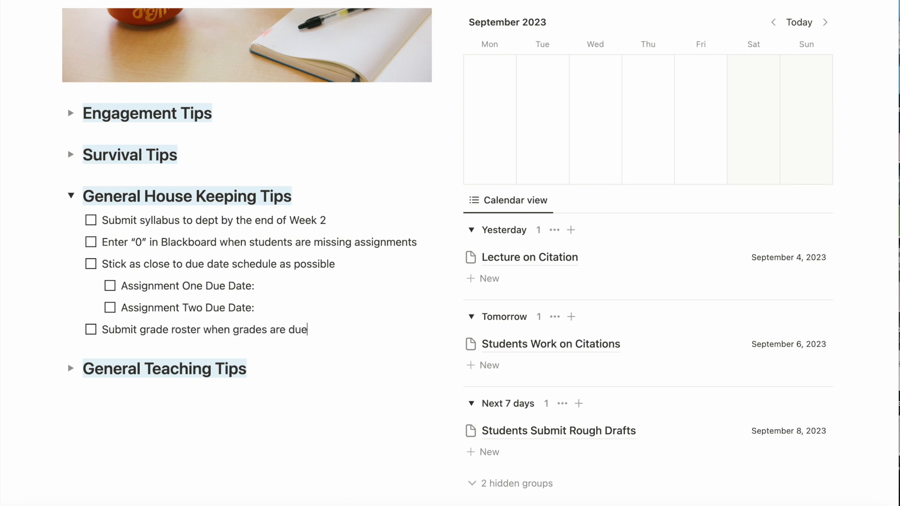
pyautogui.write('(date)')
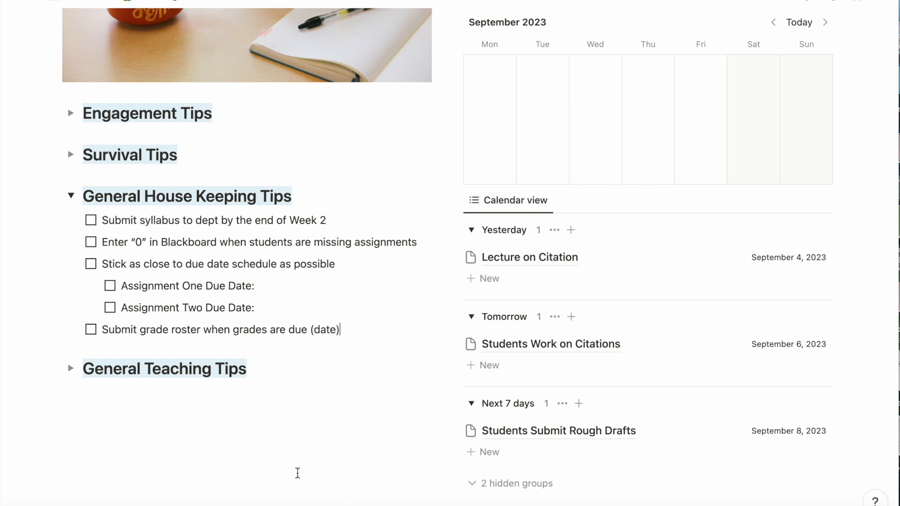
pyautogui.click(71, 196)
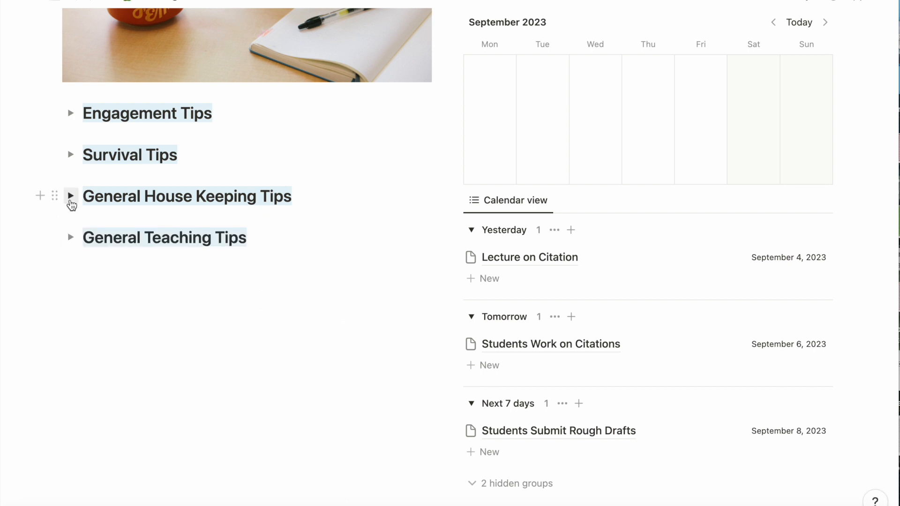
# Step: Under General Teaching Tips add bullets Never use red pen and Don't ask yes/no questions
pyautogui.click(71, 237)
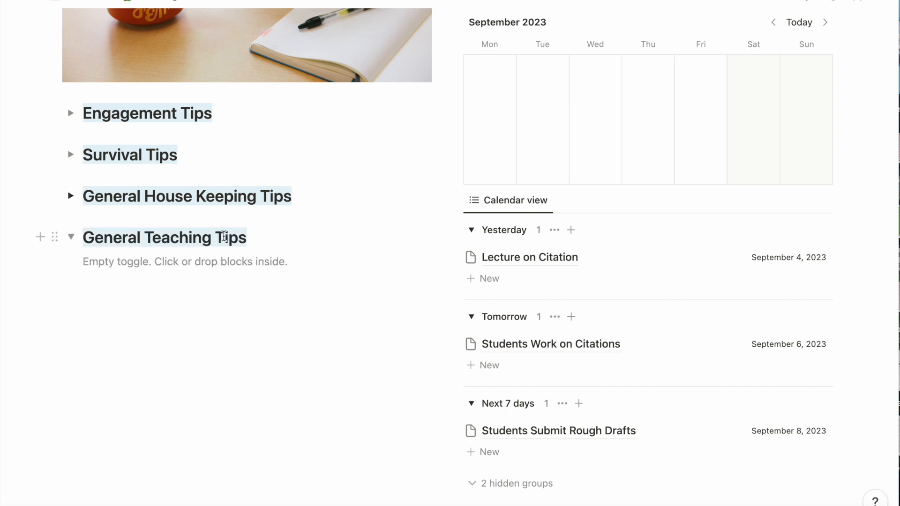
pyautogui.write('/')
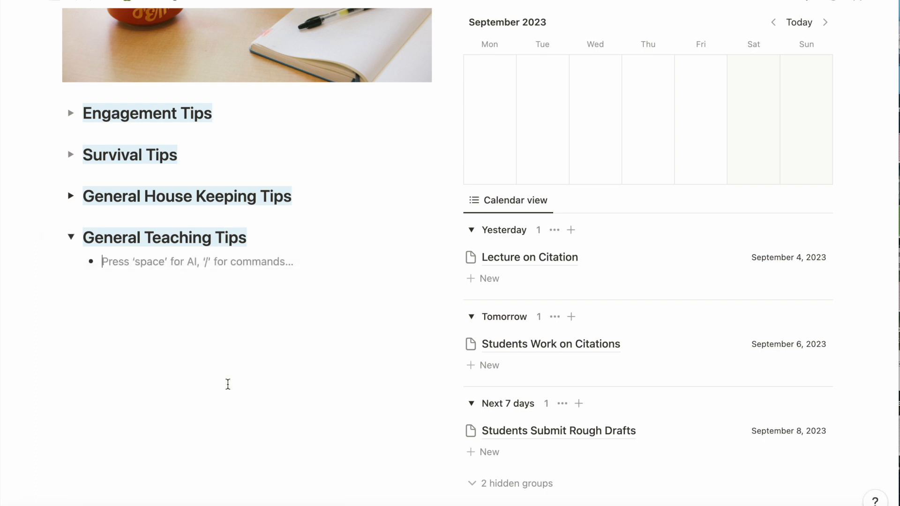
pyautogui.write('Ne')
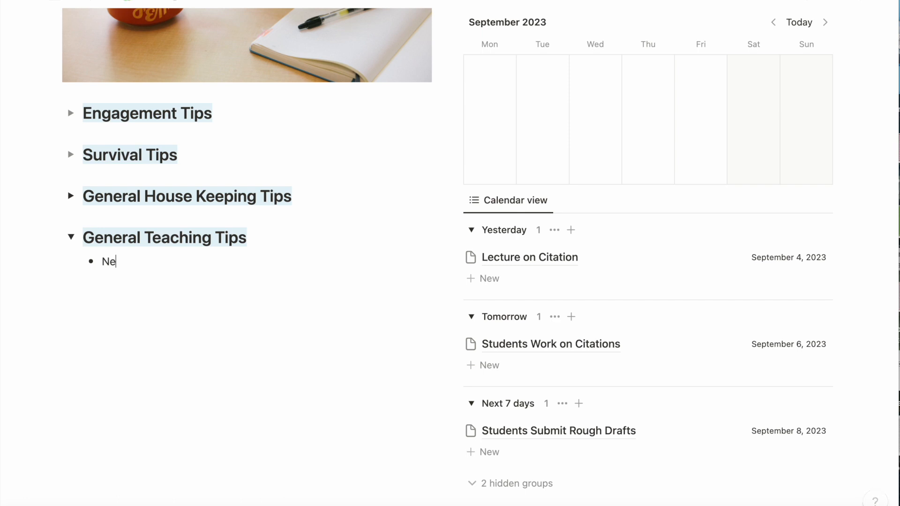
pyautogui.write('ver use red pen')
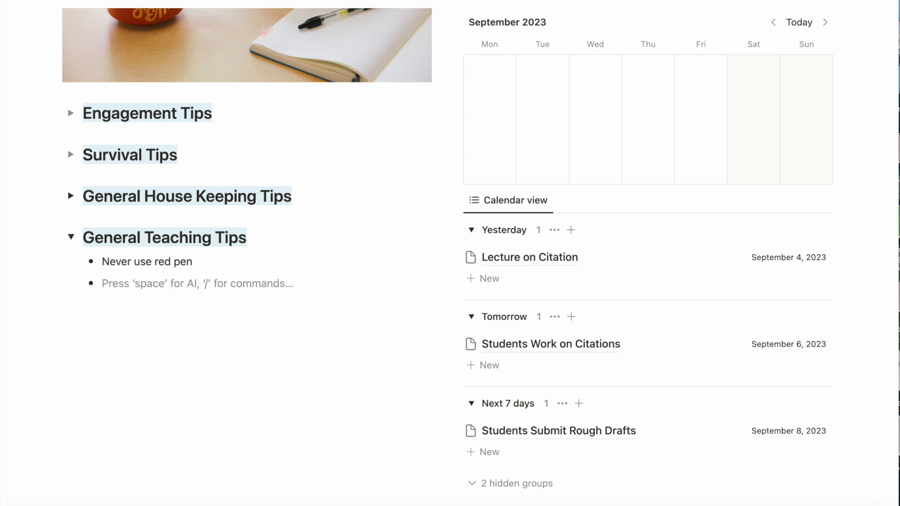
pyautogui.write("Don't ask yes/no questions")
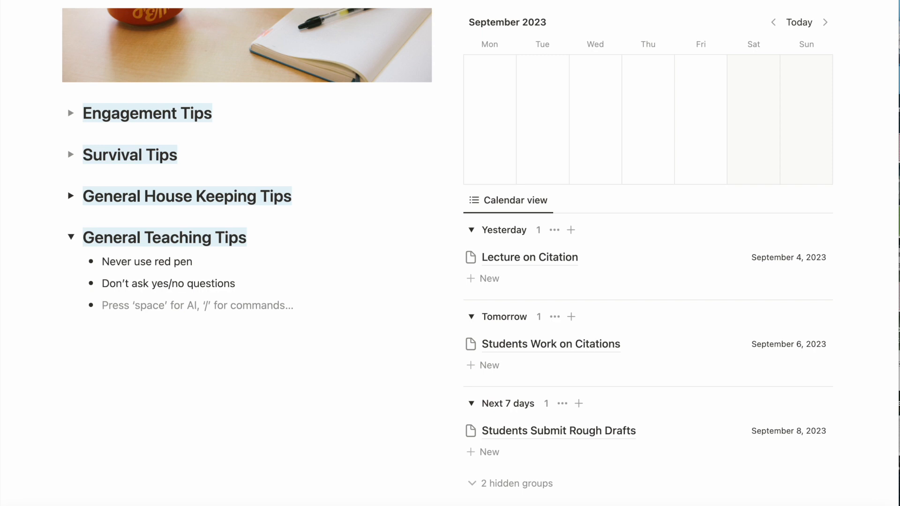
pyautogui.click(71, 113)
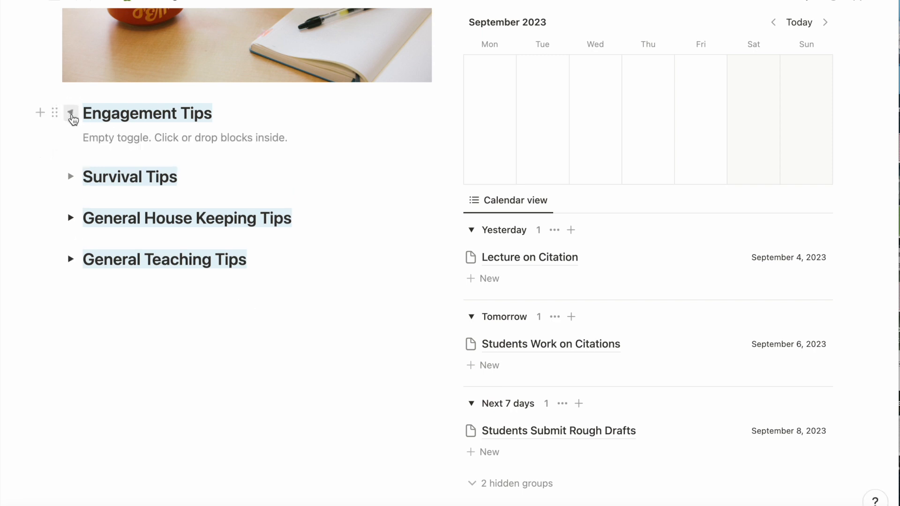
# Step: List Small group discussions, reading quizzes and Icebreaker Questions as bullets under Engagement Tips
pyautogui.click(71, 113)
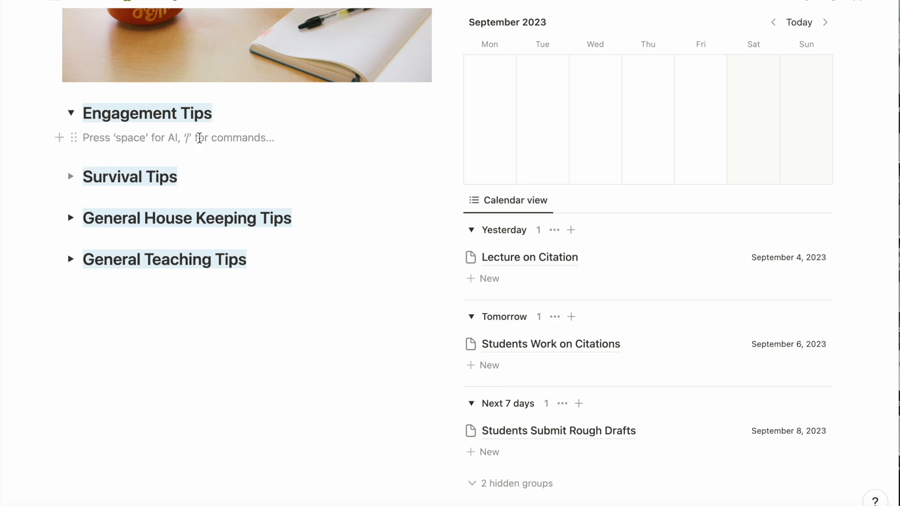
pyautogui.write('/list')
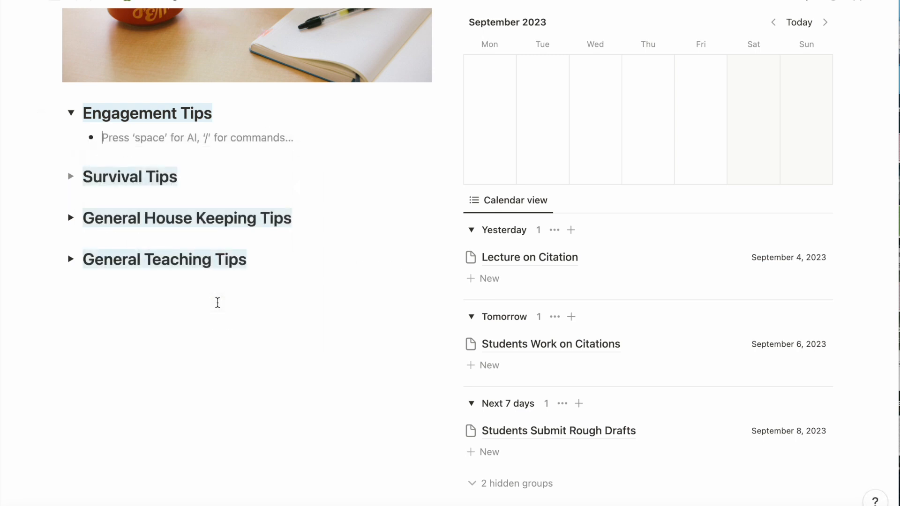
pyautogui.write('Small group dis')
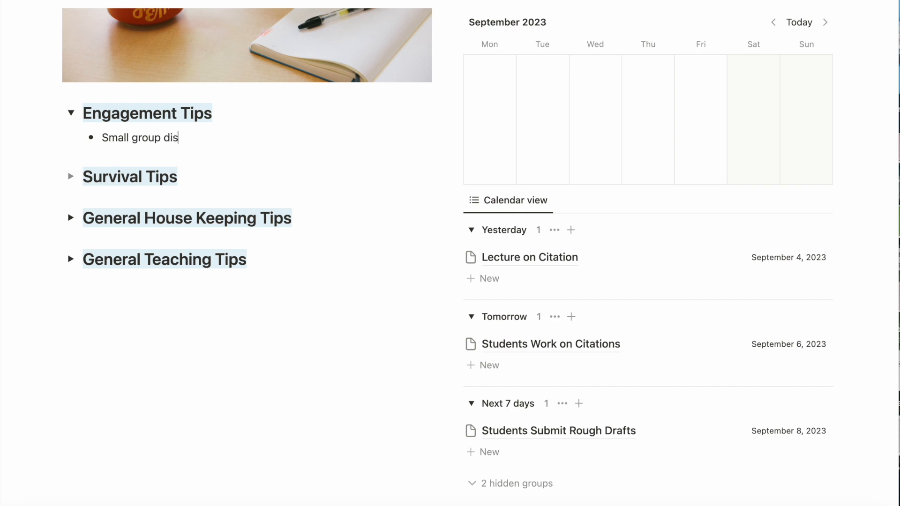
pyautogui.write('cussions')
pyautogui.write('Icebreak')
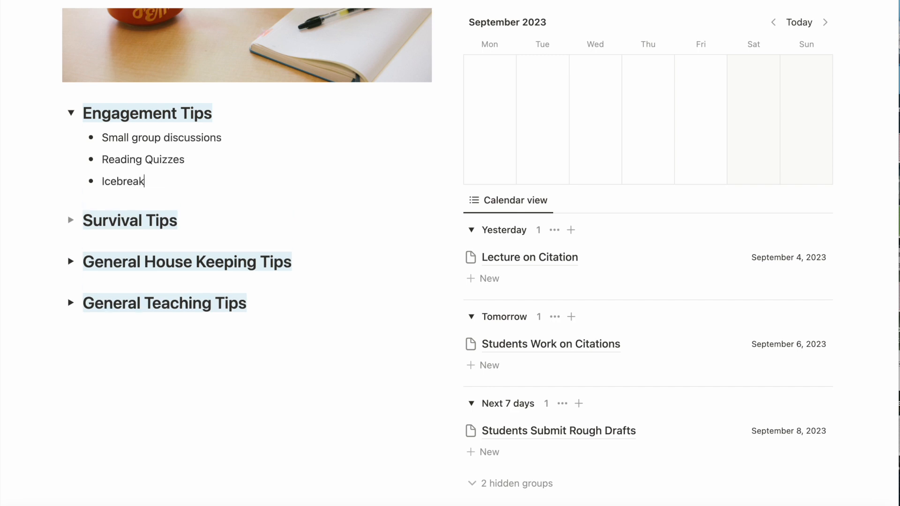
pyautogui.write('er Questions')
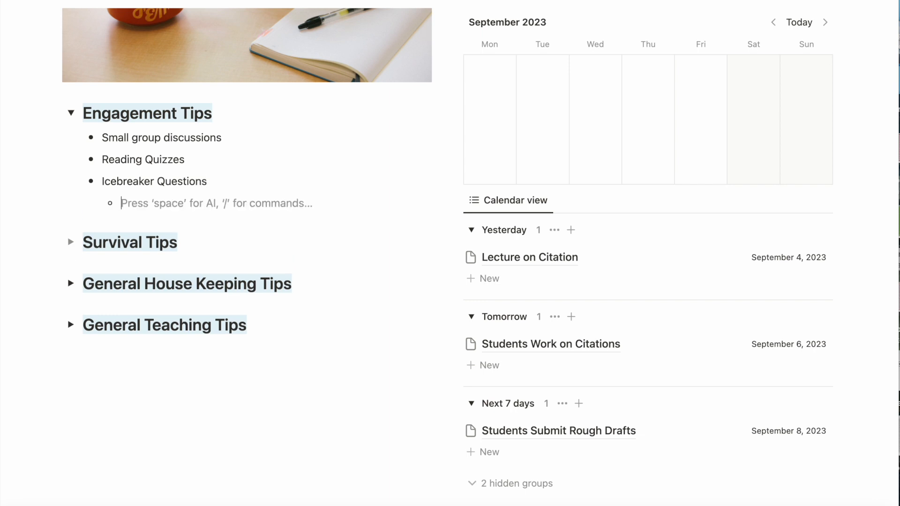
# Step: Nest icebreakers: something no one else has done, one song for life, one TV show for life
pyautogui.write("What's one")
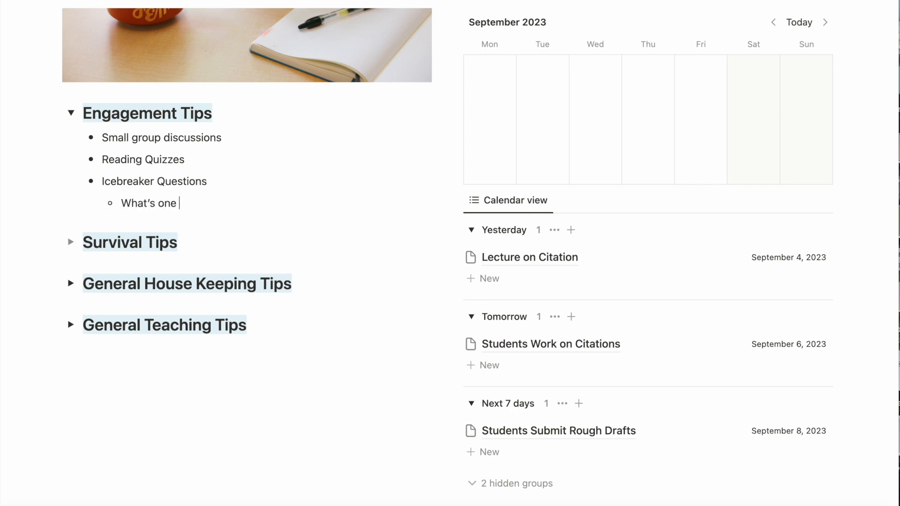
pyautogui.write("thing you've done that you think no one else in the class has")
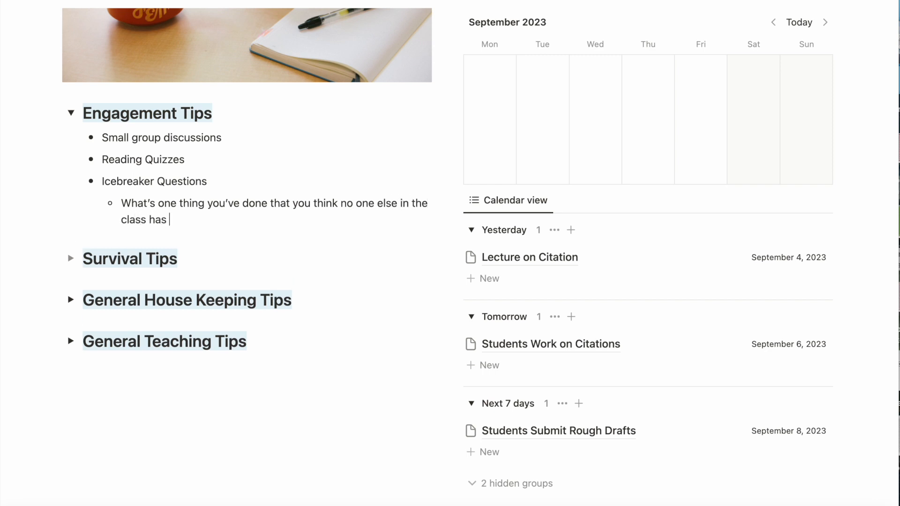
pyautogui.write('done?')
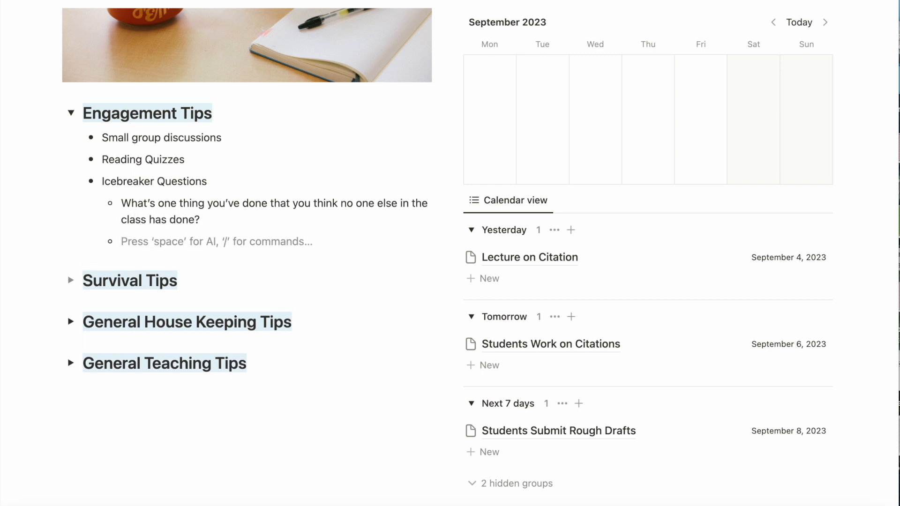
pyautogui.write('If you could only listen to one')
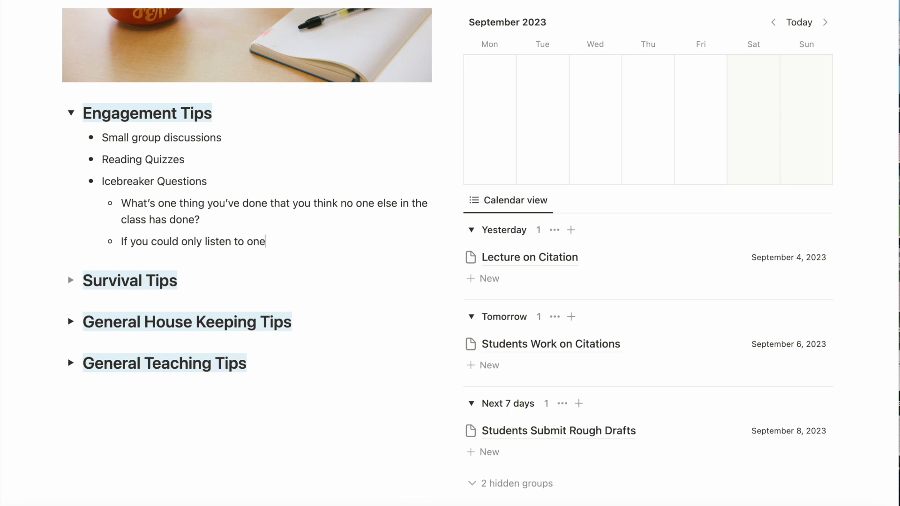
pyautogui.write('song for the rest of your life, what would it be?')
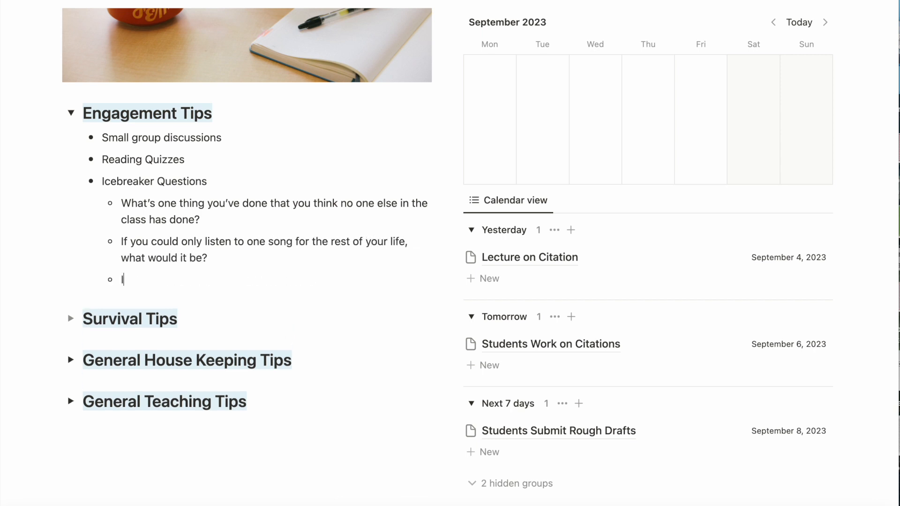
pyautogui.write('If you could only watch one')
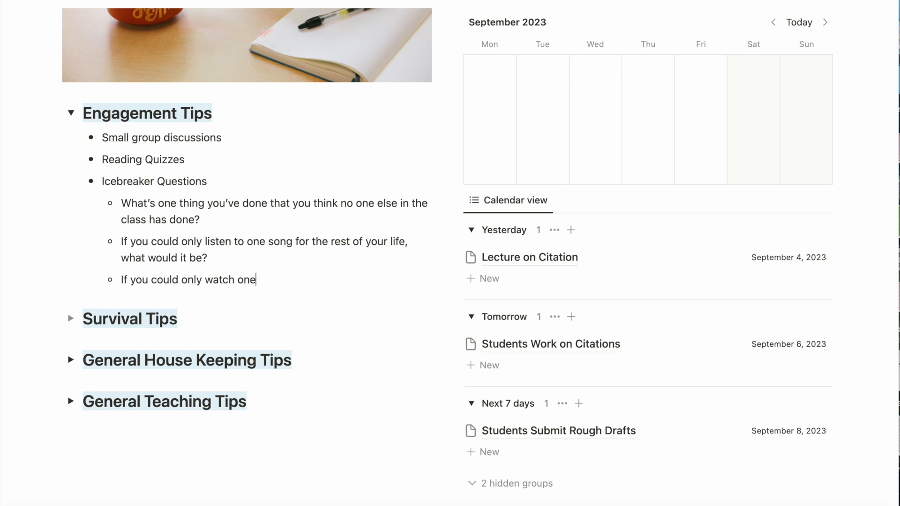
pyautogui.write('TV show for the rest of your life, what would if be?')
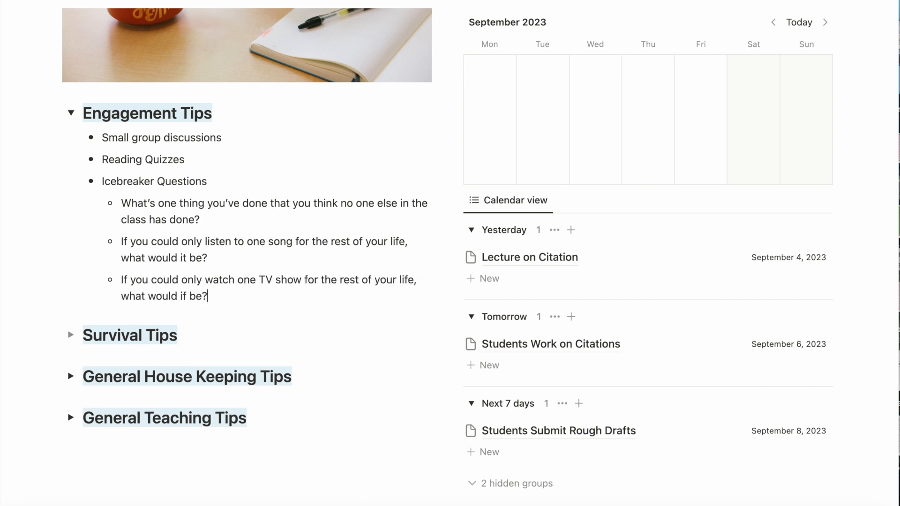
# Step: Add icebreakers: most-used emoji, show you could be successful on, favorite book
pyautogui.press('enter')
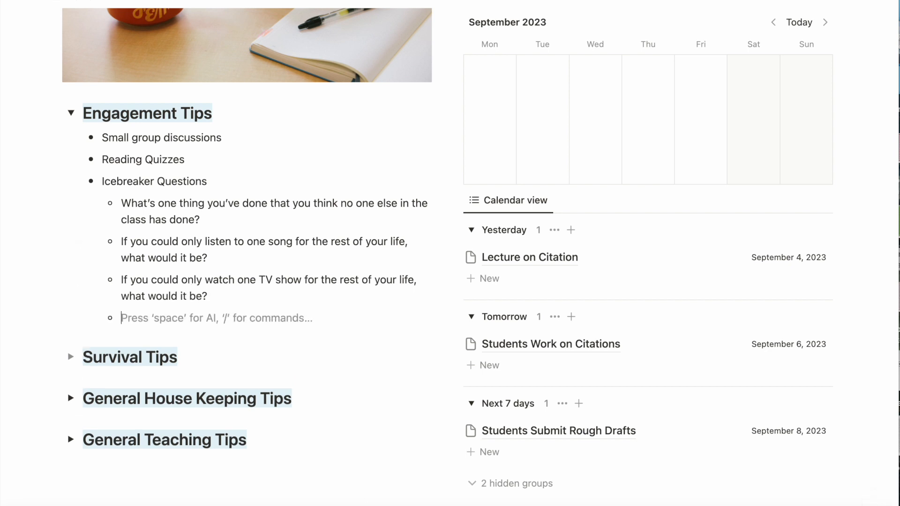
pyautogui.write('What is your most-used emoji?')
pyautogui.write('What reality')
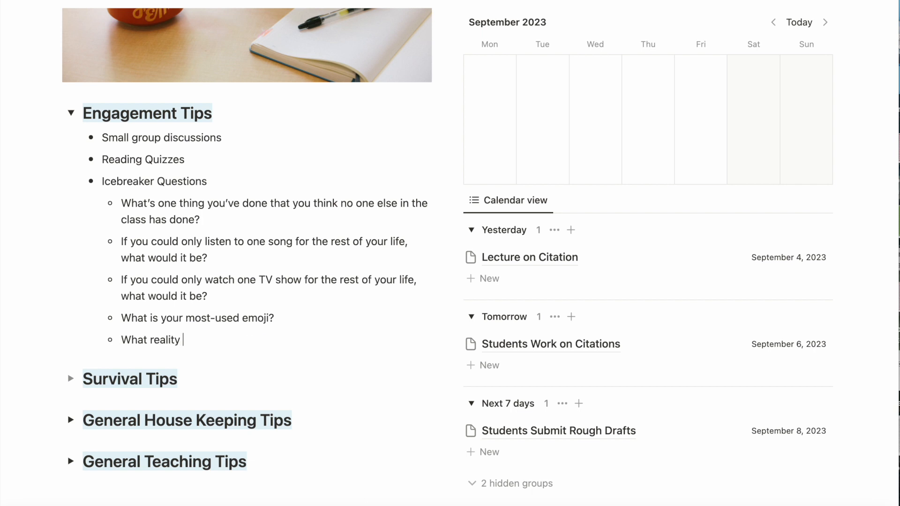
pyautogui.write('show do you think you')
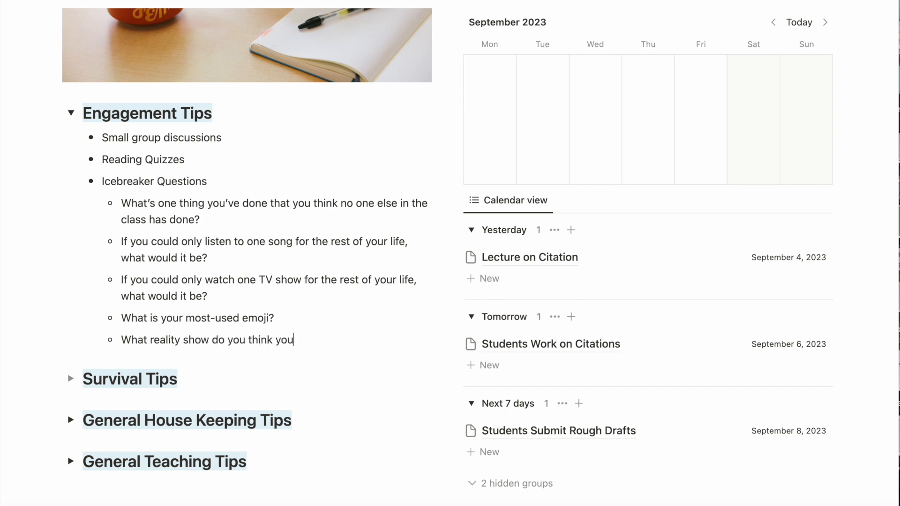
pyautogui.write('could be successful on?')
pyautogui.write('Wha')
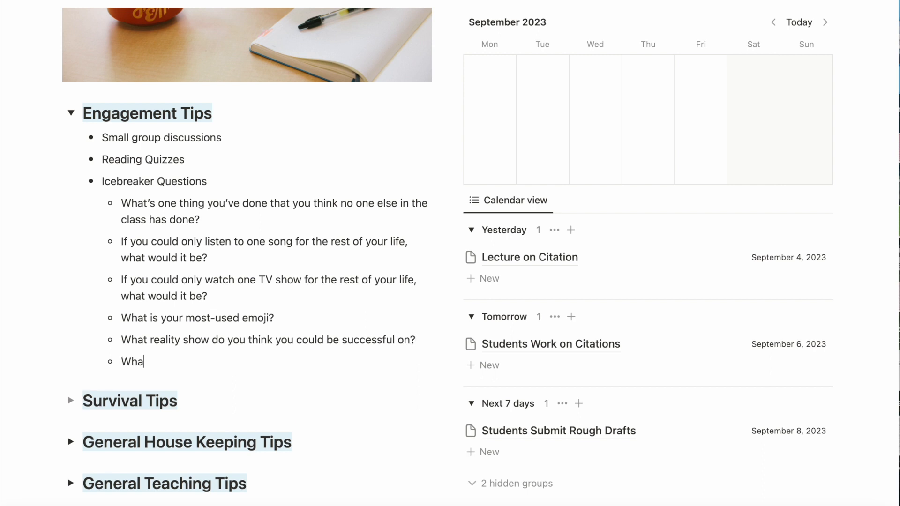
pyautogui.write("t's your favorite book?")
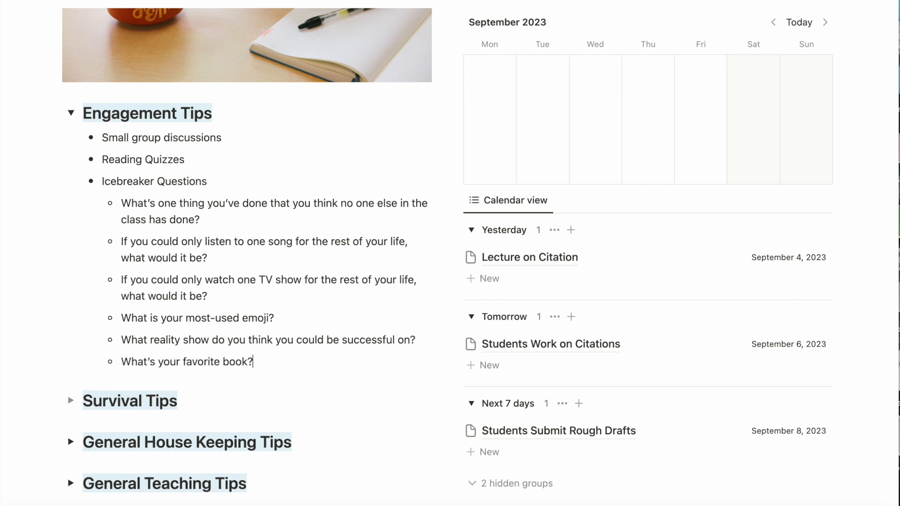
pyautogui.moveTo(72, 121)
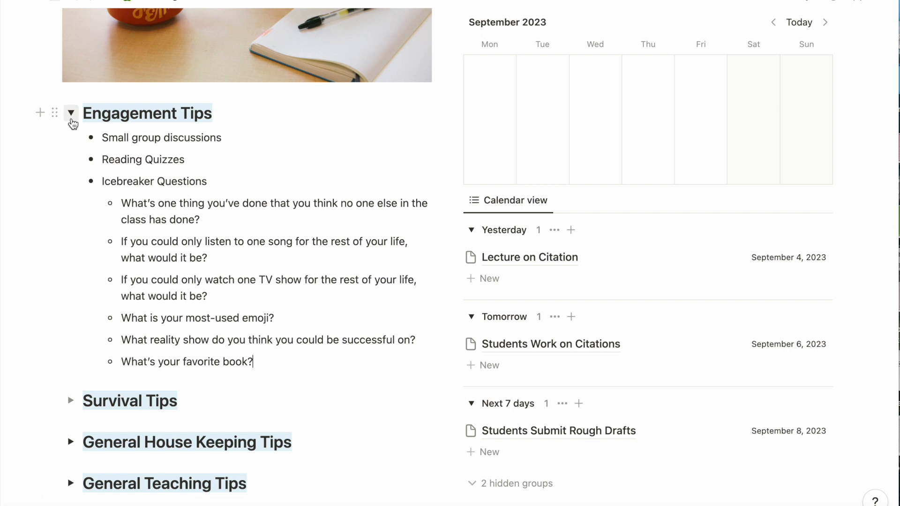
pyautogui.moveTo(149, 185)
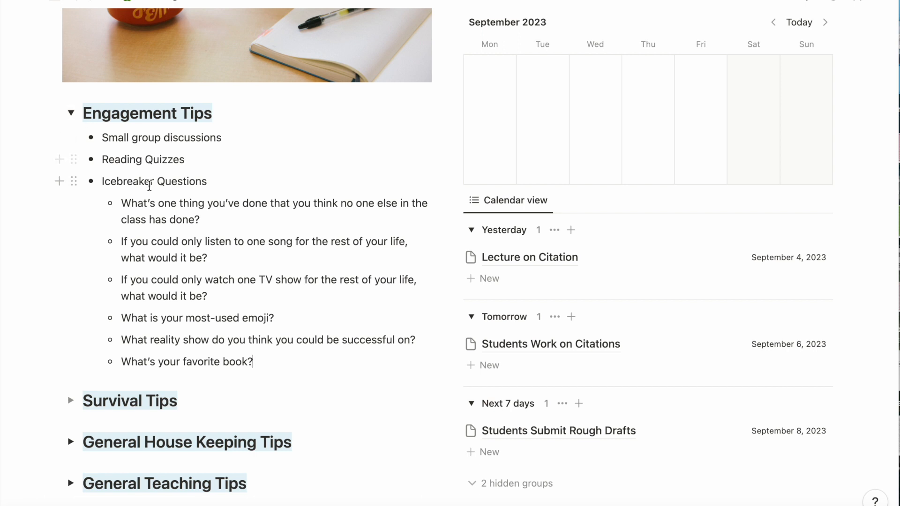
pyautogui.moveTo(73, 181)
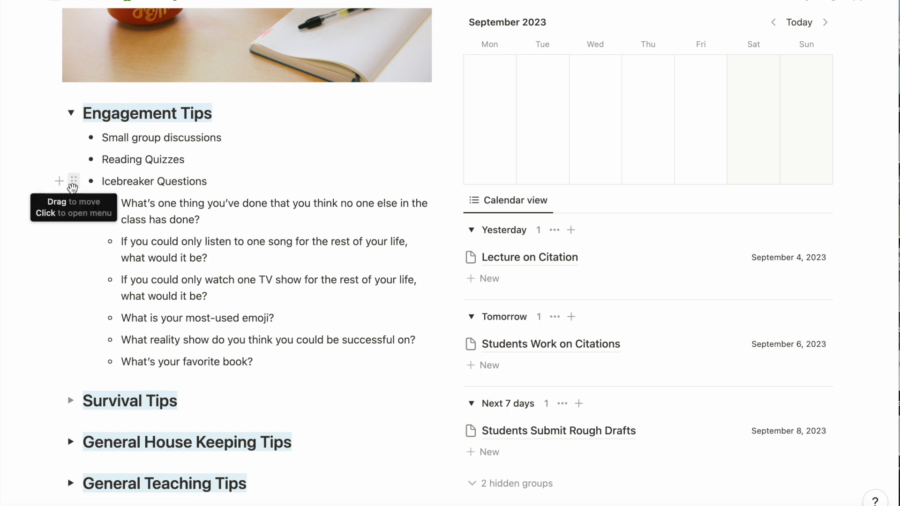
# Step: Turn Icebreaker Questions into a toggle list and collapse Engagement Tips
pyautogui.click(72, 181)
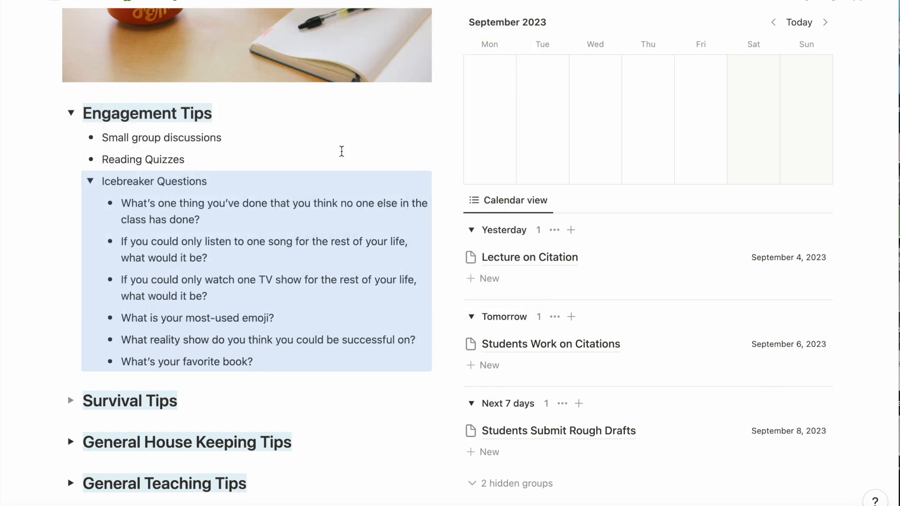
pyautogui.click(90, 180)
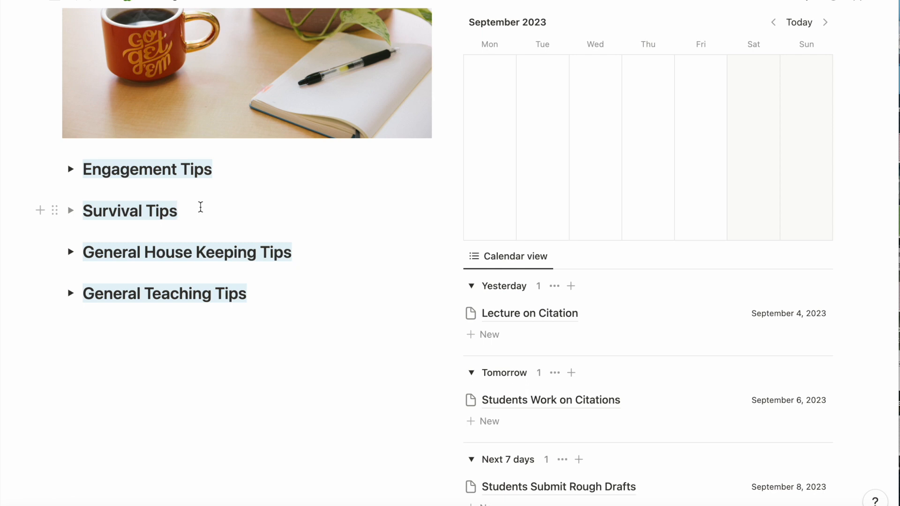
# Step: Insert a table view below the toggles backed by a brand-new empty database
pyautogui.click(178, 211)
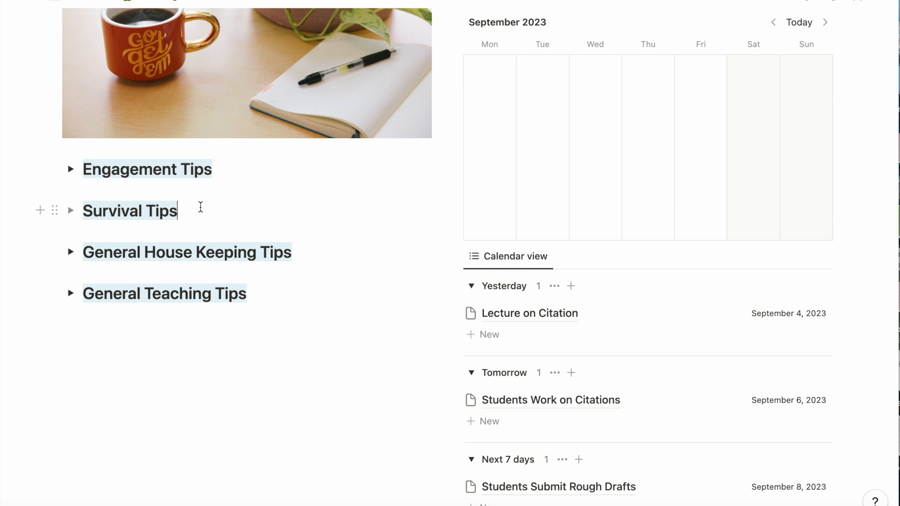
pyautogui.write('/')
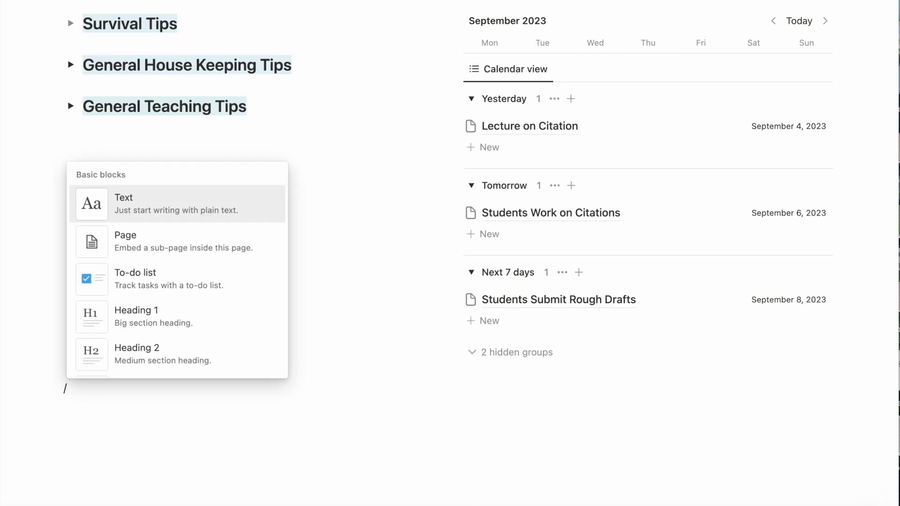
pyautogui.write('table')
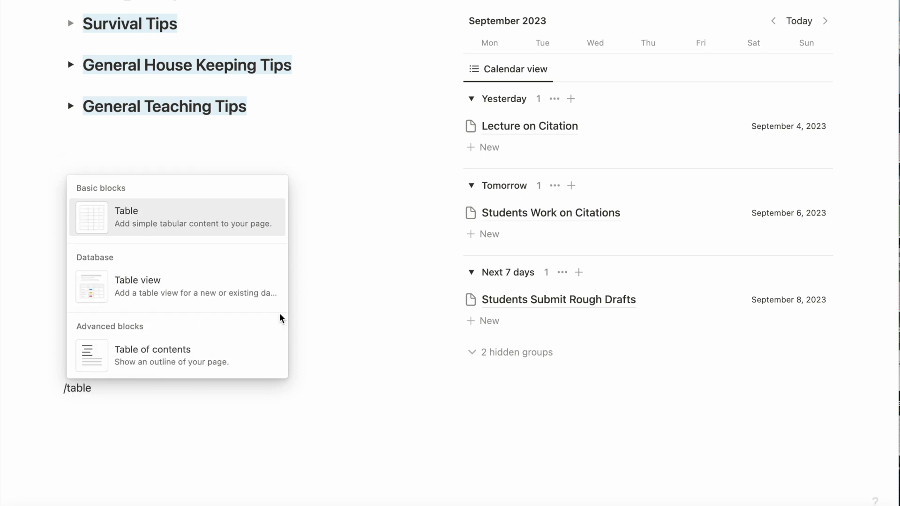
pyautogui.click(138, 280)
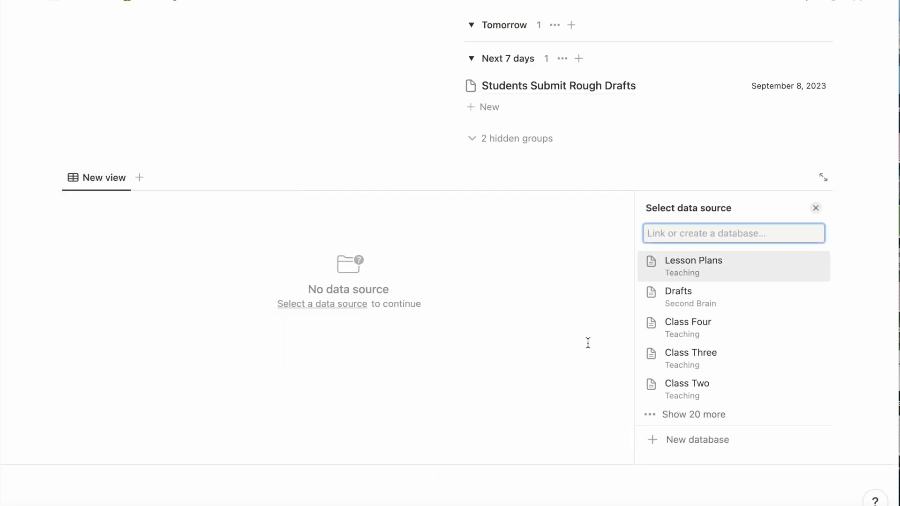
pyautogui.moveTo(740, 345)
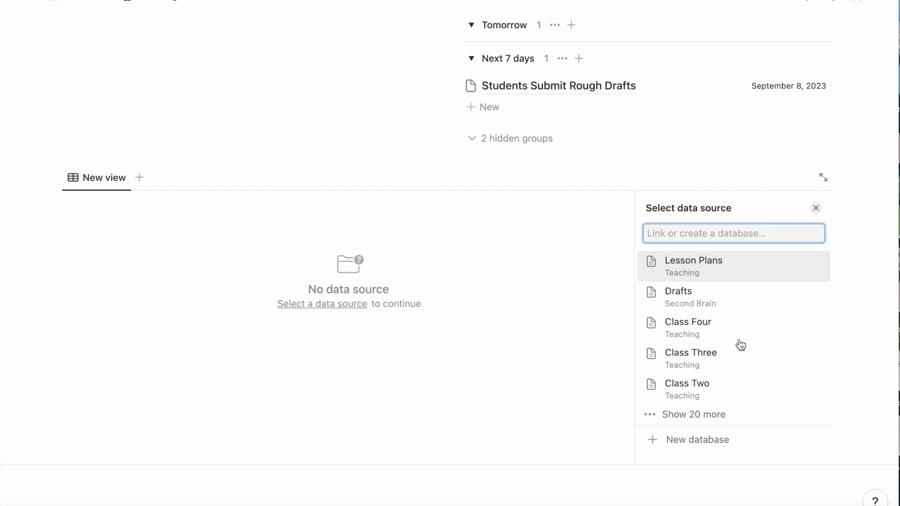
pyautogui.click(697, 440)
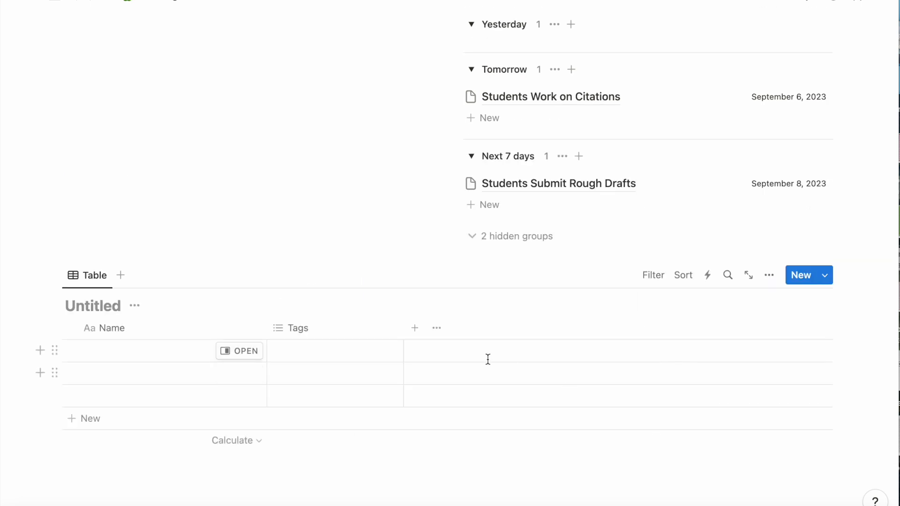
# Step: Title the new database Class One (8:00a.m.)
pyautogui.write('C')
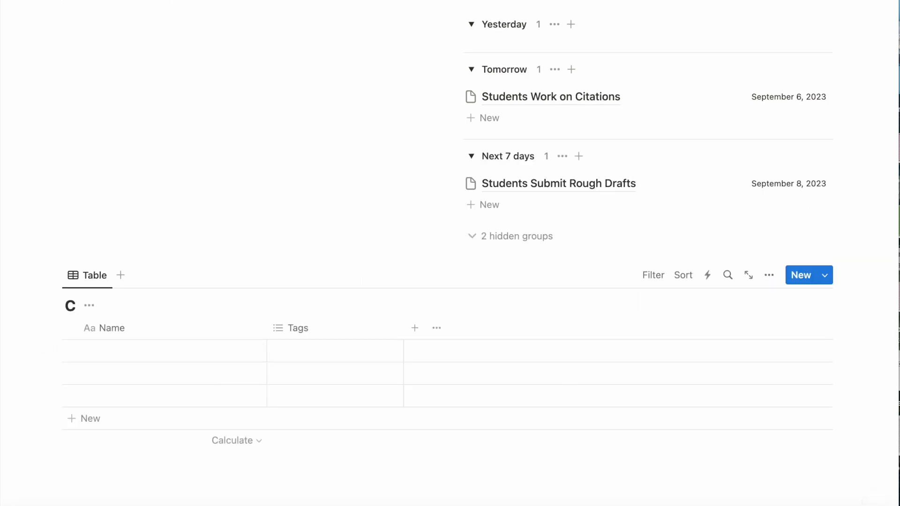
pyautogui.write('lass One (8:00')
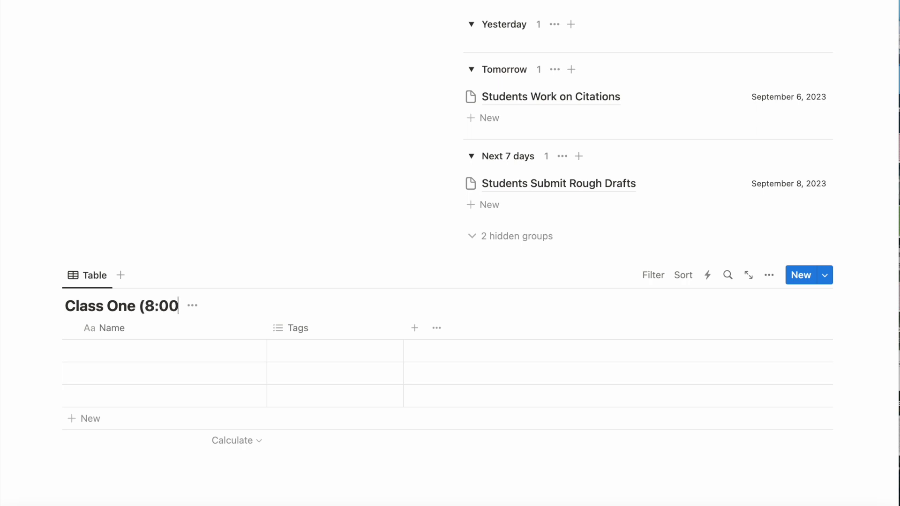
pyautogui.write('a.m.)')
pyautogui.write('Student Name')
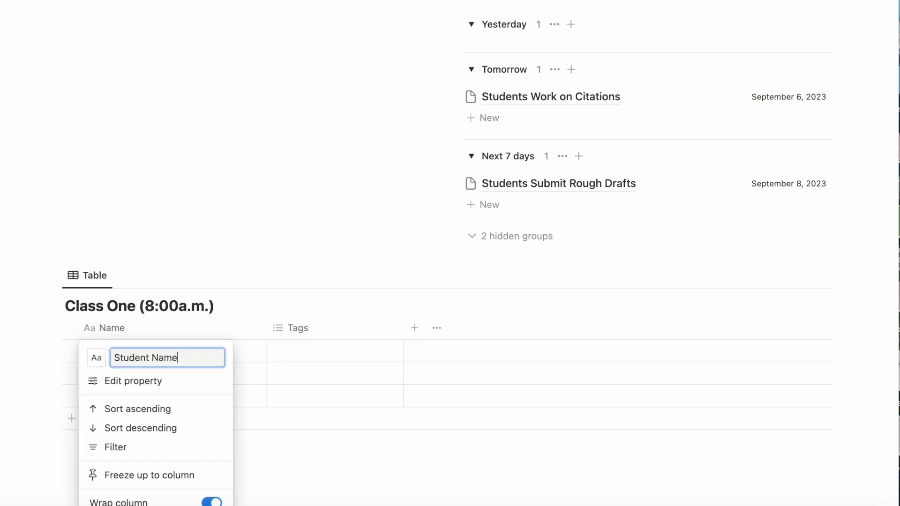
# Step: Add a text column named Special Notes to the Class One table
pyautogui.click(413, 328)
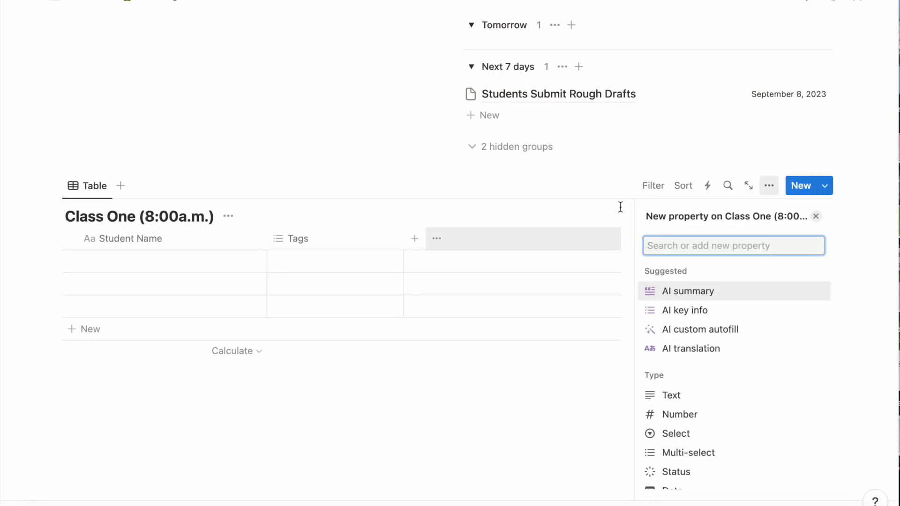
pyautogui.click(670, 395)
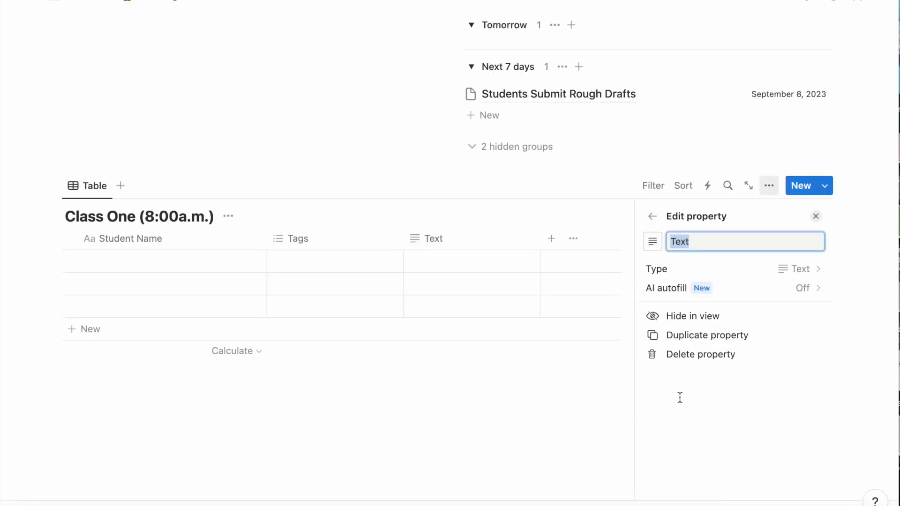
pyautogui.write('Special N')
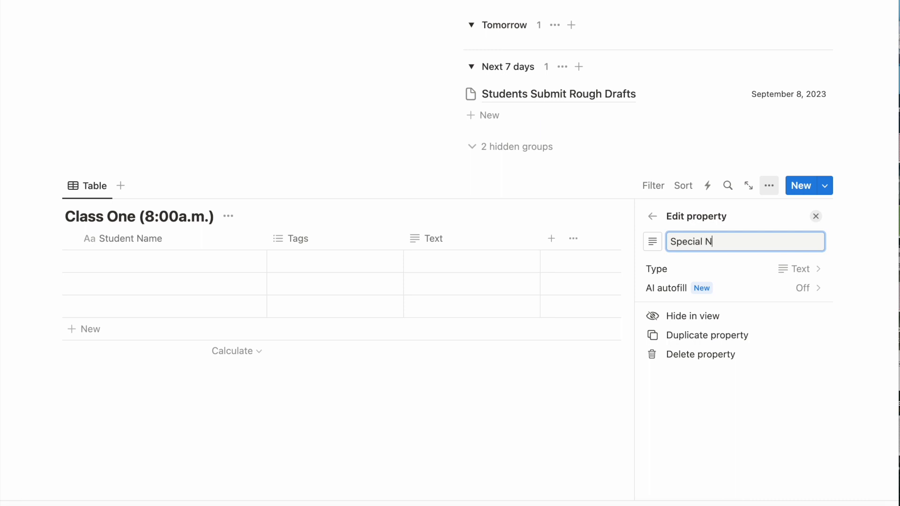
pyautogui.write('otes')
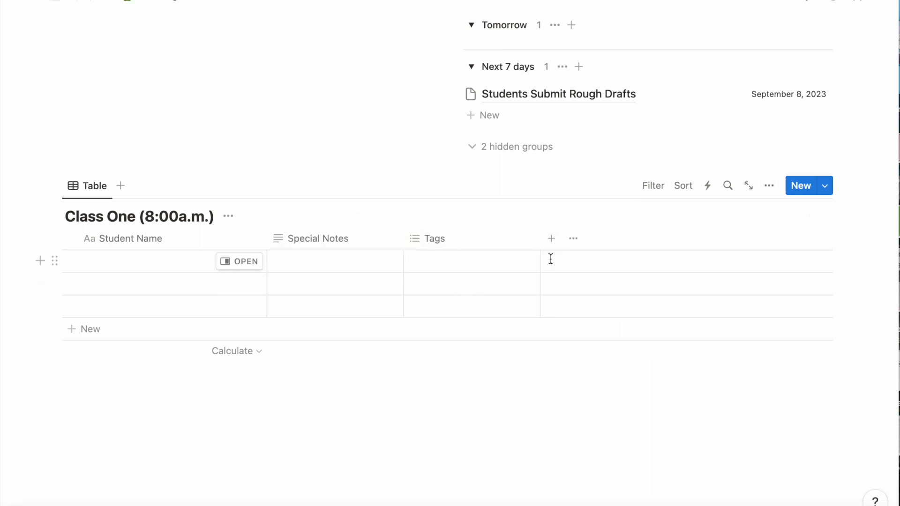
# Step: Add a select column Introvert or Extrovert? with an Introvert option, then another text column
pyautogui.click(550, 238)
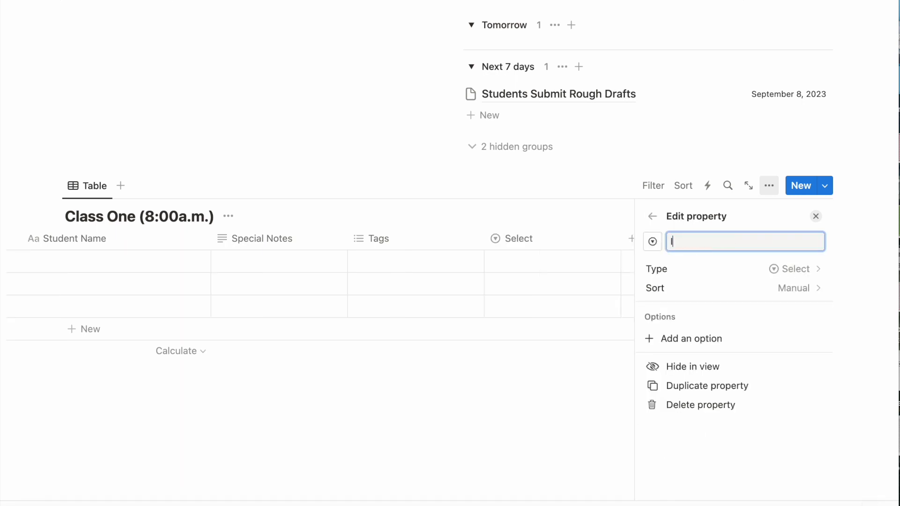
pyautogui.write('Introvert or Ext')
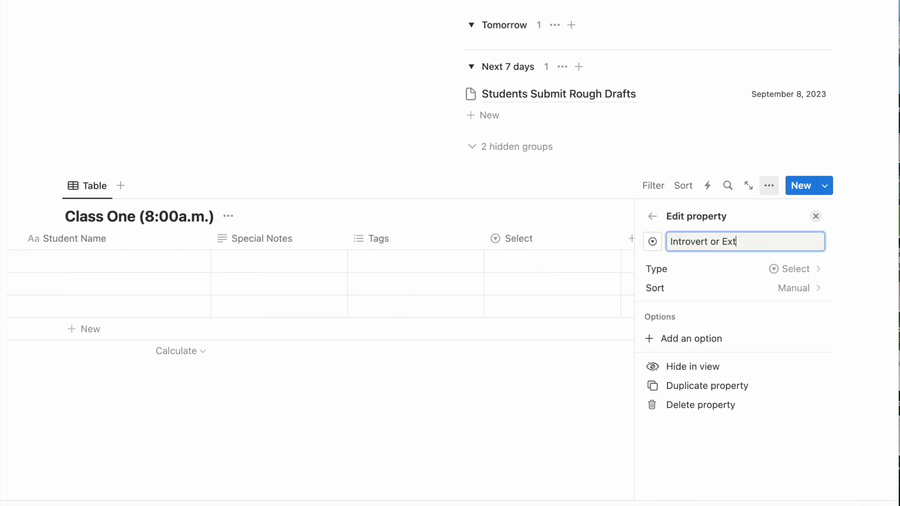
pyautogui.write('rovert?')
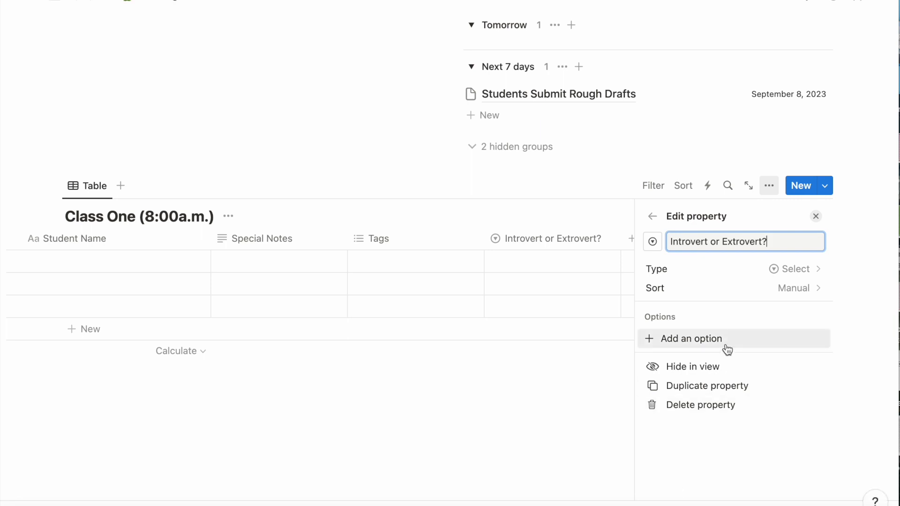
pyautogui.click(691, 338)
pyautogui.write('Introvert')
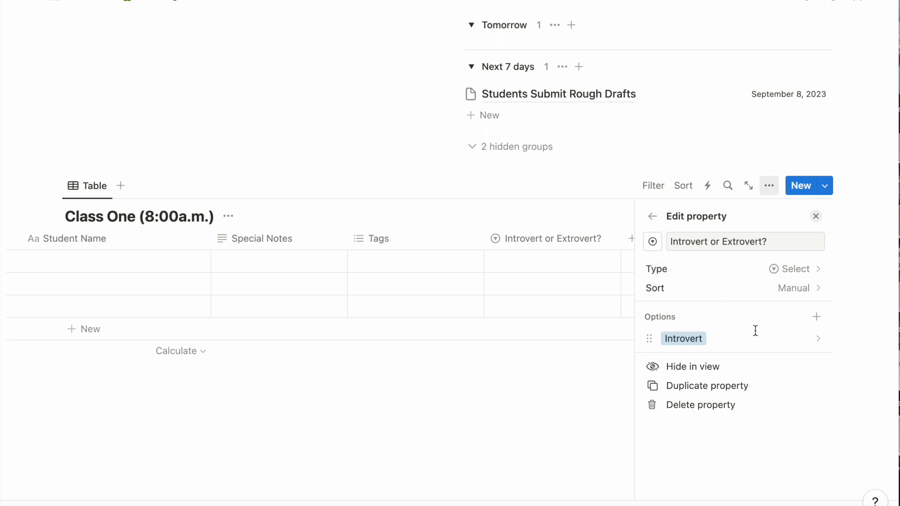
pyautogui.click(815, 316)
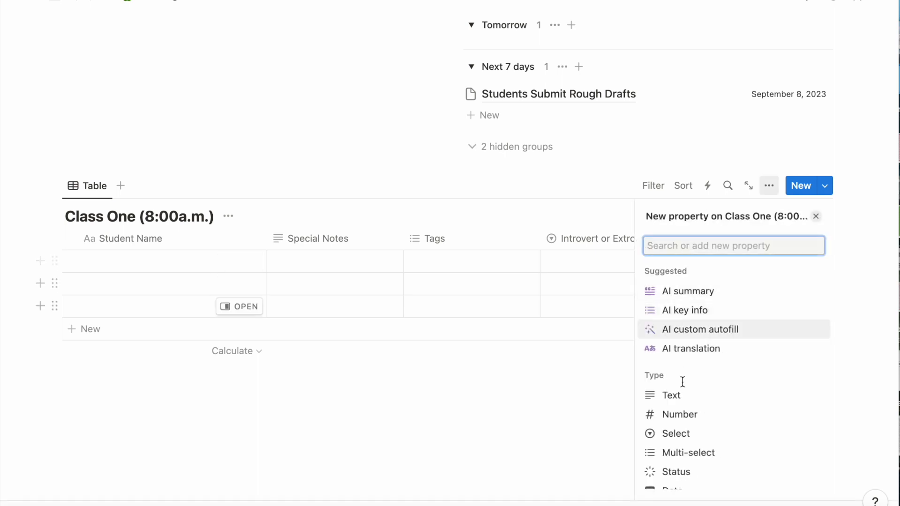
pyautogui.click(671, 395)
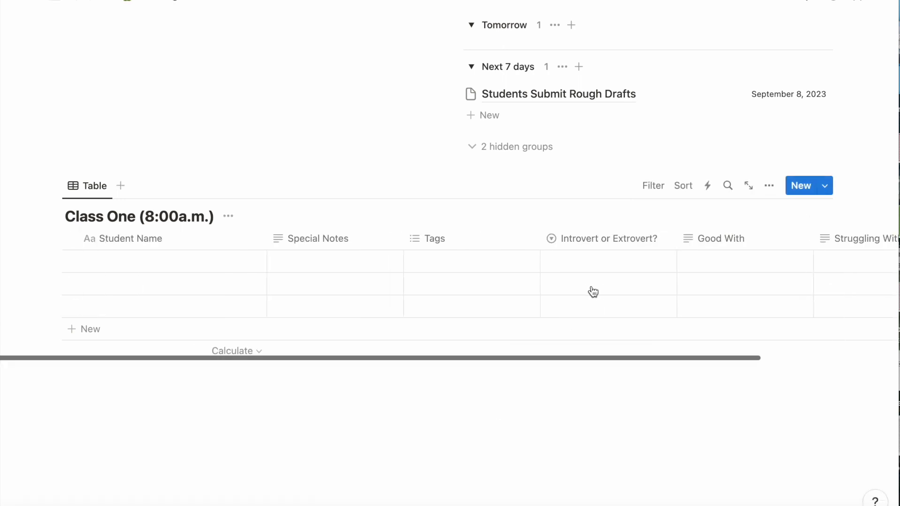
# Step: Scroll the Class One table sideways to confirm Tags now sits last
pyautogui.hscroll(3)
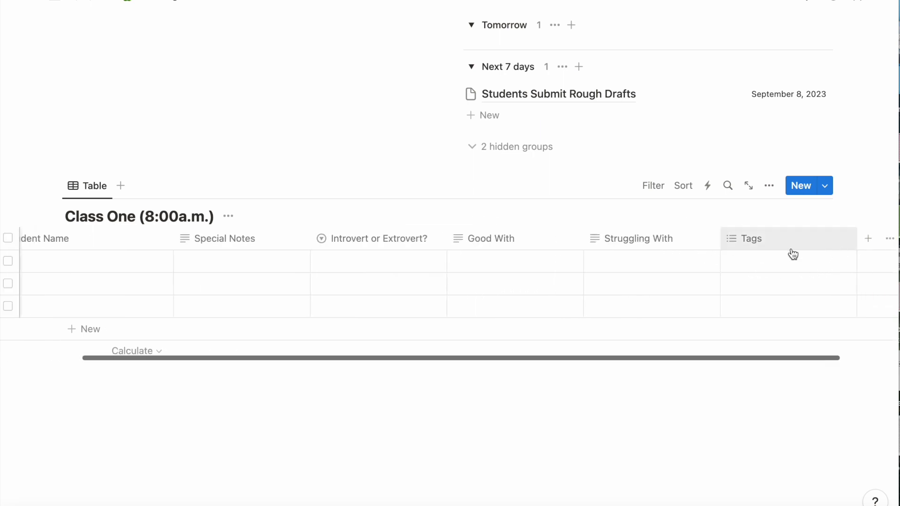
pyautogui.hscroll(-3)
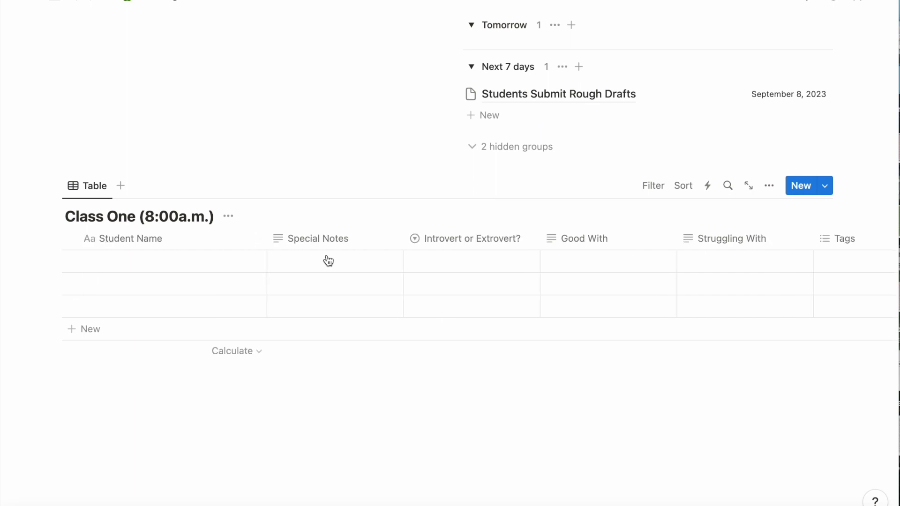
pyautogui.scroll(-3)
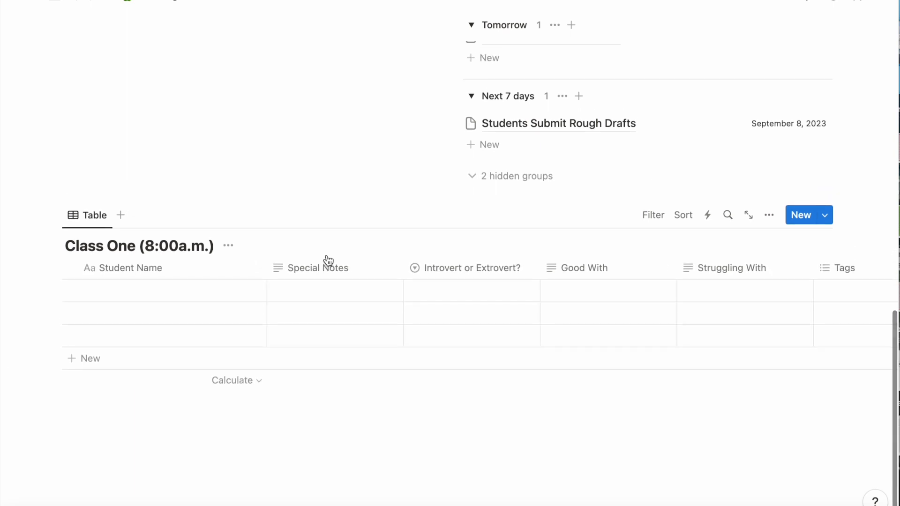
# Step: Title the new second table 'Class Two (2:00p.m.)'
pyautogui.click(121, 215)
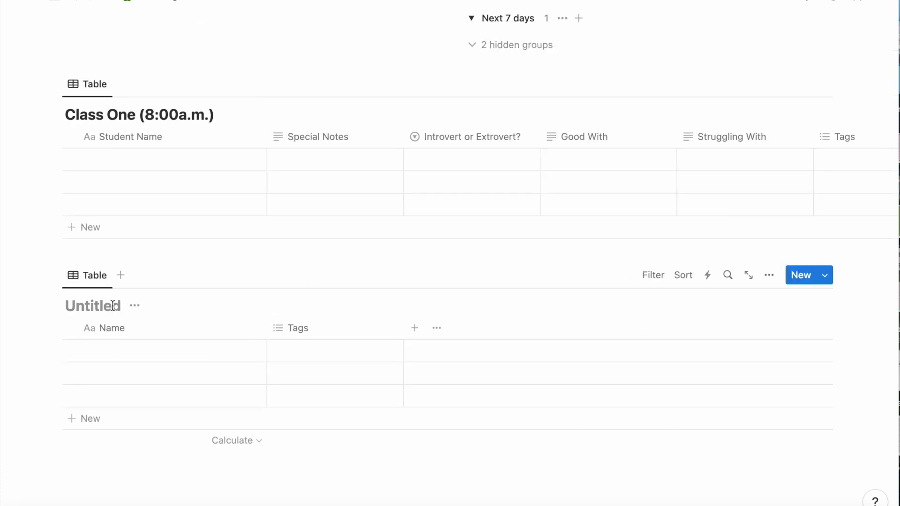
pyautogui.write('Class Two (2:')
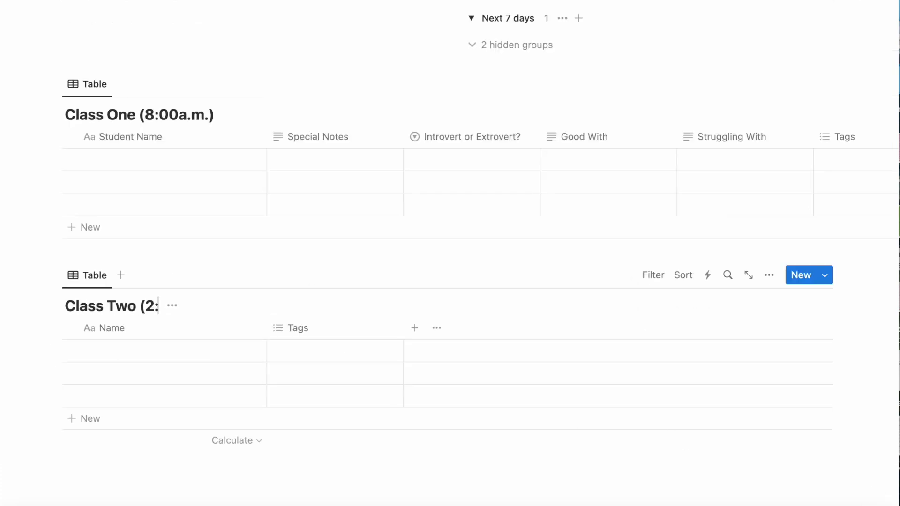
pyautogui.write('00p.m')
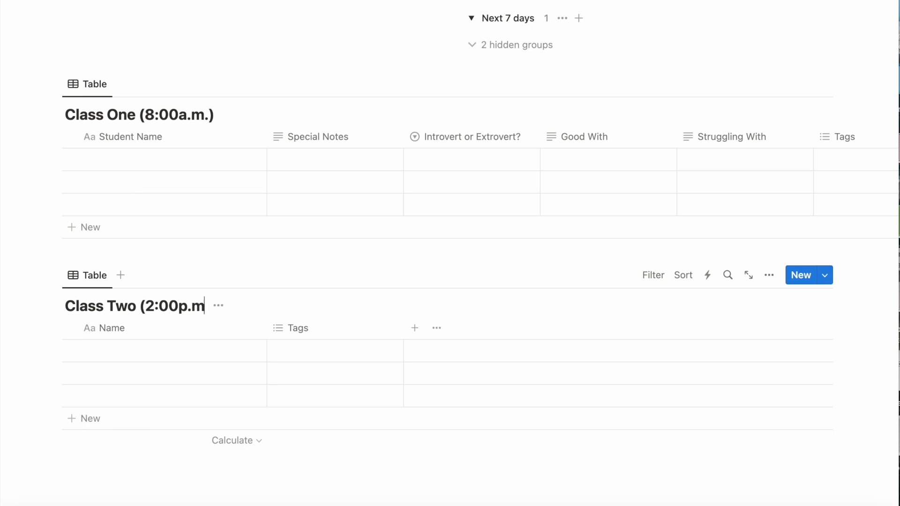
pyautogui.scroll(3)
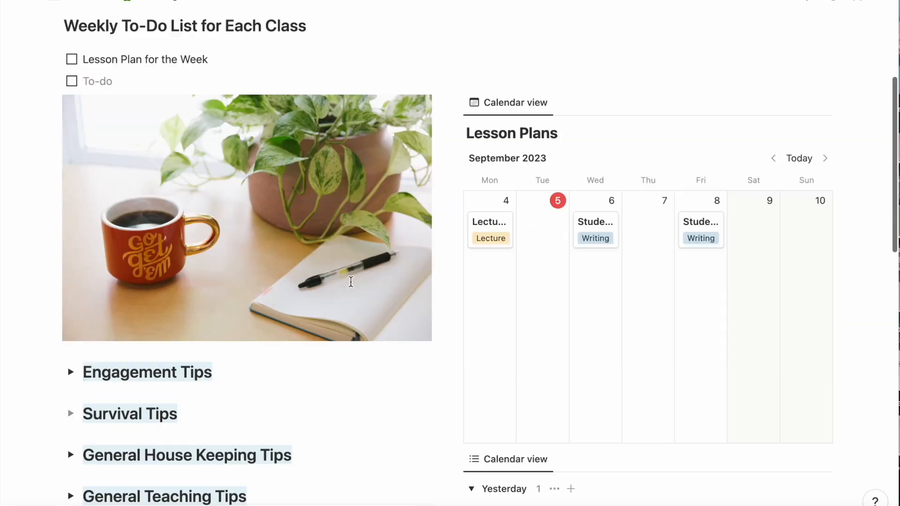
# Step: Add a cover to the Teaching page and switch the cover source to Unsplash
pyautogui.scroll(3)
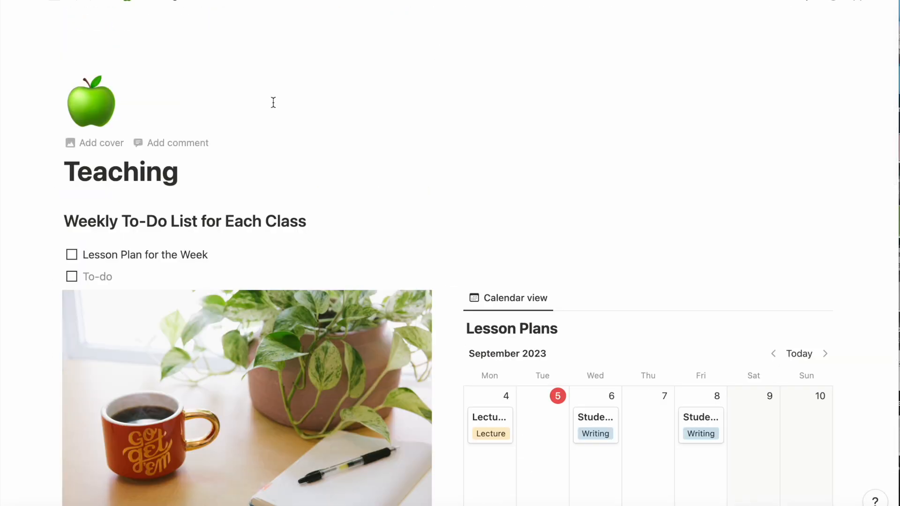
pyautogui.click(100, 143)
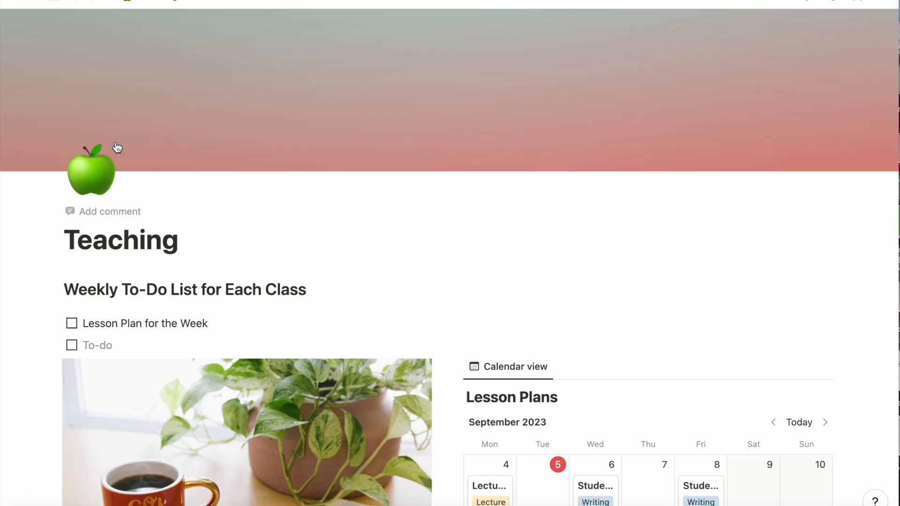
pyautogui.moveTo(751, 160)
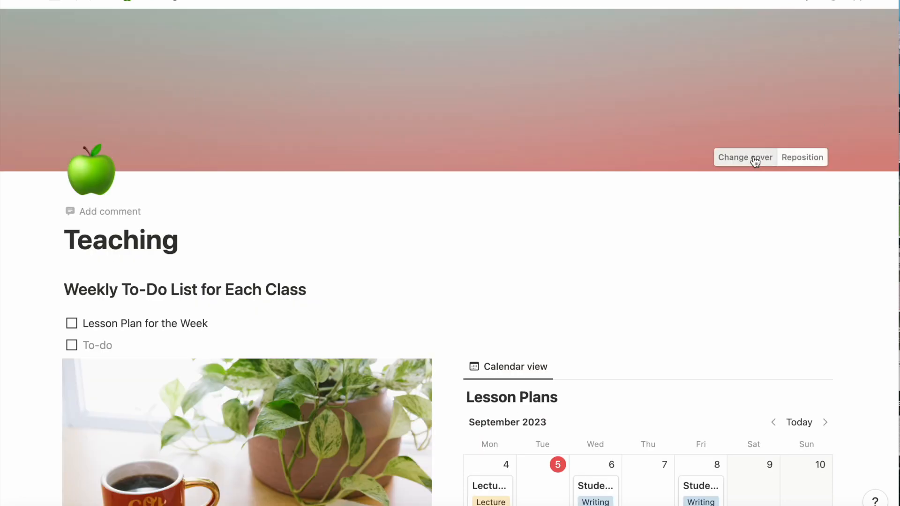
pyautogui.click(744, 157)
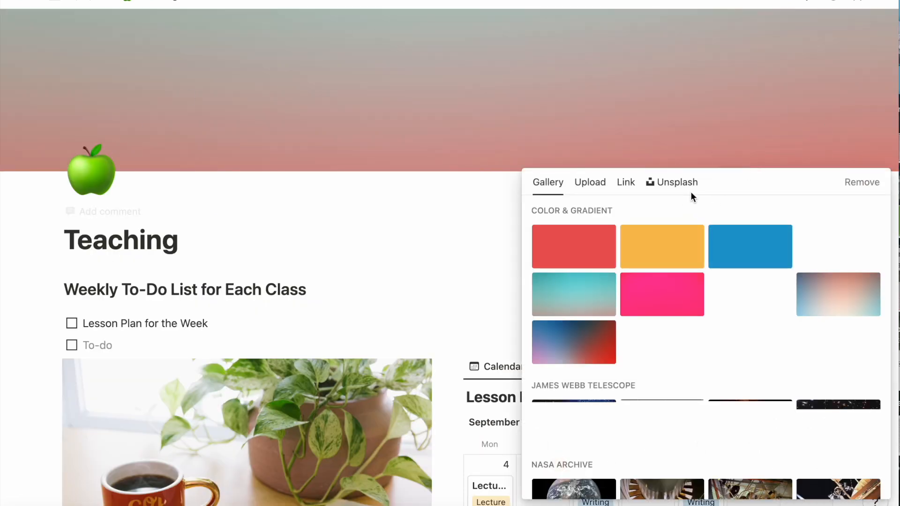
pyautogui.click(676, 182)
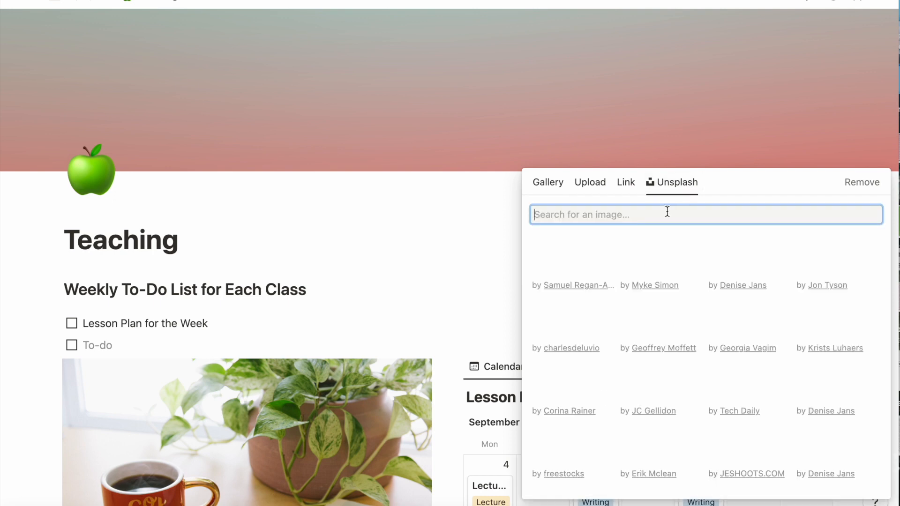
# Step: Search Unsplash for 'teach' and set the red apple with alphabet block photo as the cover
pyautogui.write('teaching')
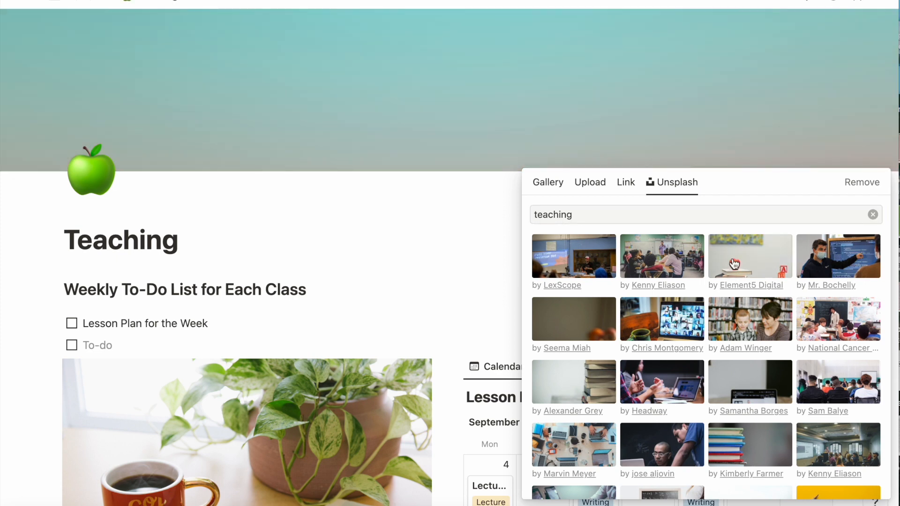
pyautogui.click(749, 255)
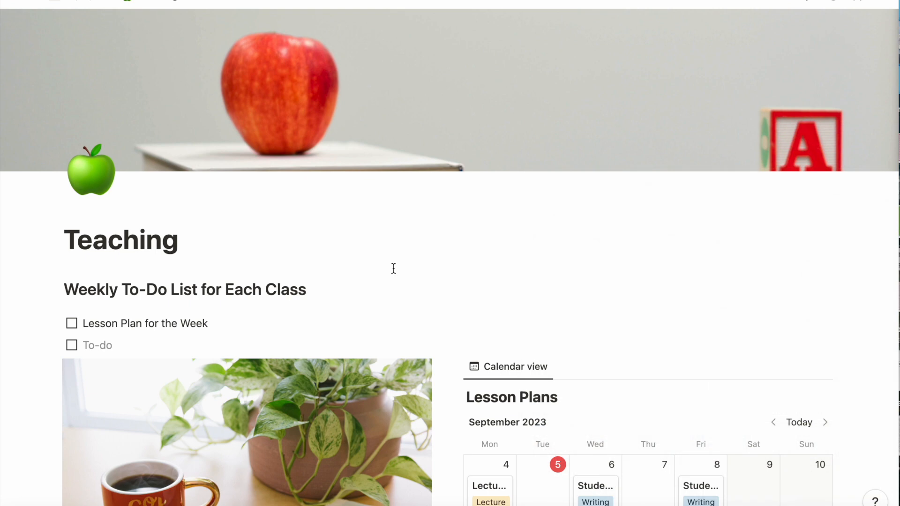
pyautogui.scroll(-3)
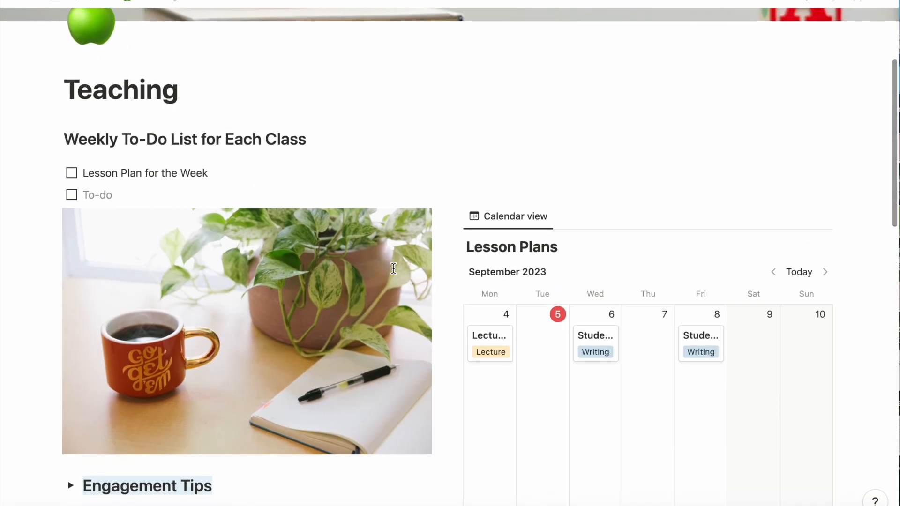